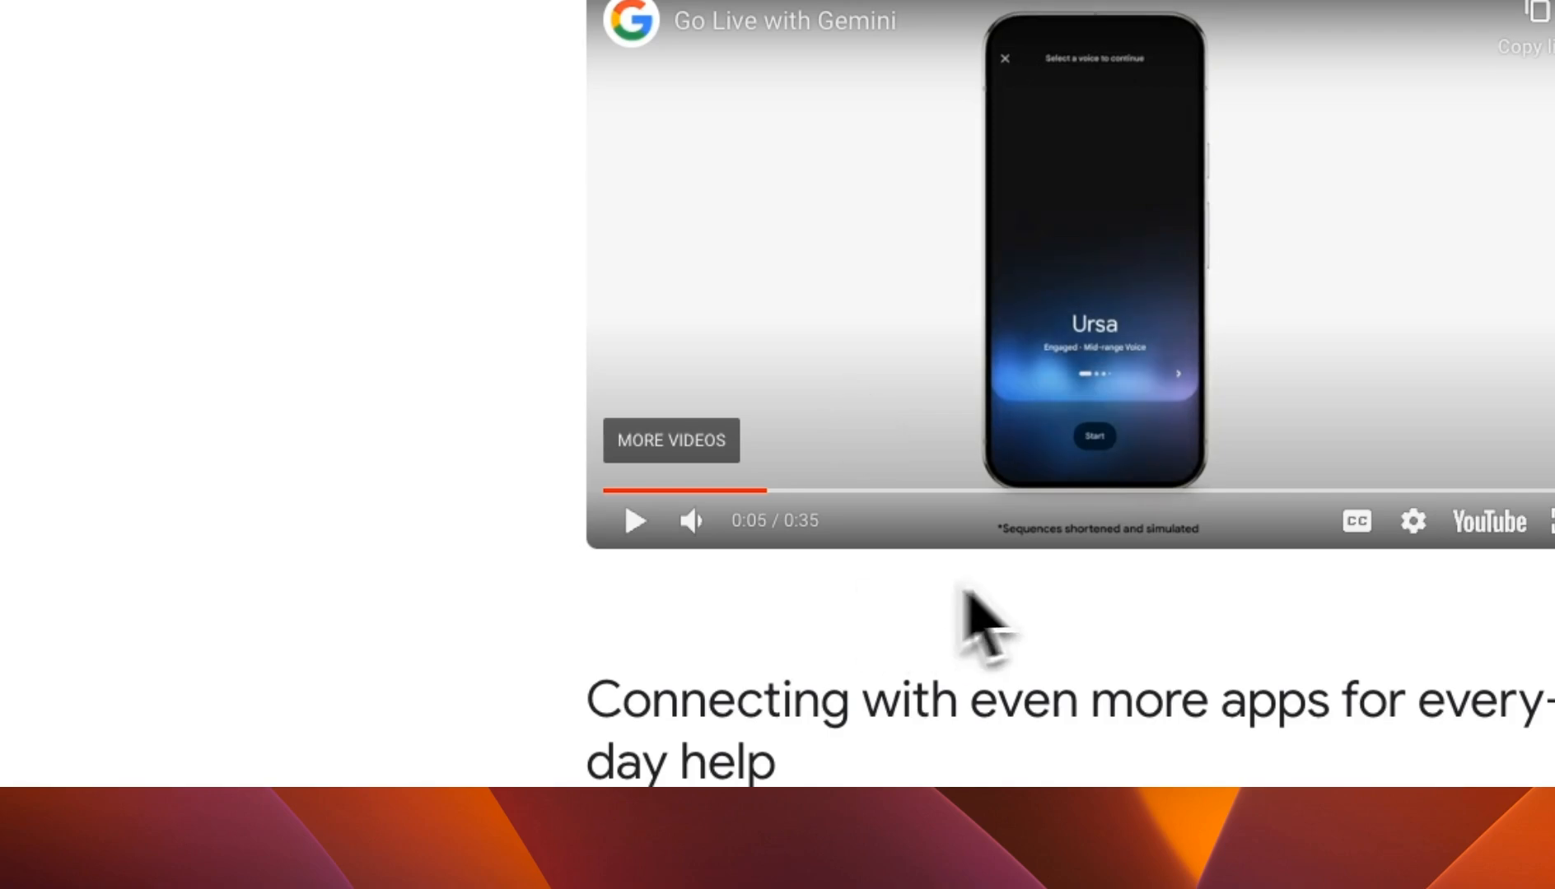
pyautogui.moveTo(1094, 609)
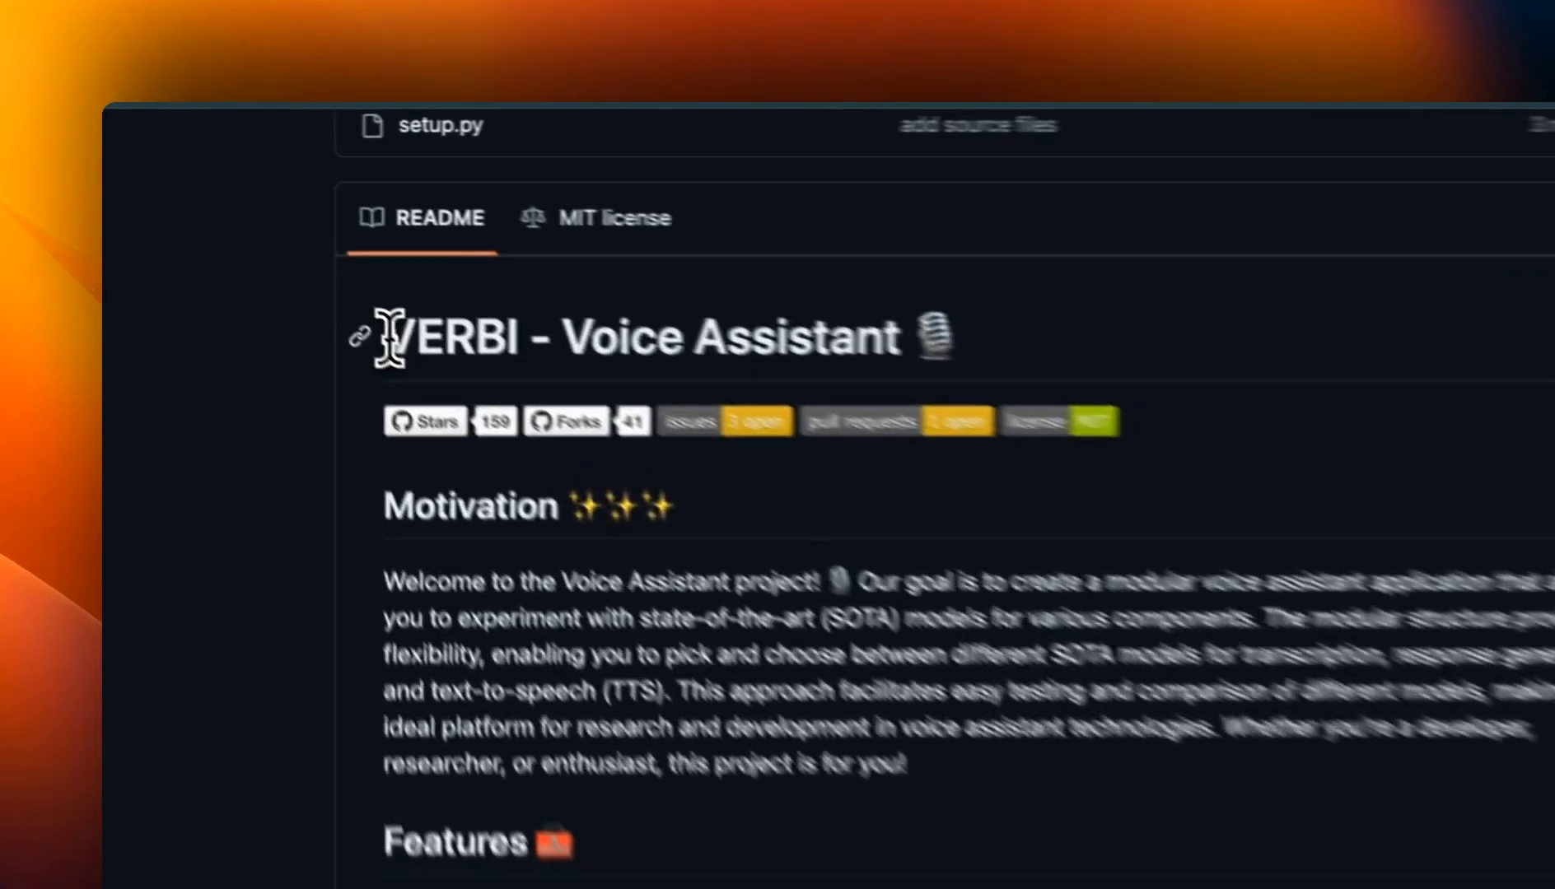
# - Select the 'VERBI - Voice Assistant' README title and scroll up to the About description
pyautogui.tripleClick(645, 337)
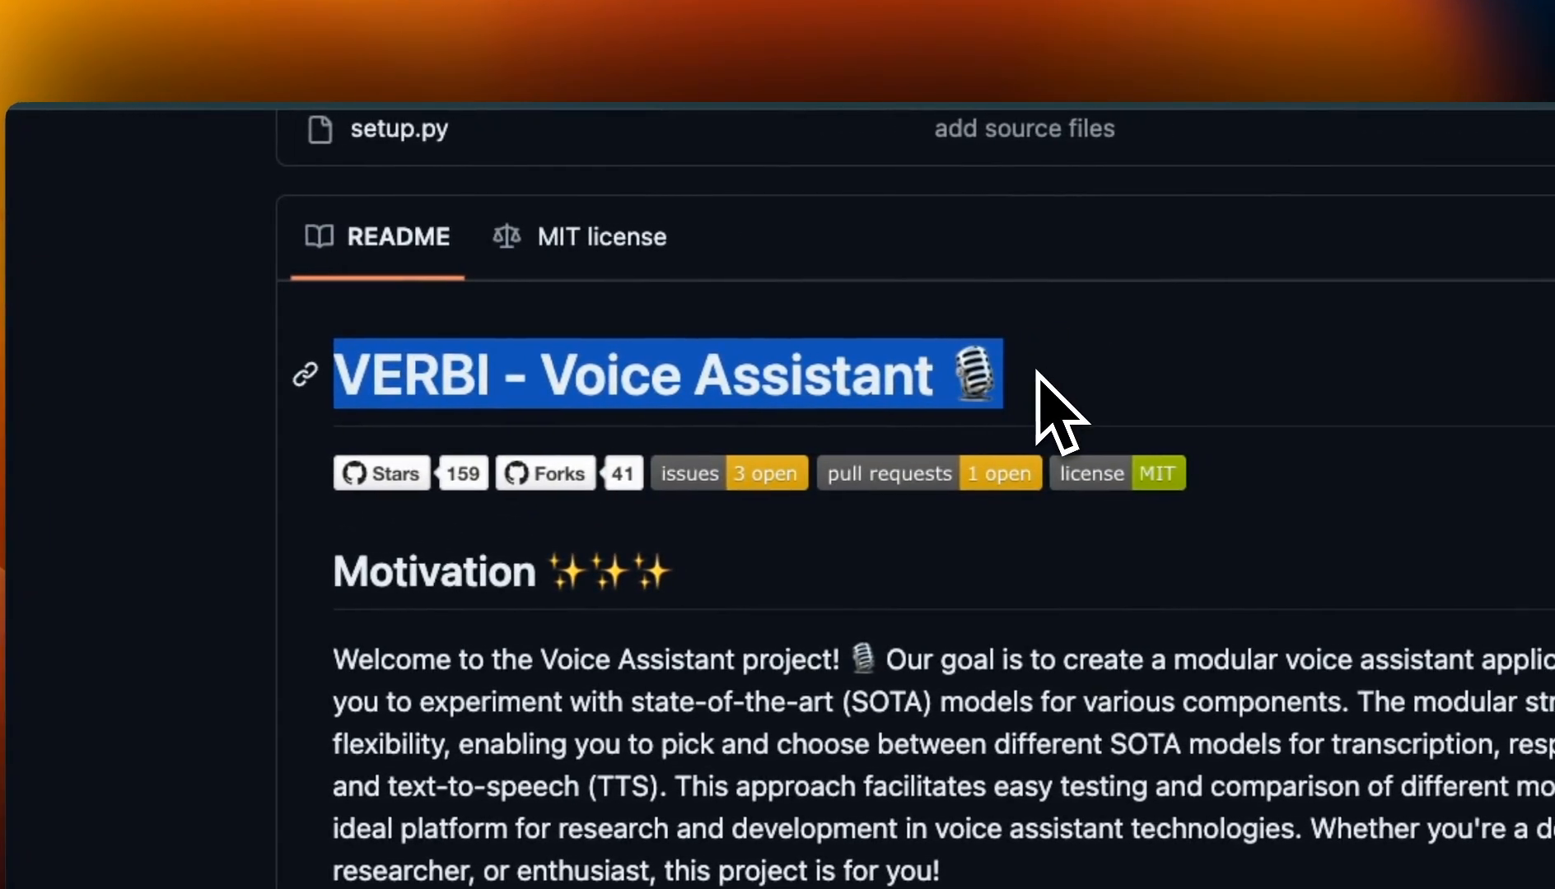
pyautogui.scroll(3)
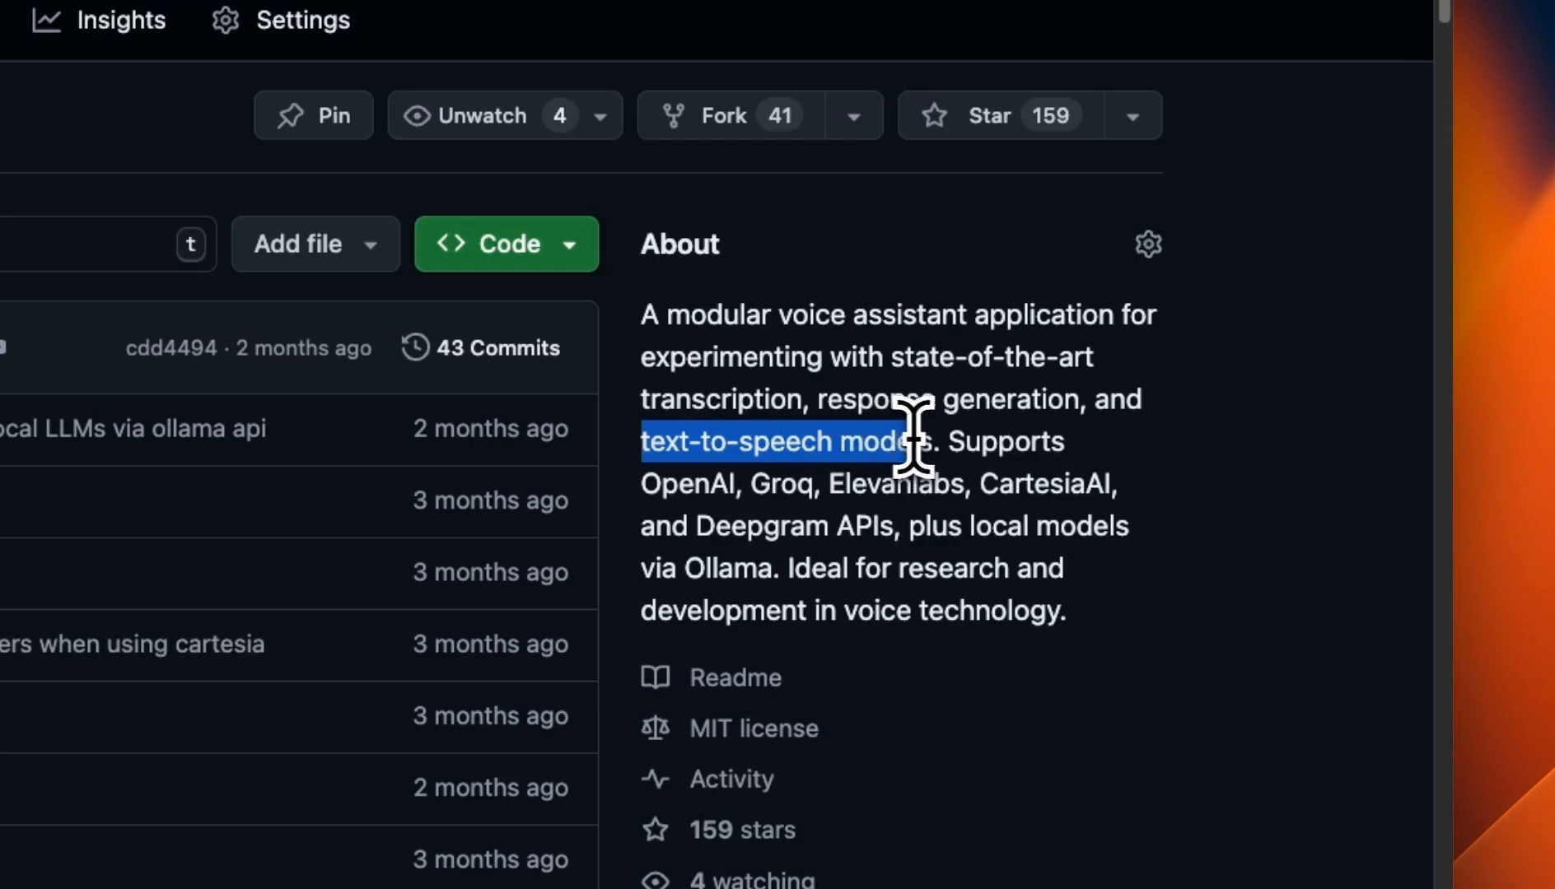
pyautogui.moveTo(665, 501)
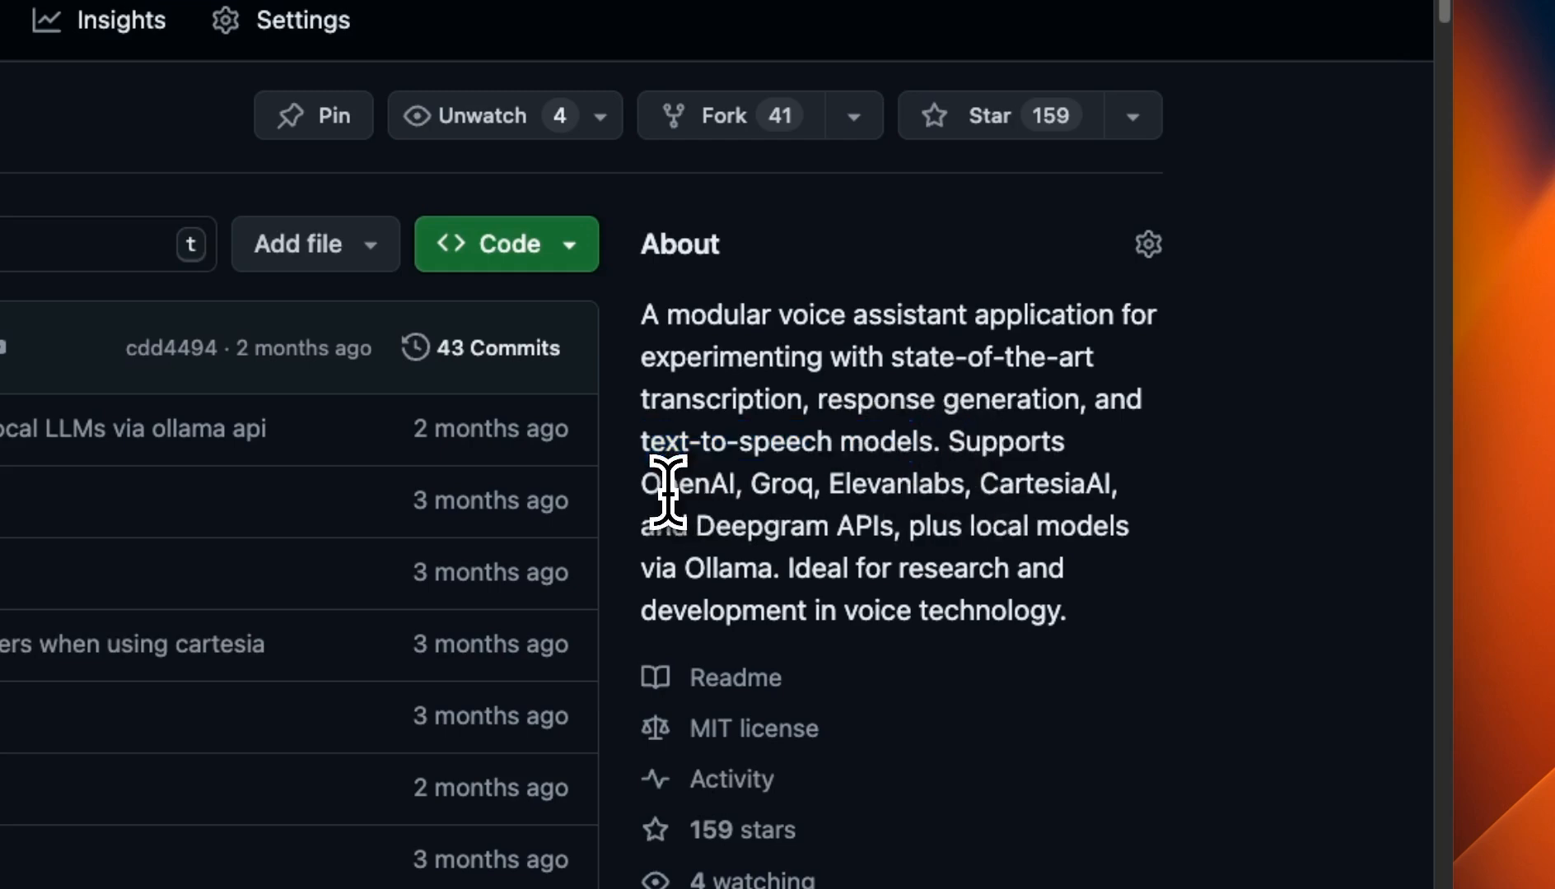
pyautogui.moveTo(897, 468)
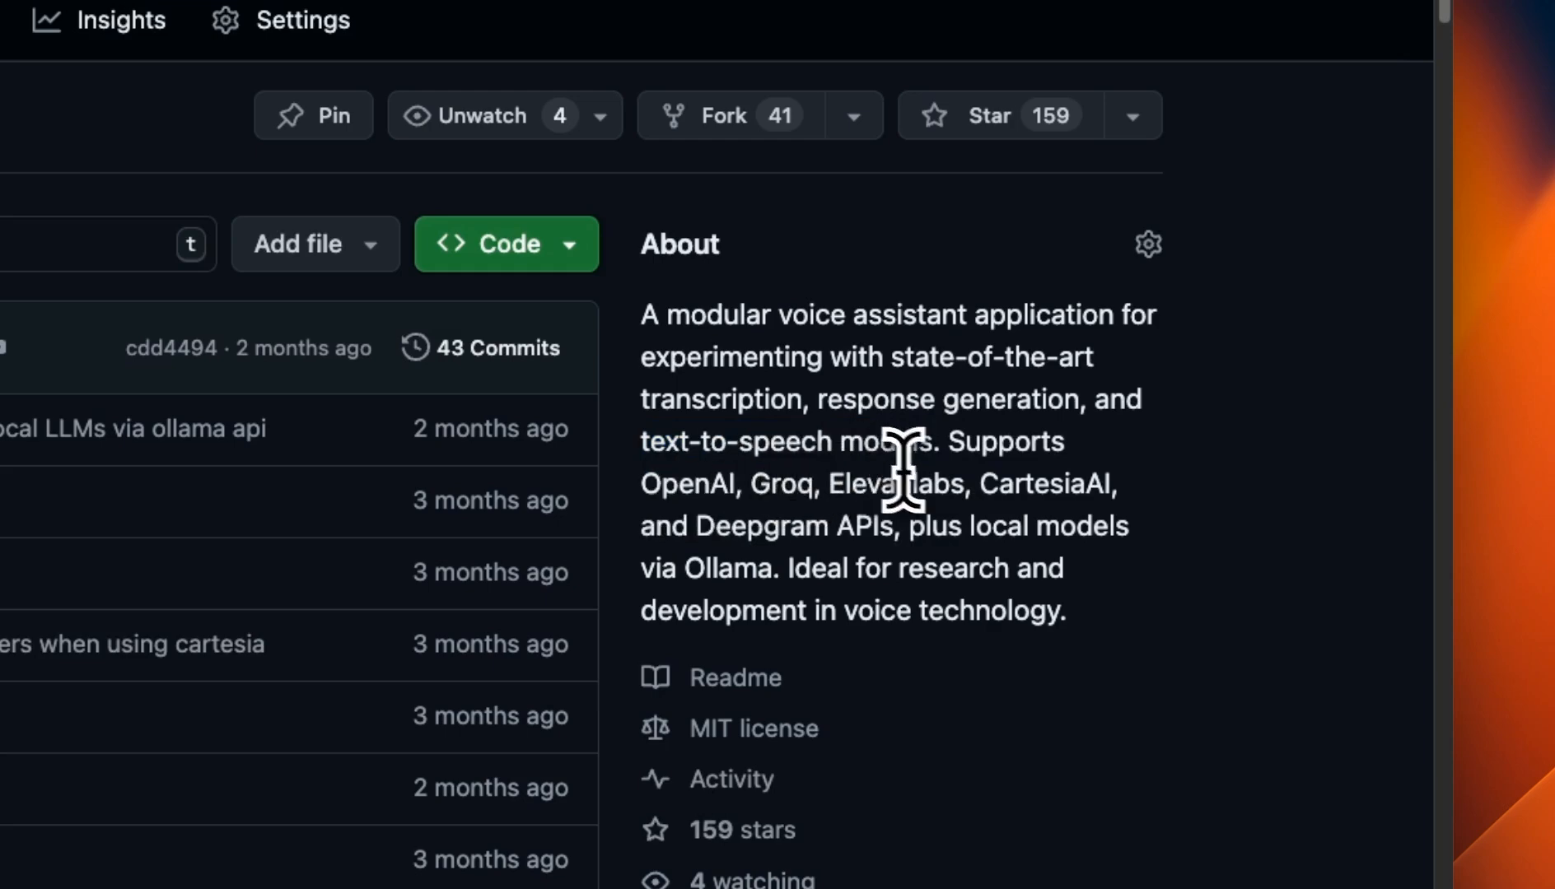
pyautogui.moveTo(833, 535)
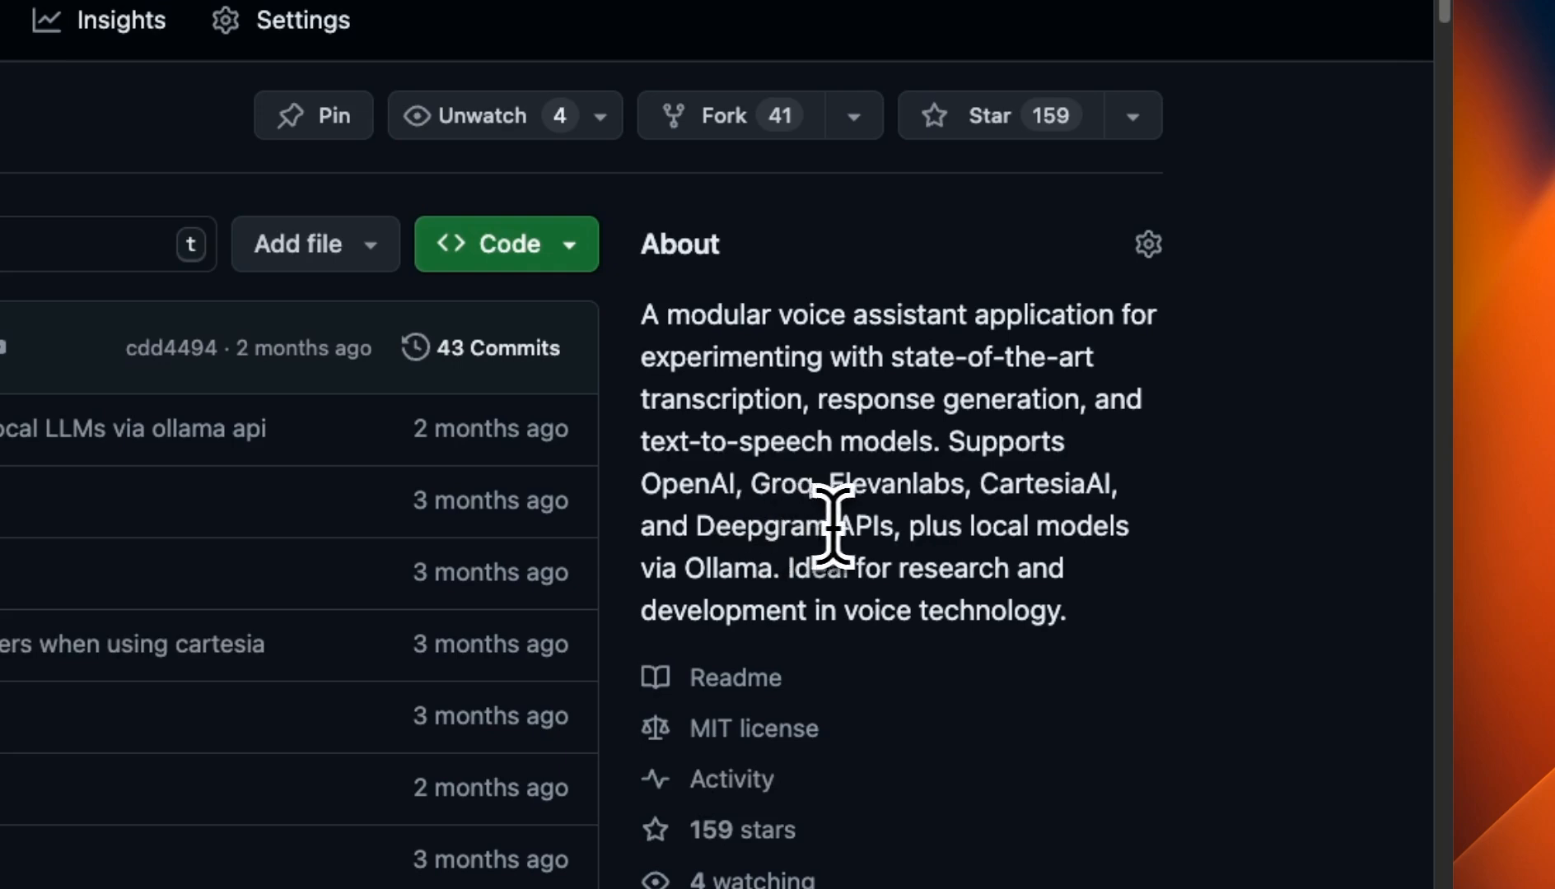
pyautogui.moveTo(893, 526)
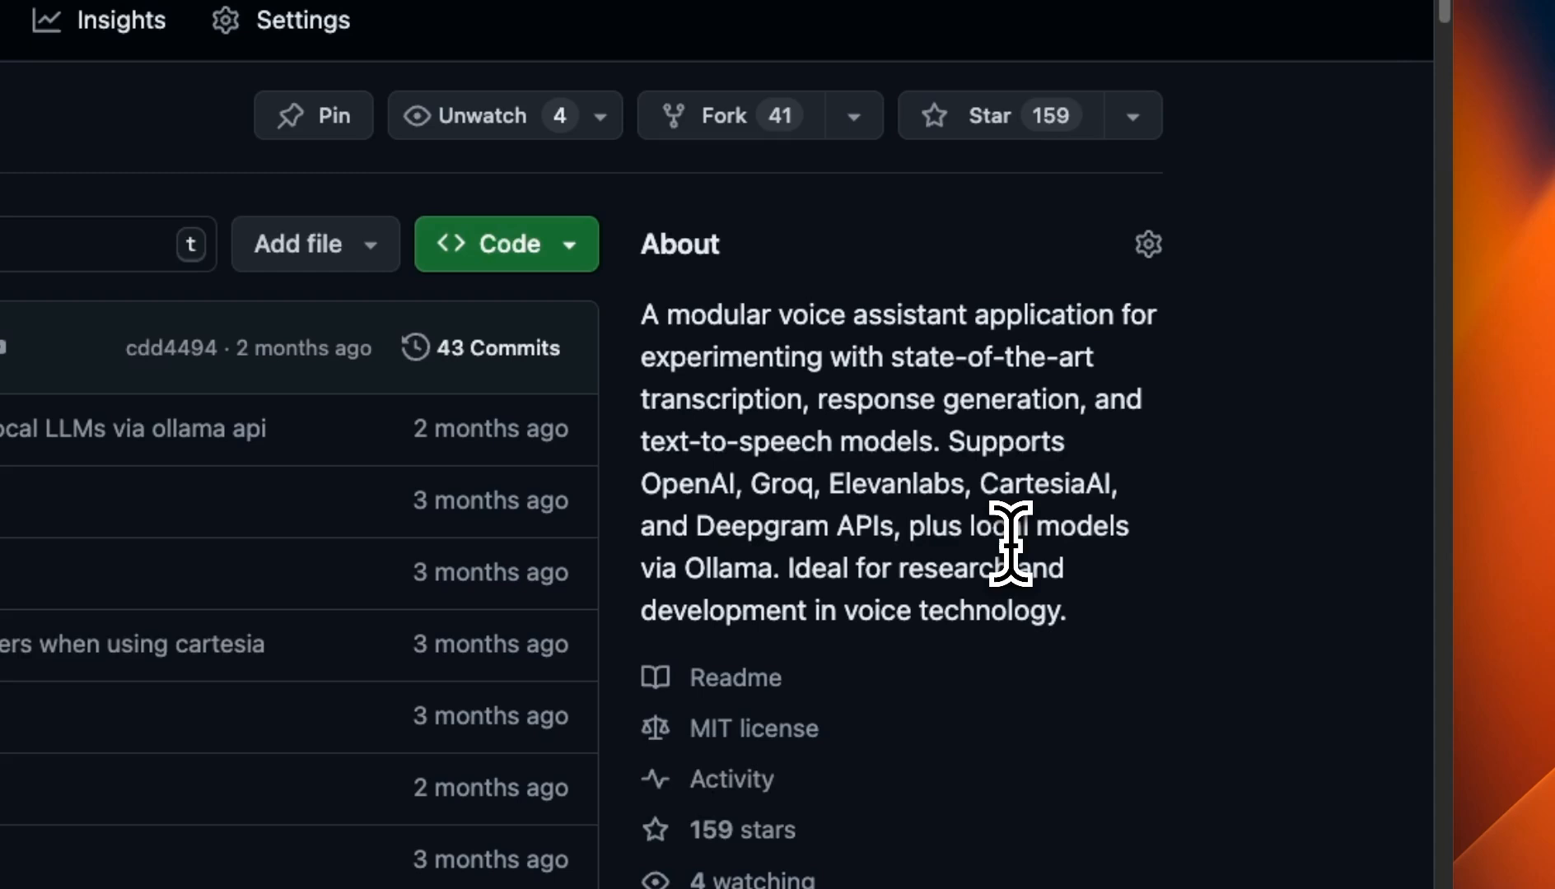
pyautogui.moveTo(817, 580)
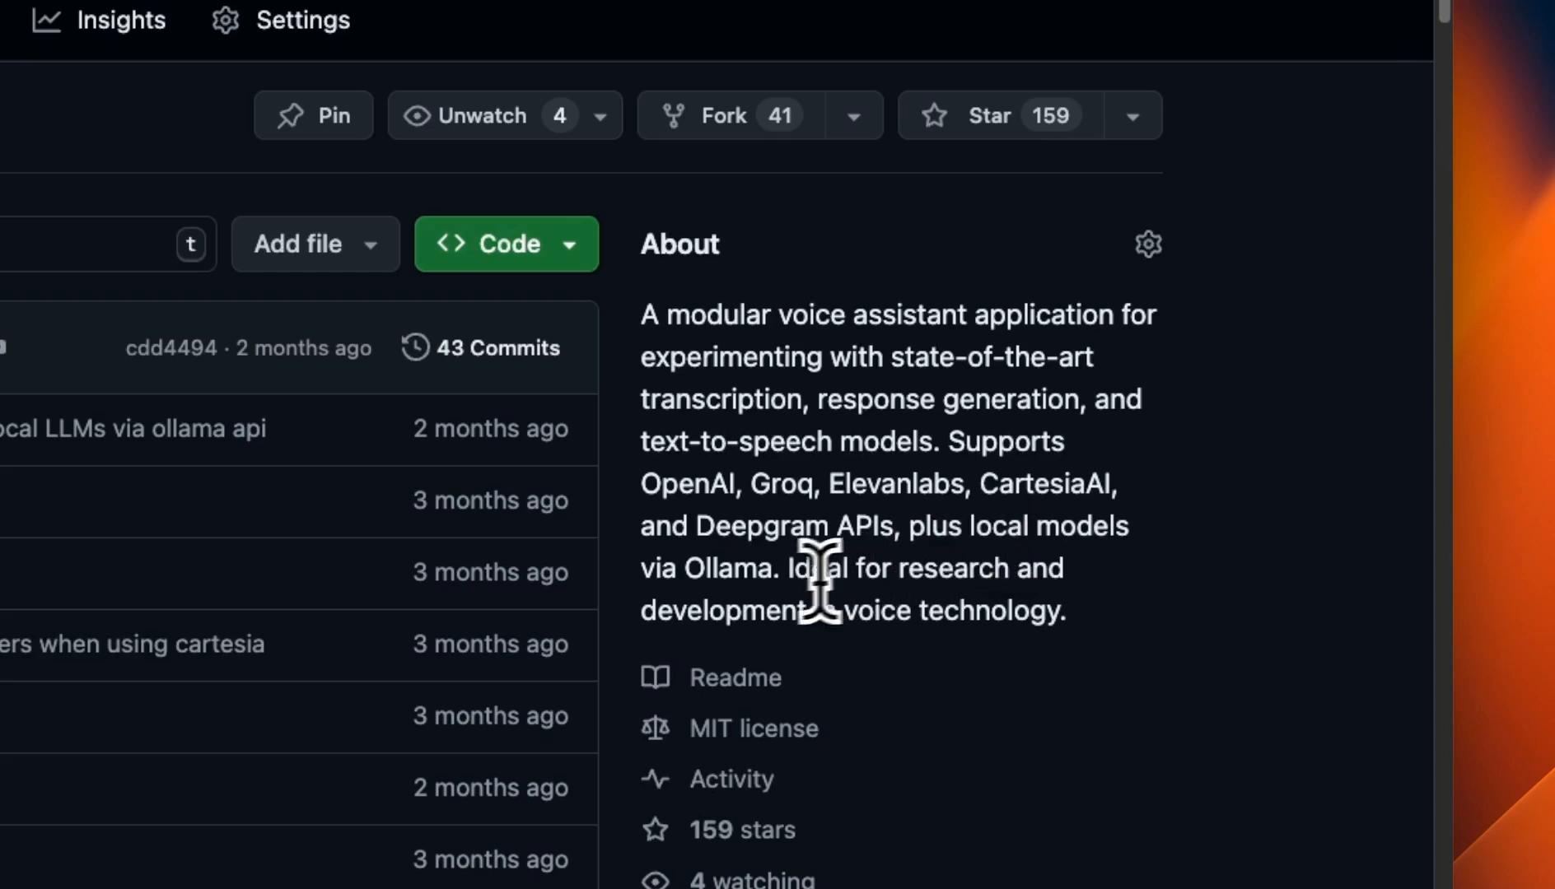
pyautogui.moveTo(803, 590)
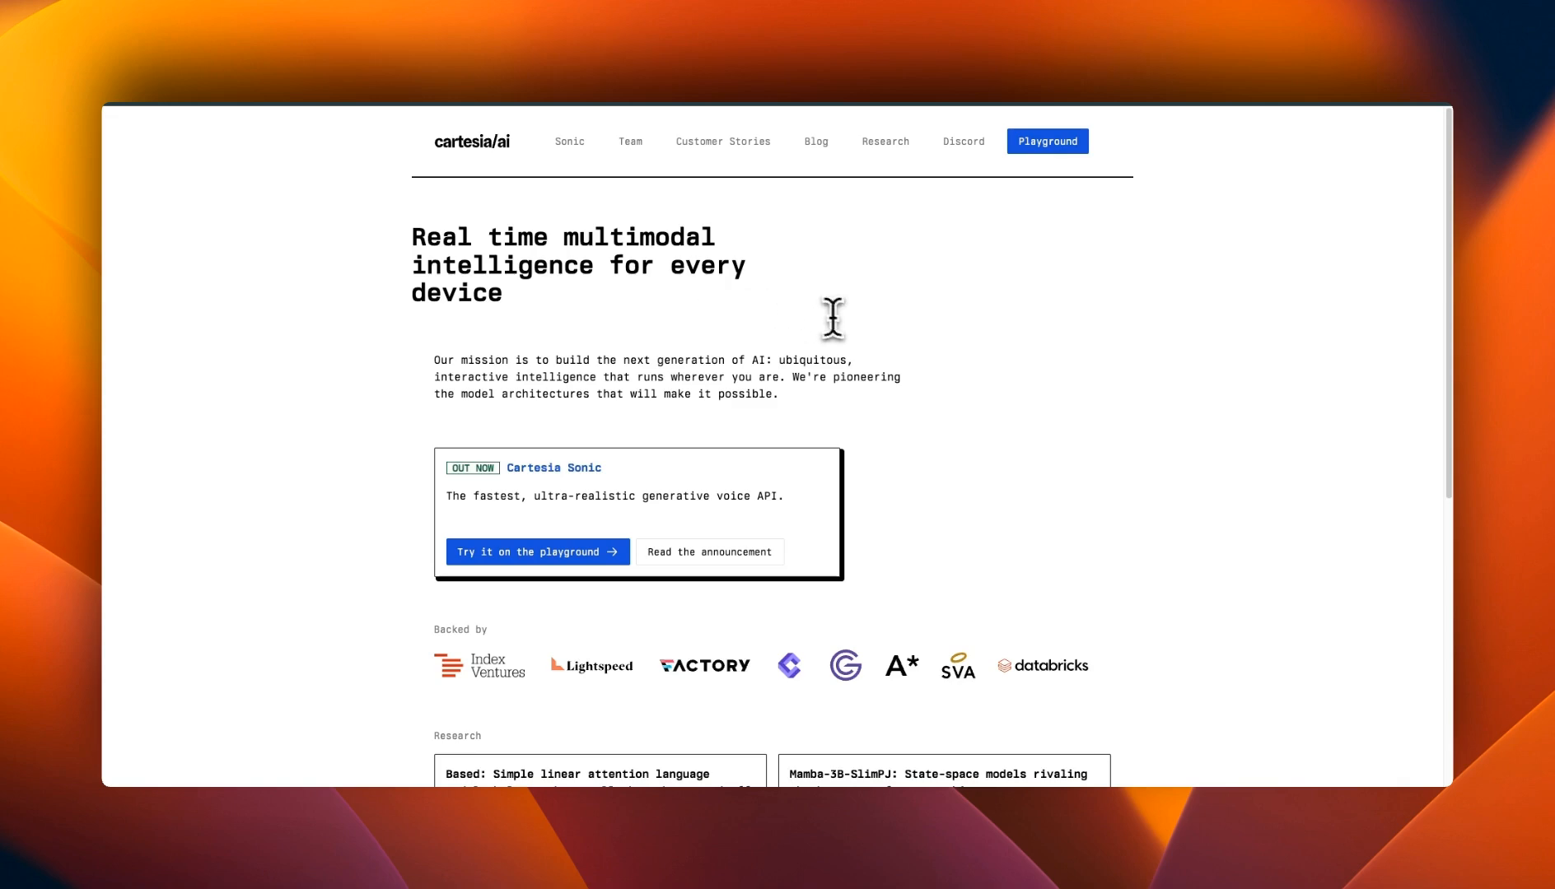
pyautogui.moveTo(841, 322)
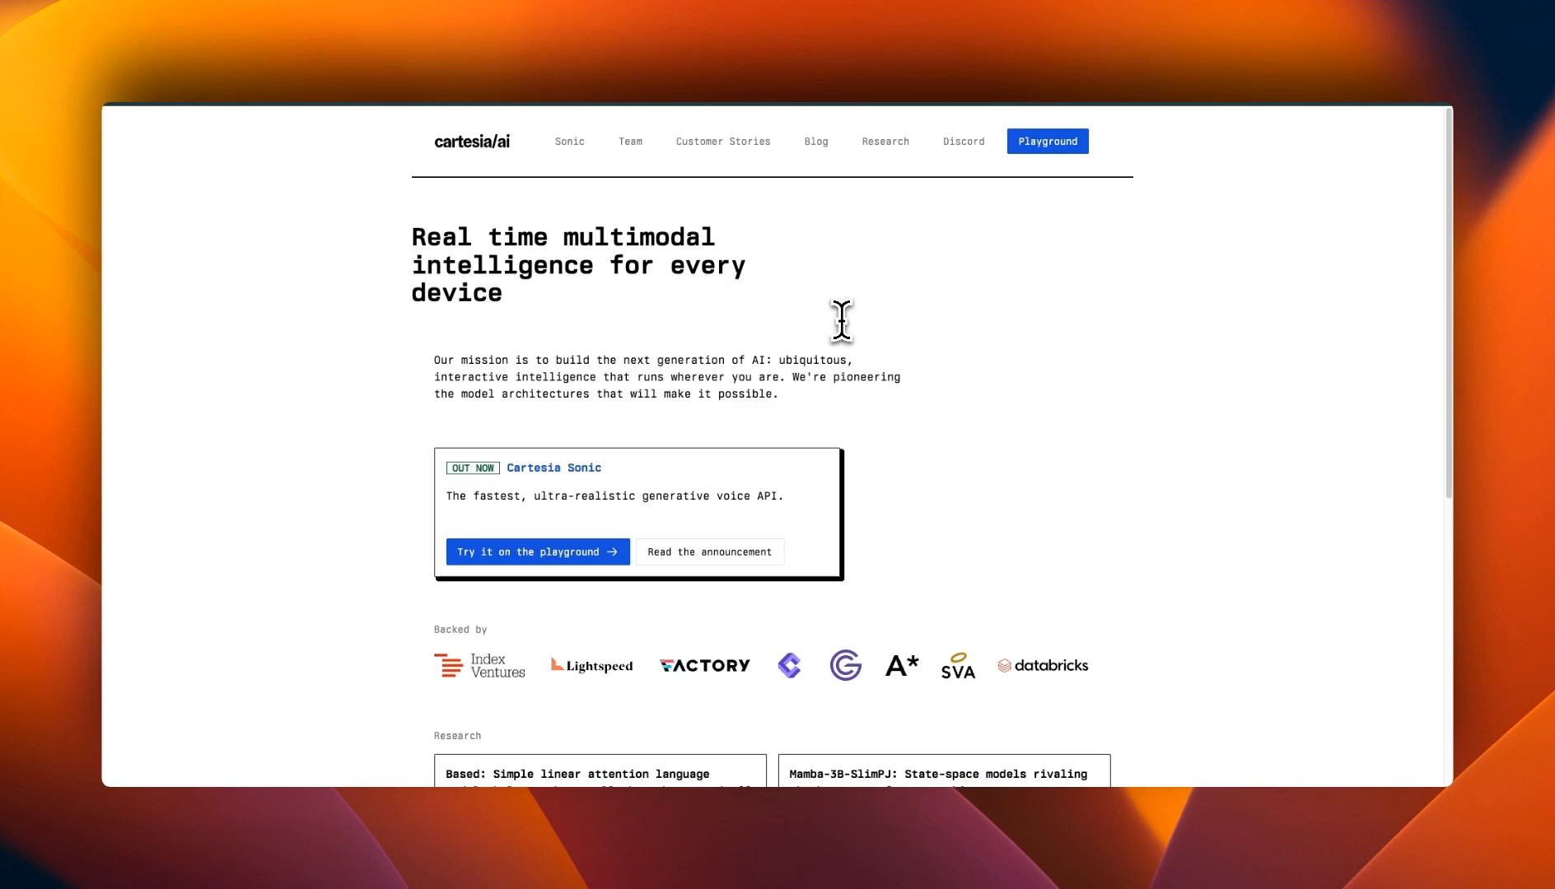
pyautogui.moveTo(826, 340)
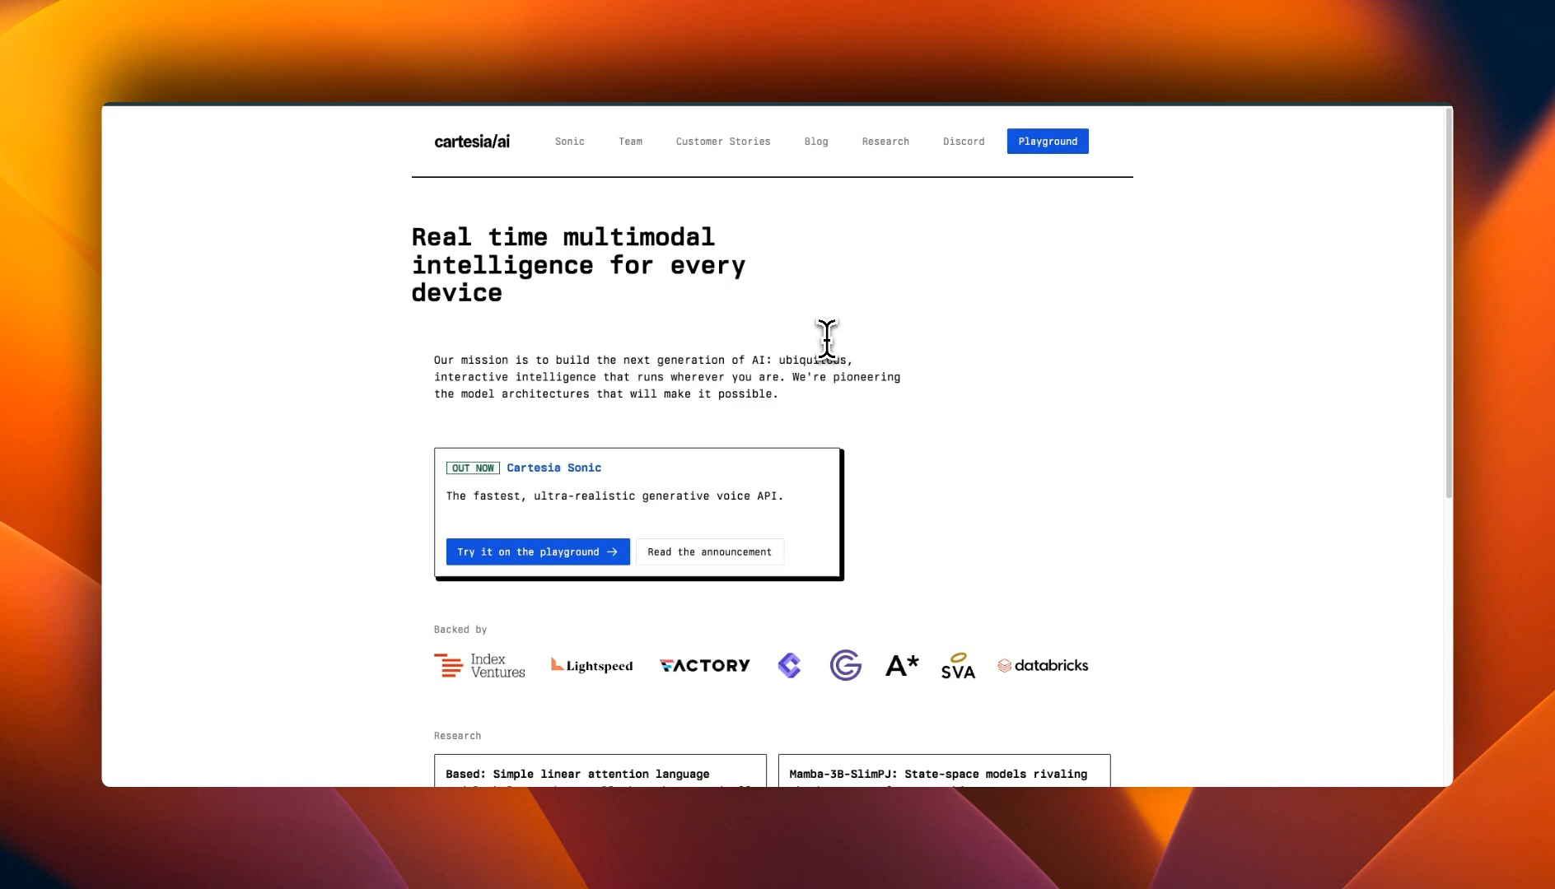
pyautogui.scroll(-3)
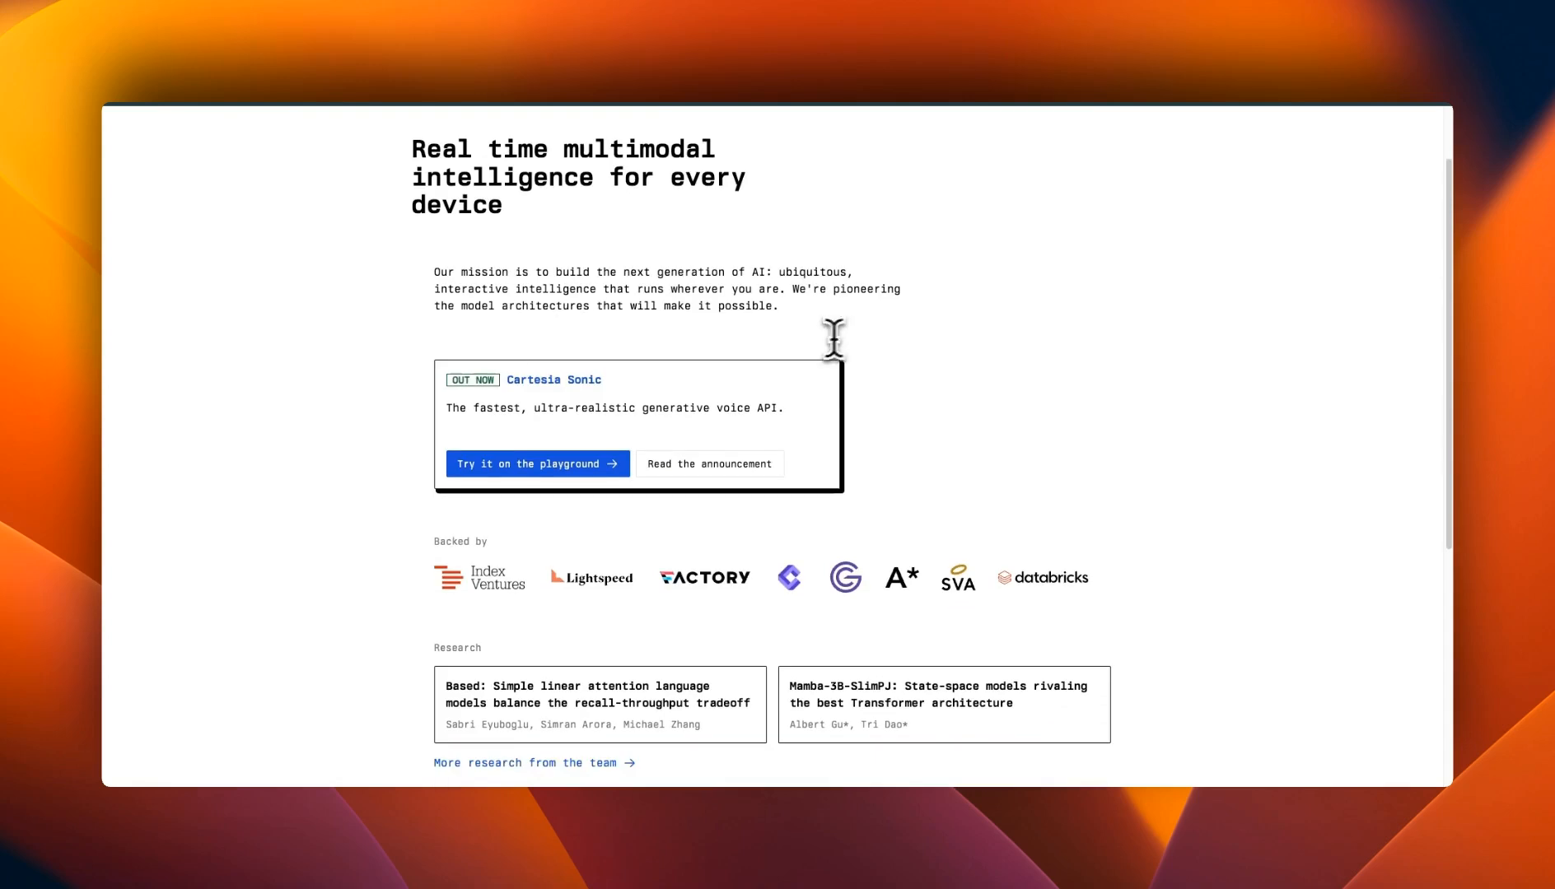
pyautogui.scroll(-3)
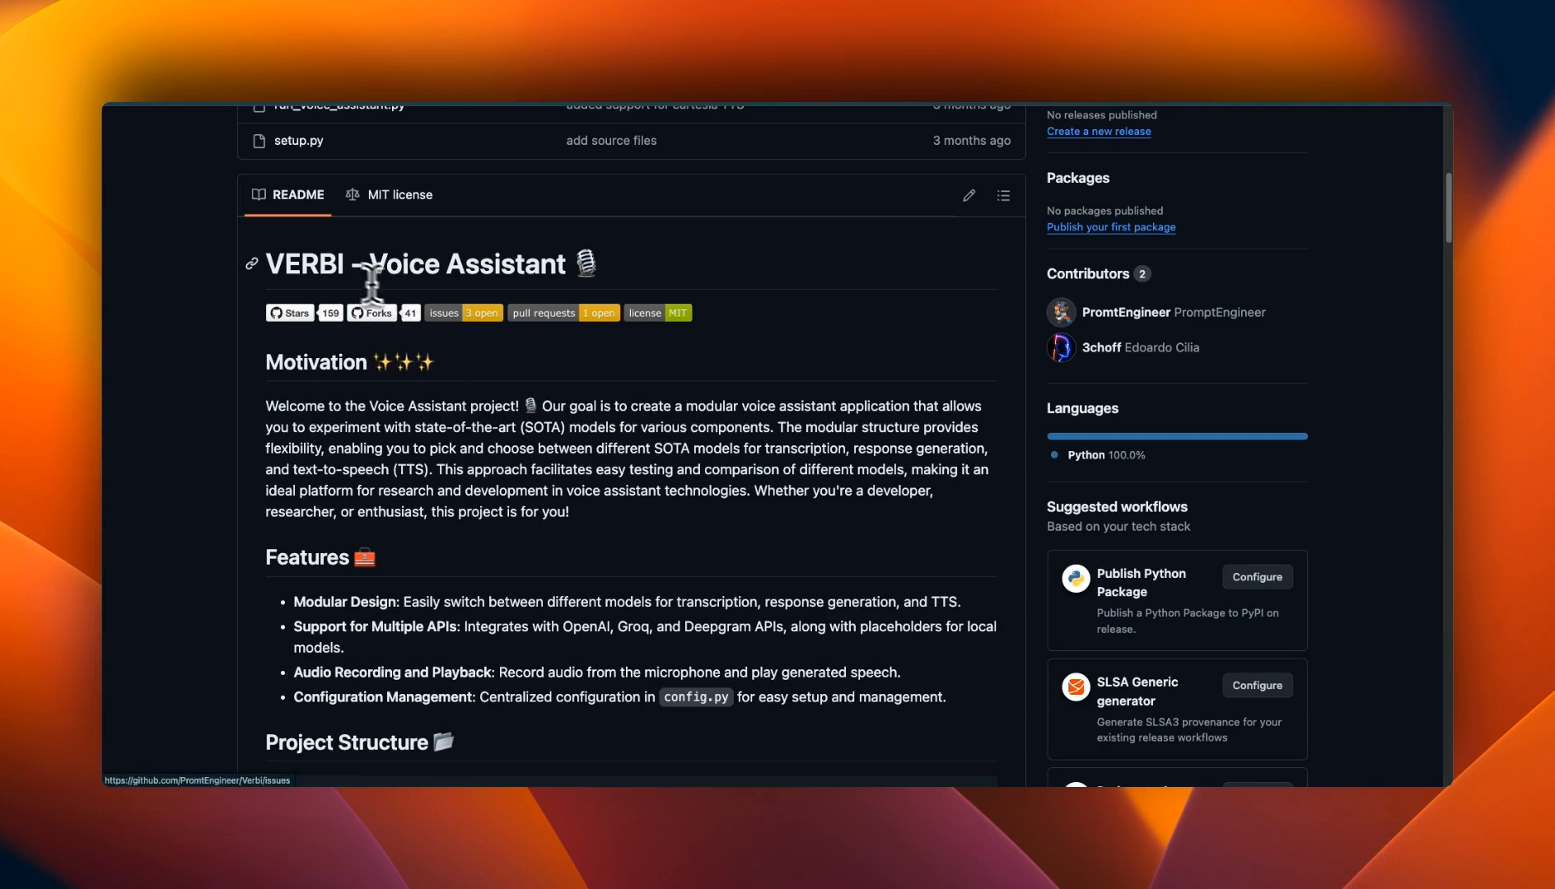
pyautogui.moveTo(456, 275)
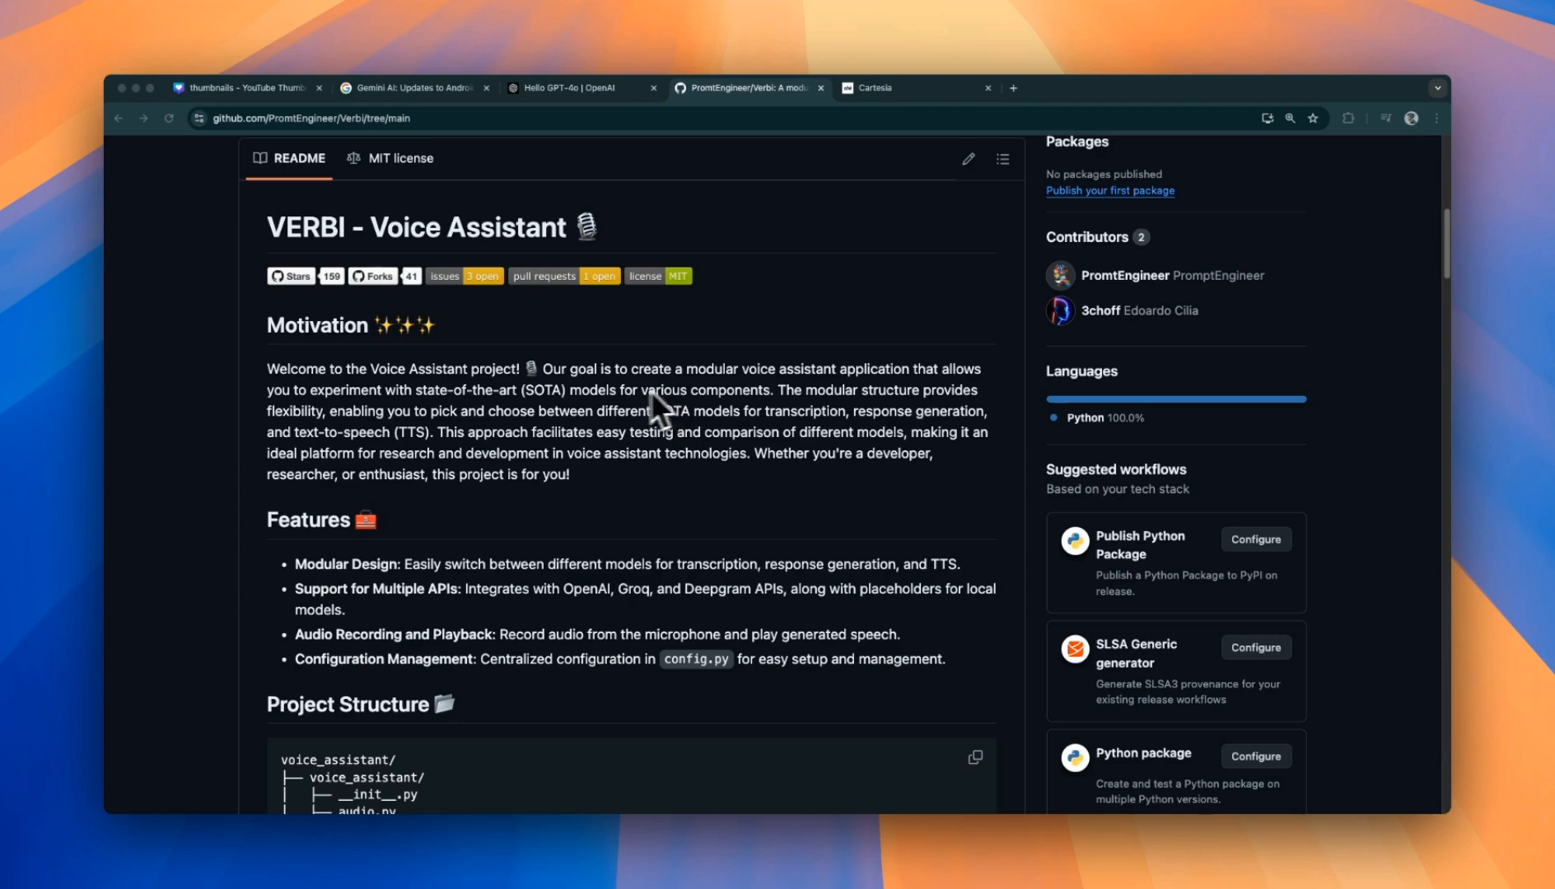
pyautogui.moveTo(575, 427)
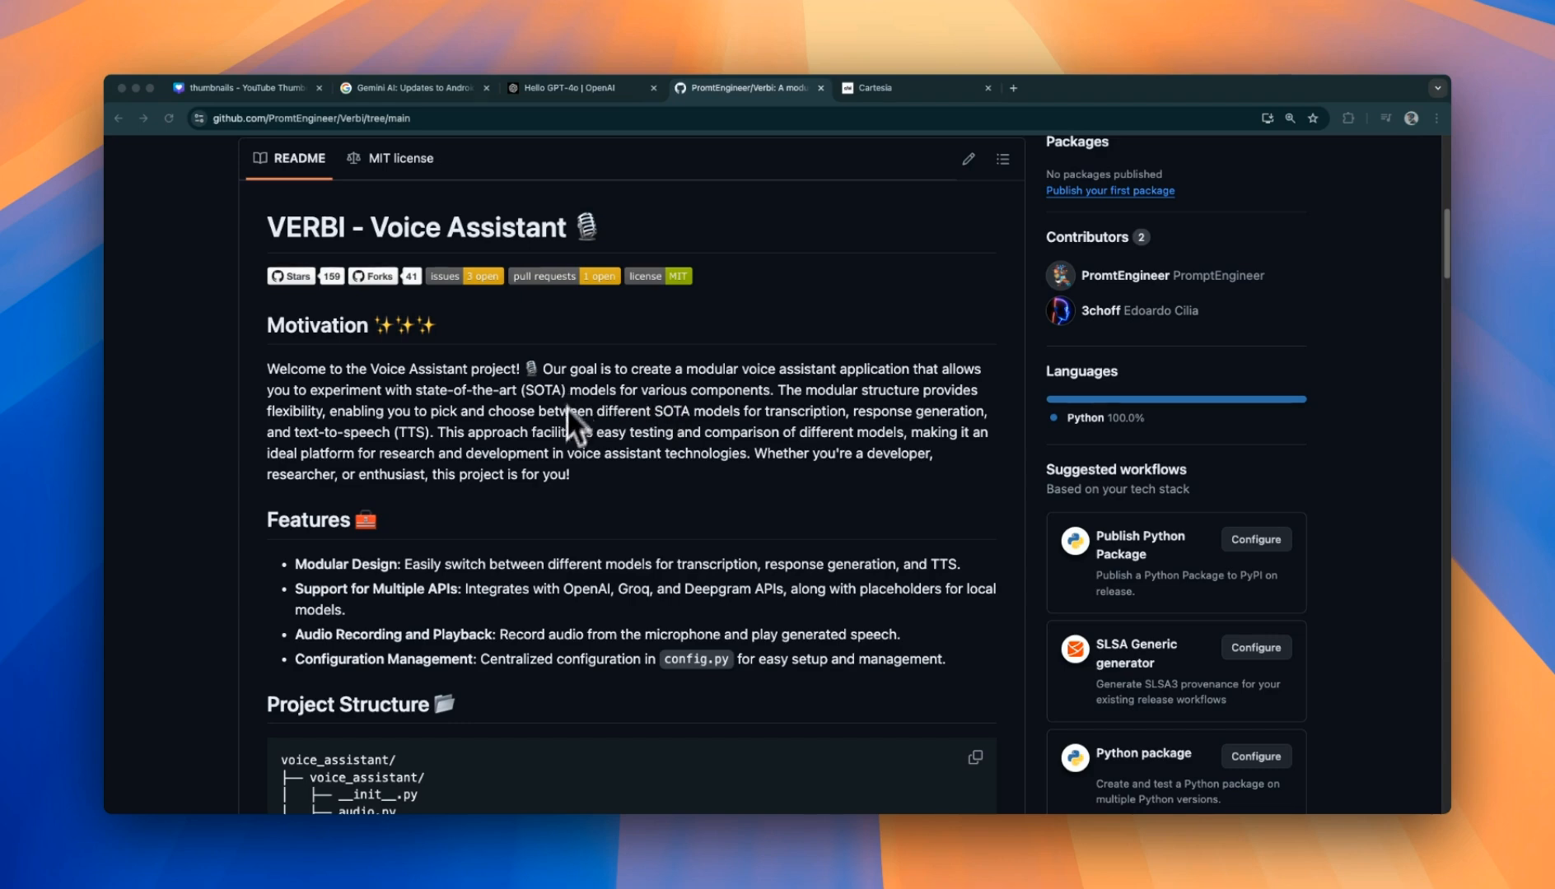
pyautogui.moveTo(482, 516)
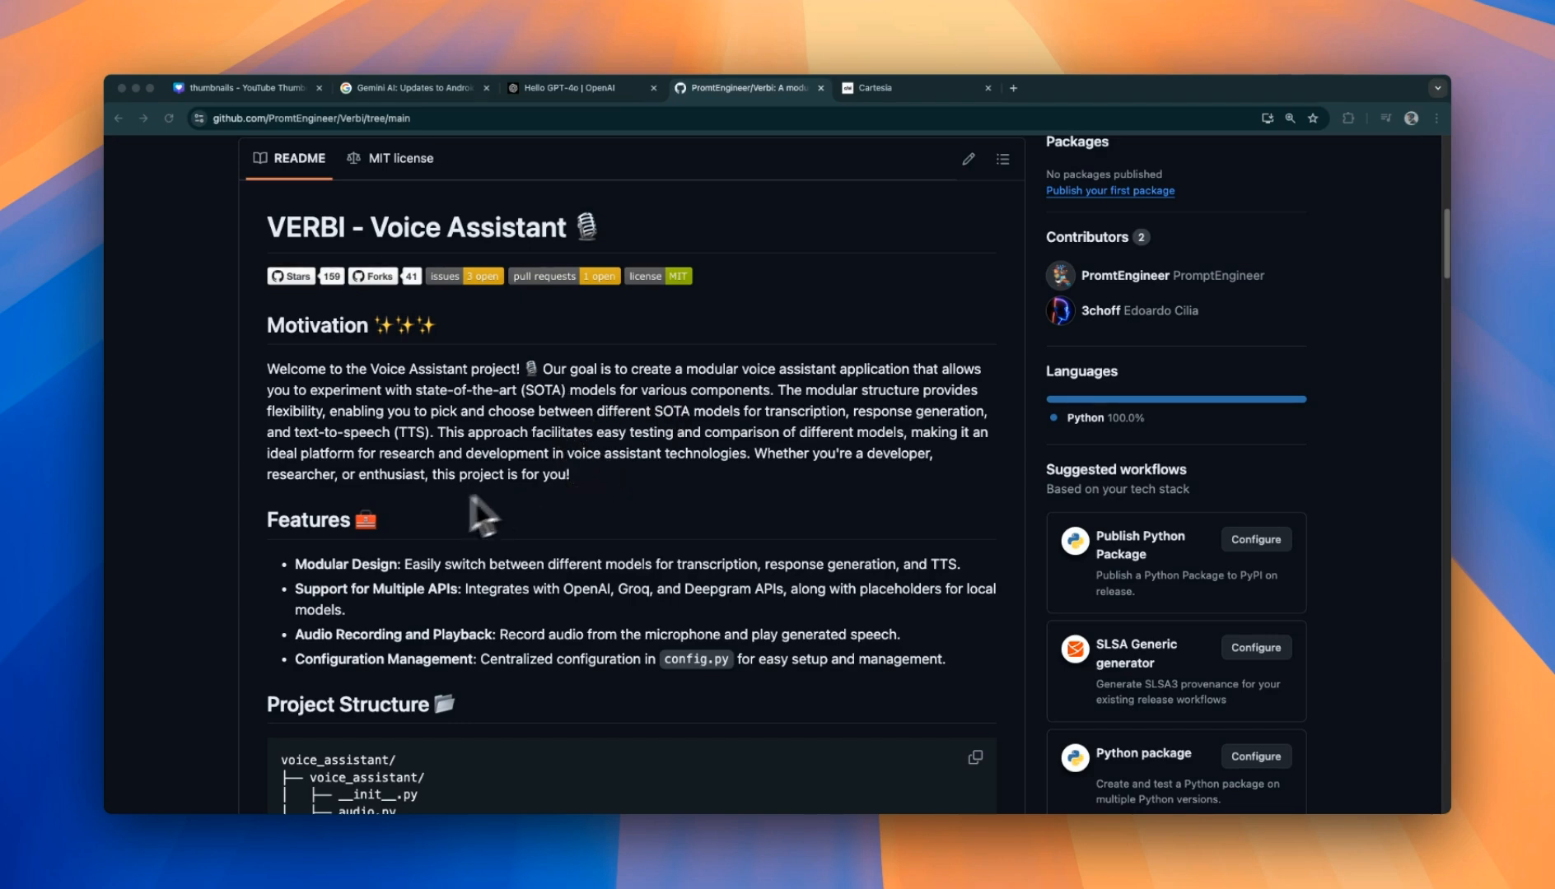
pyautogui.scroll(-3)
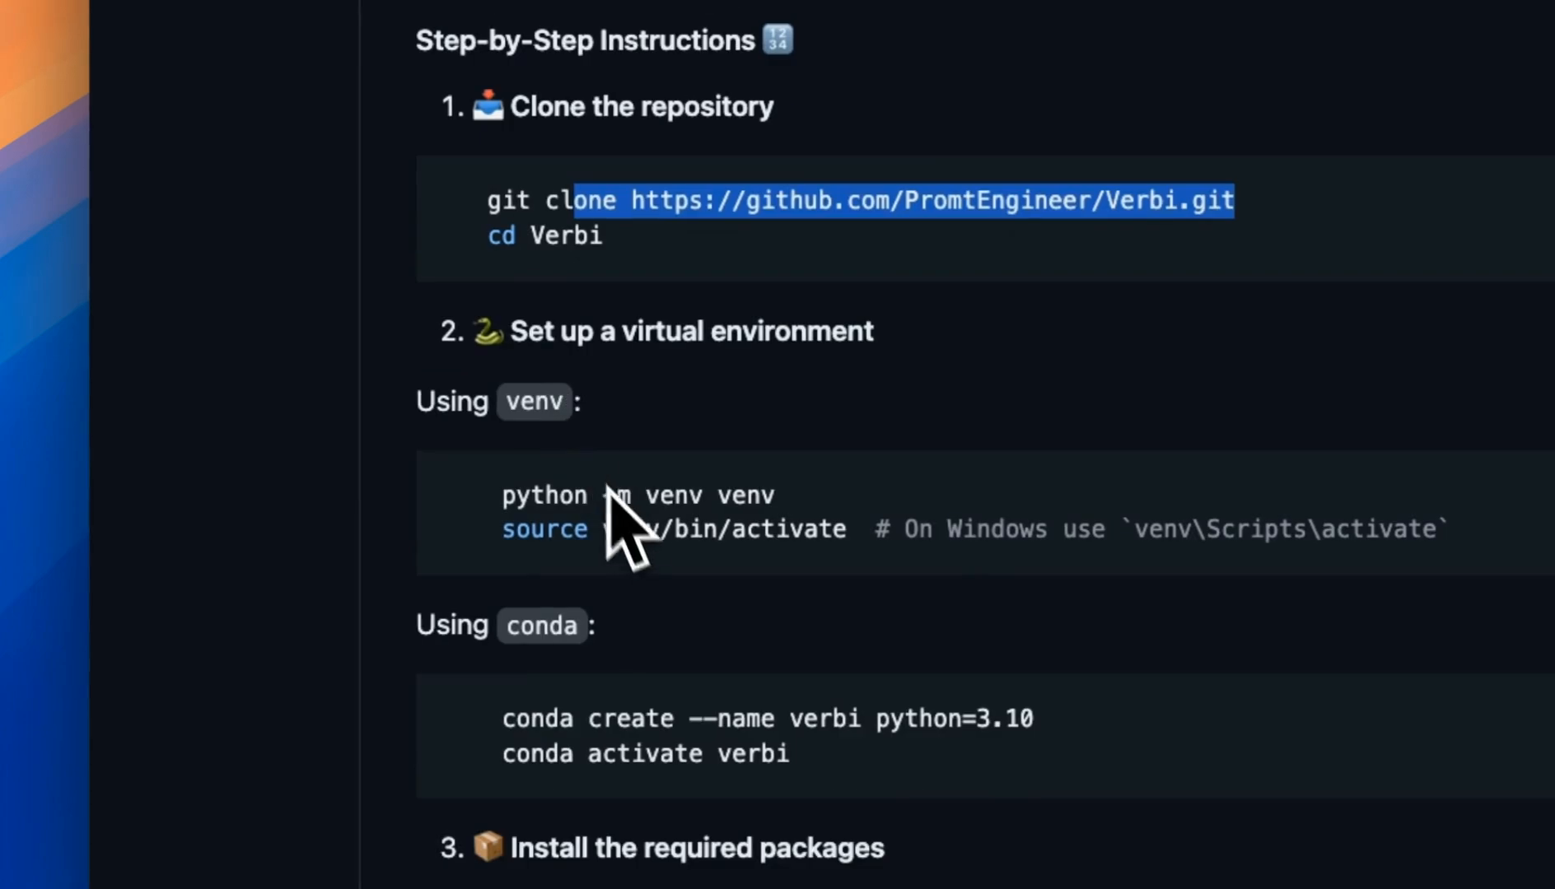
pyautogui.scroll(-3)
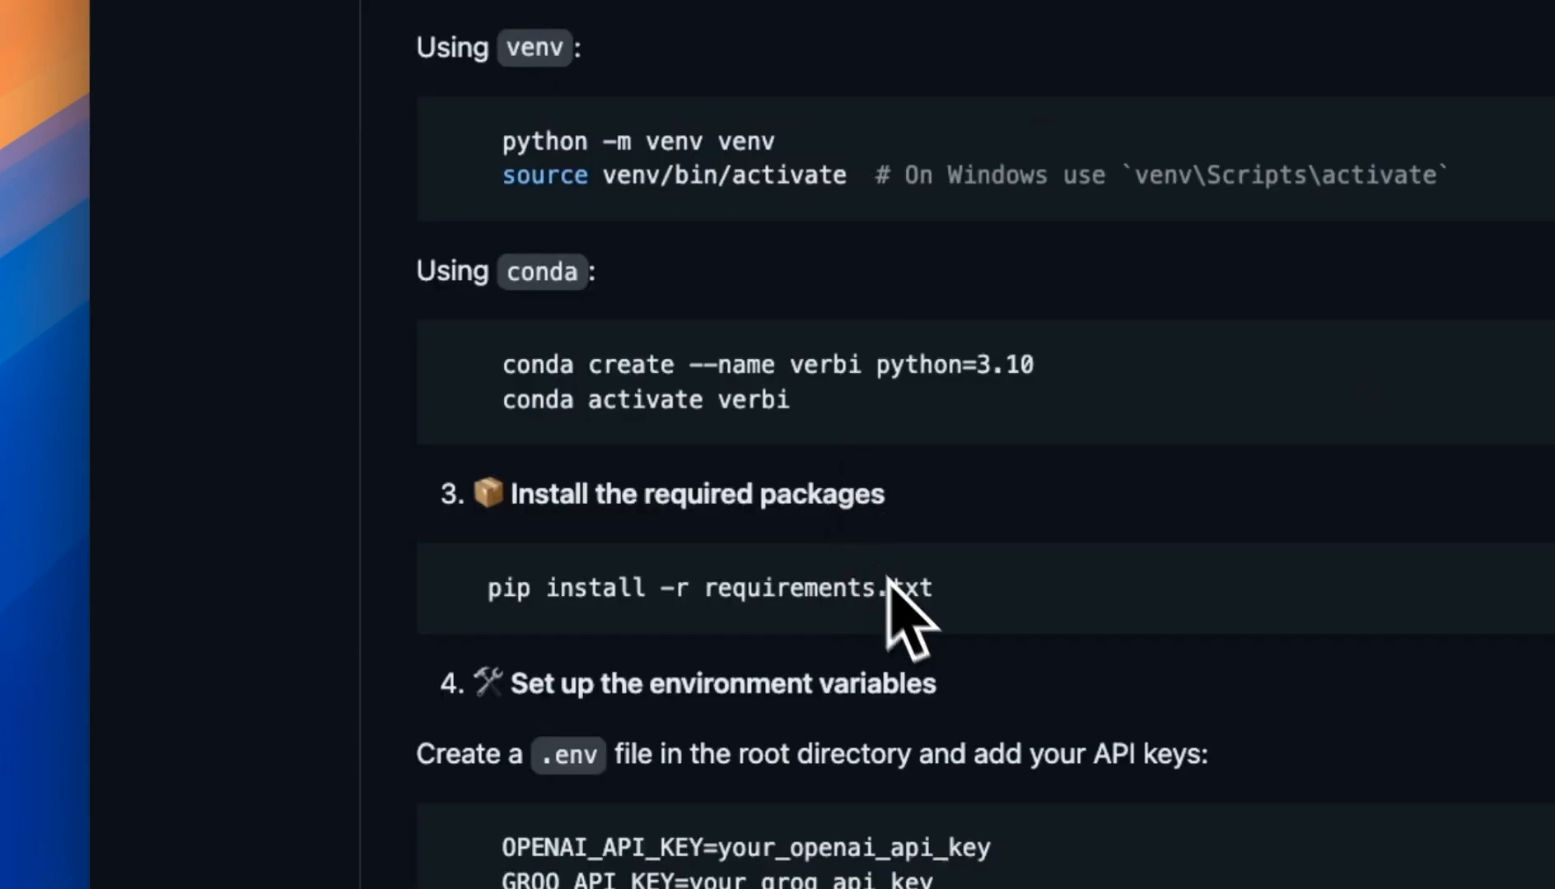
pyautogui.scroll(-3)
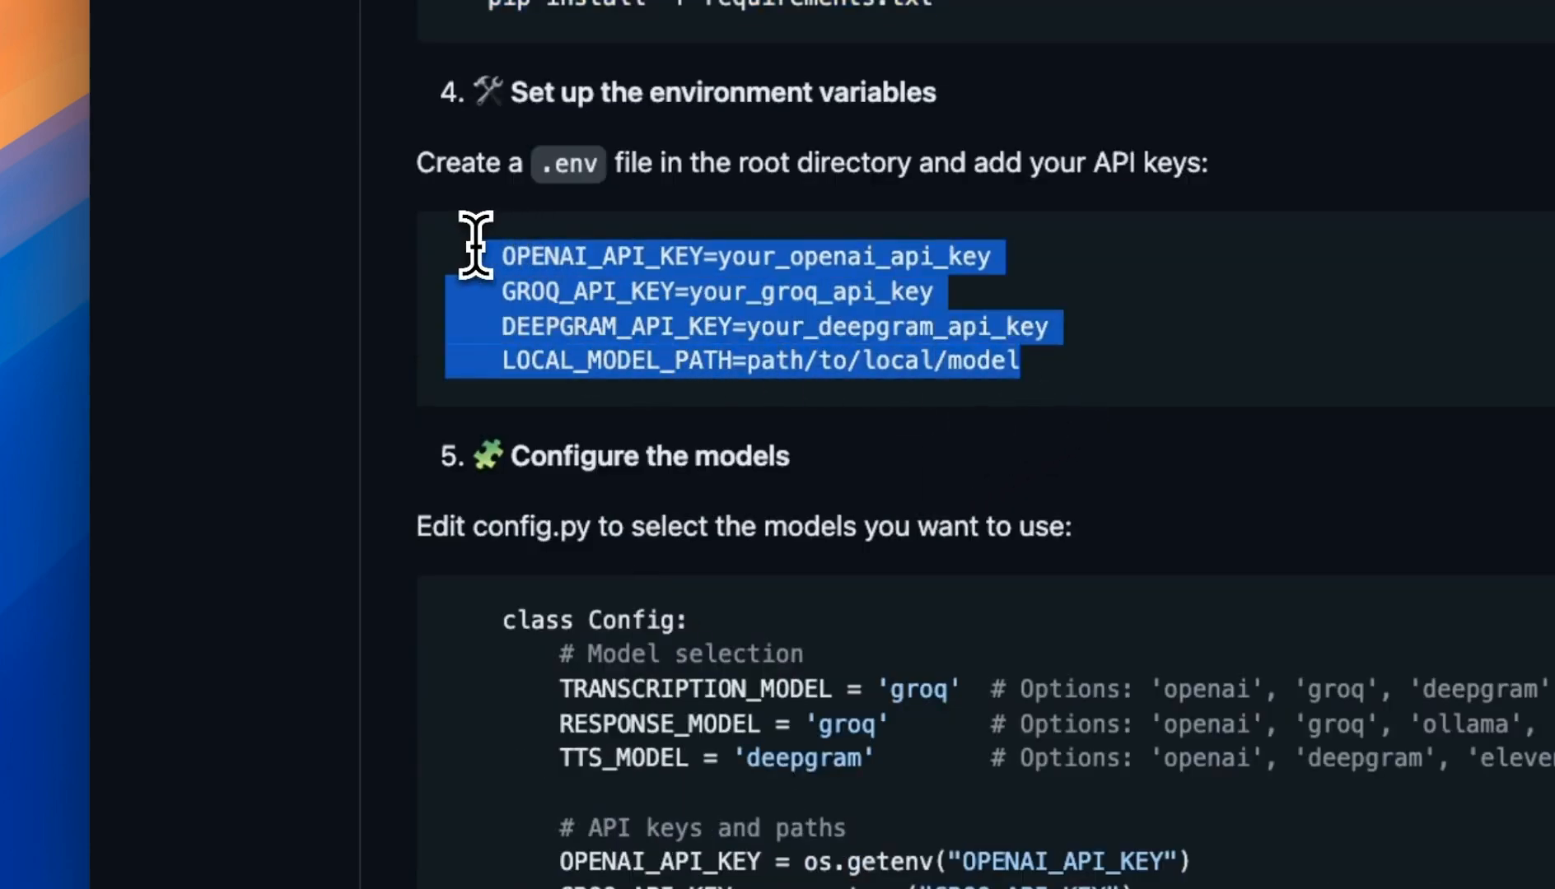
pyautogui.scroll(-3)
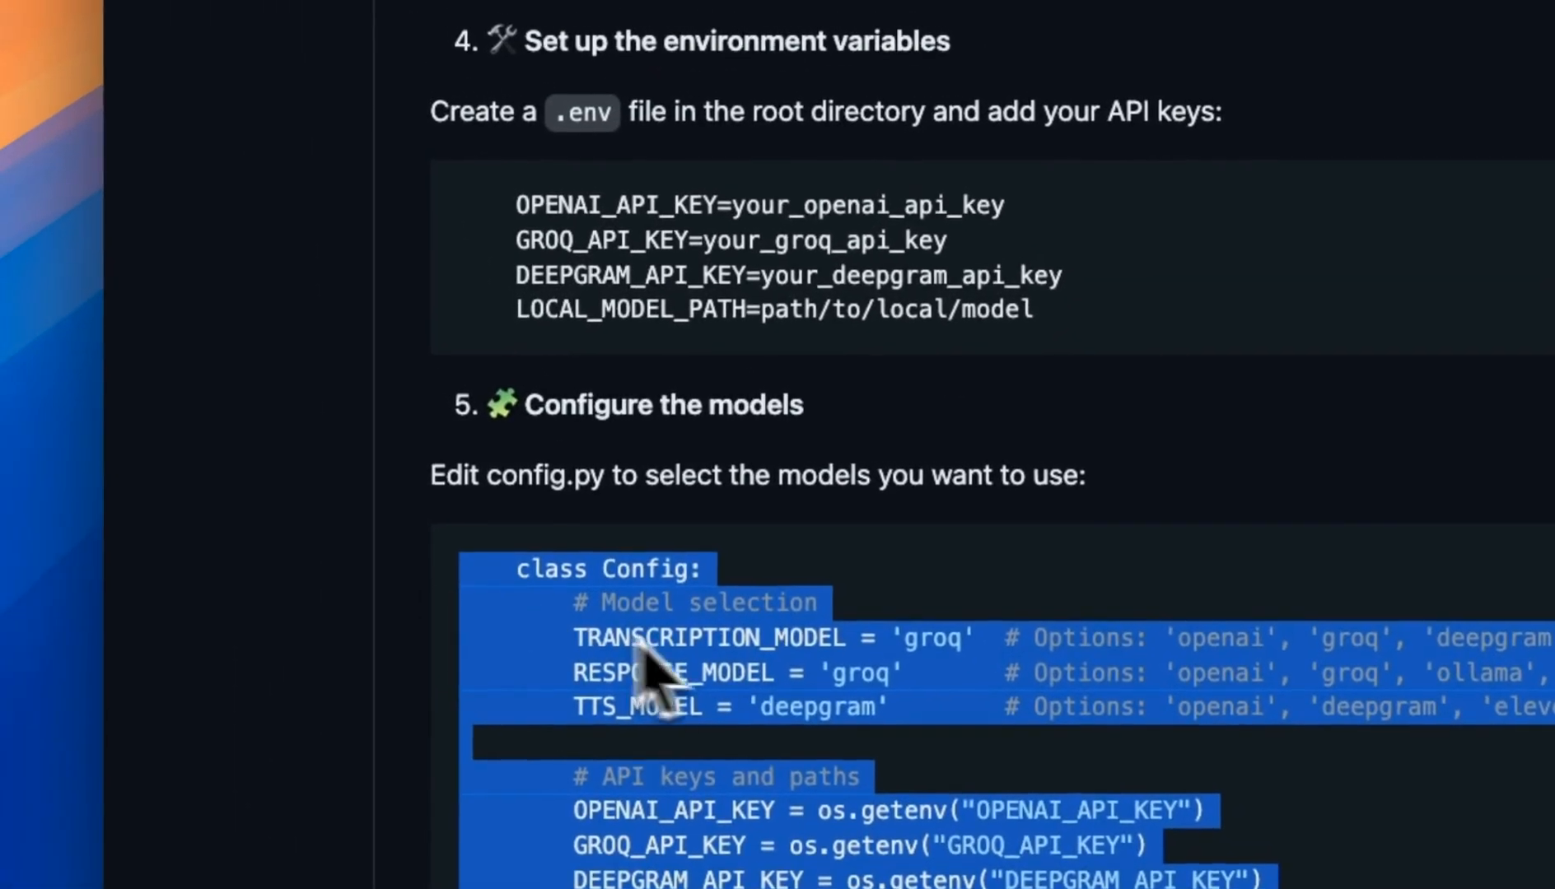
pyautogui.scroll(-3)
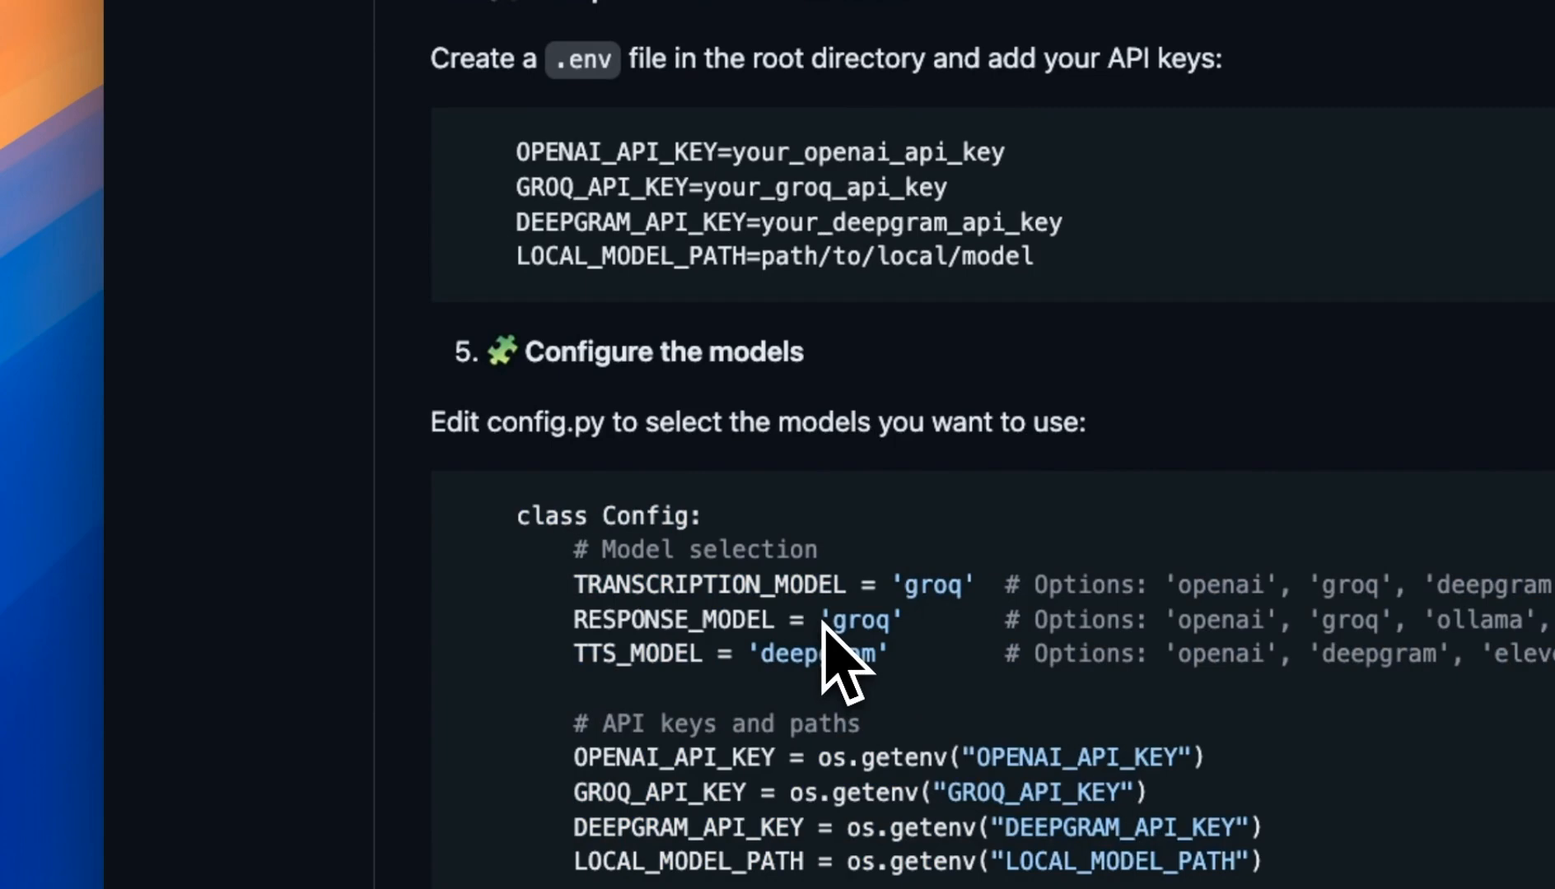
pyautogui.moveTo(803, 684)
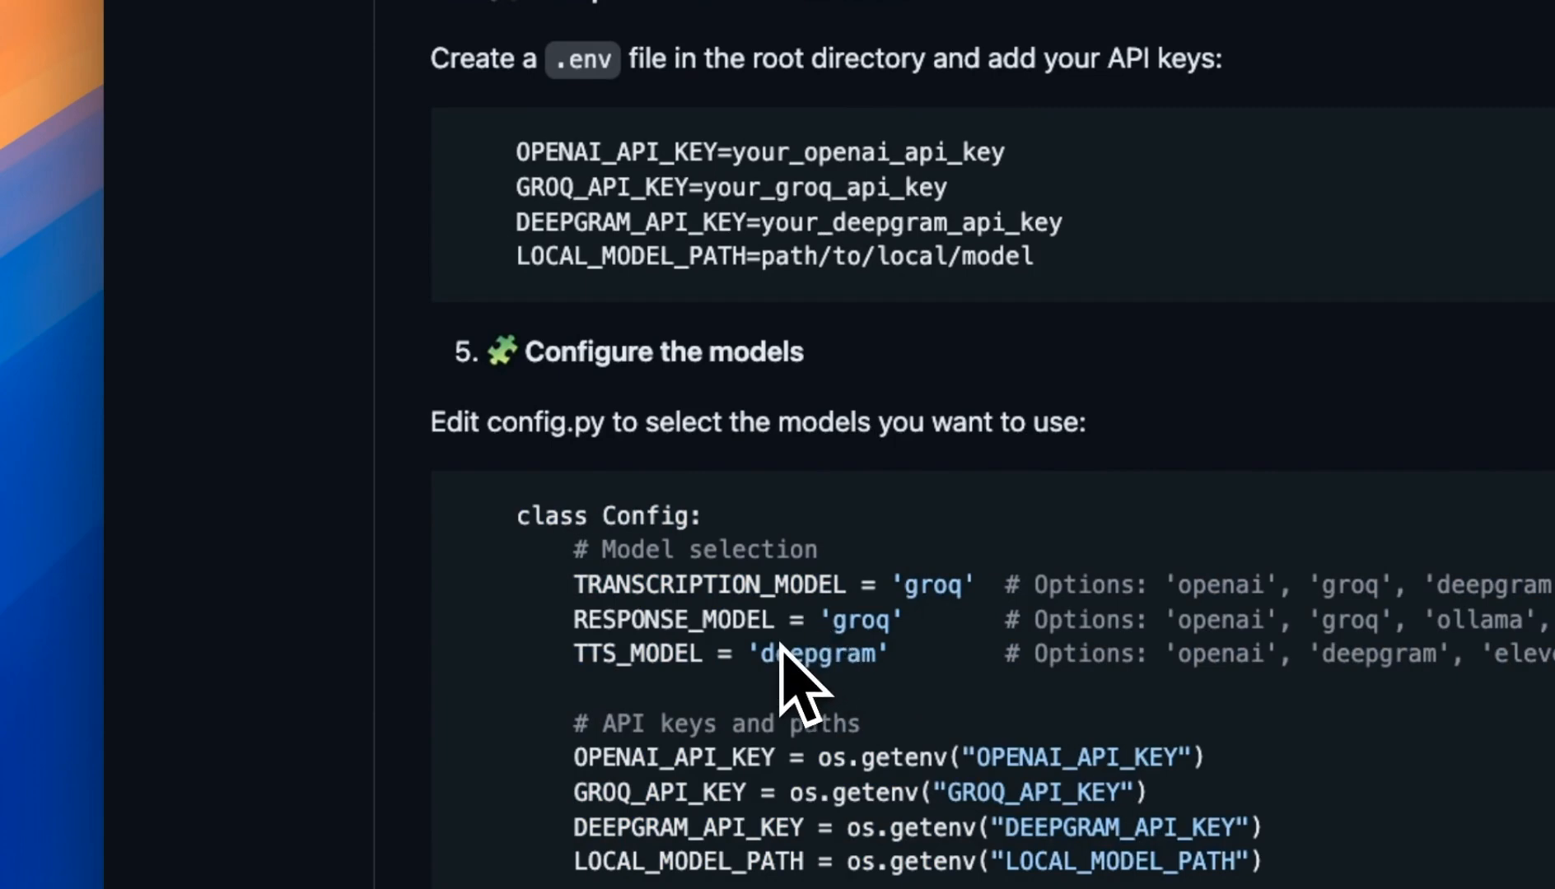
pyautogui.scroll(-3)
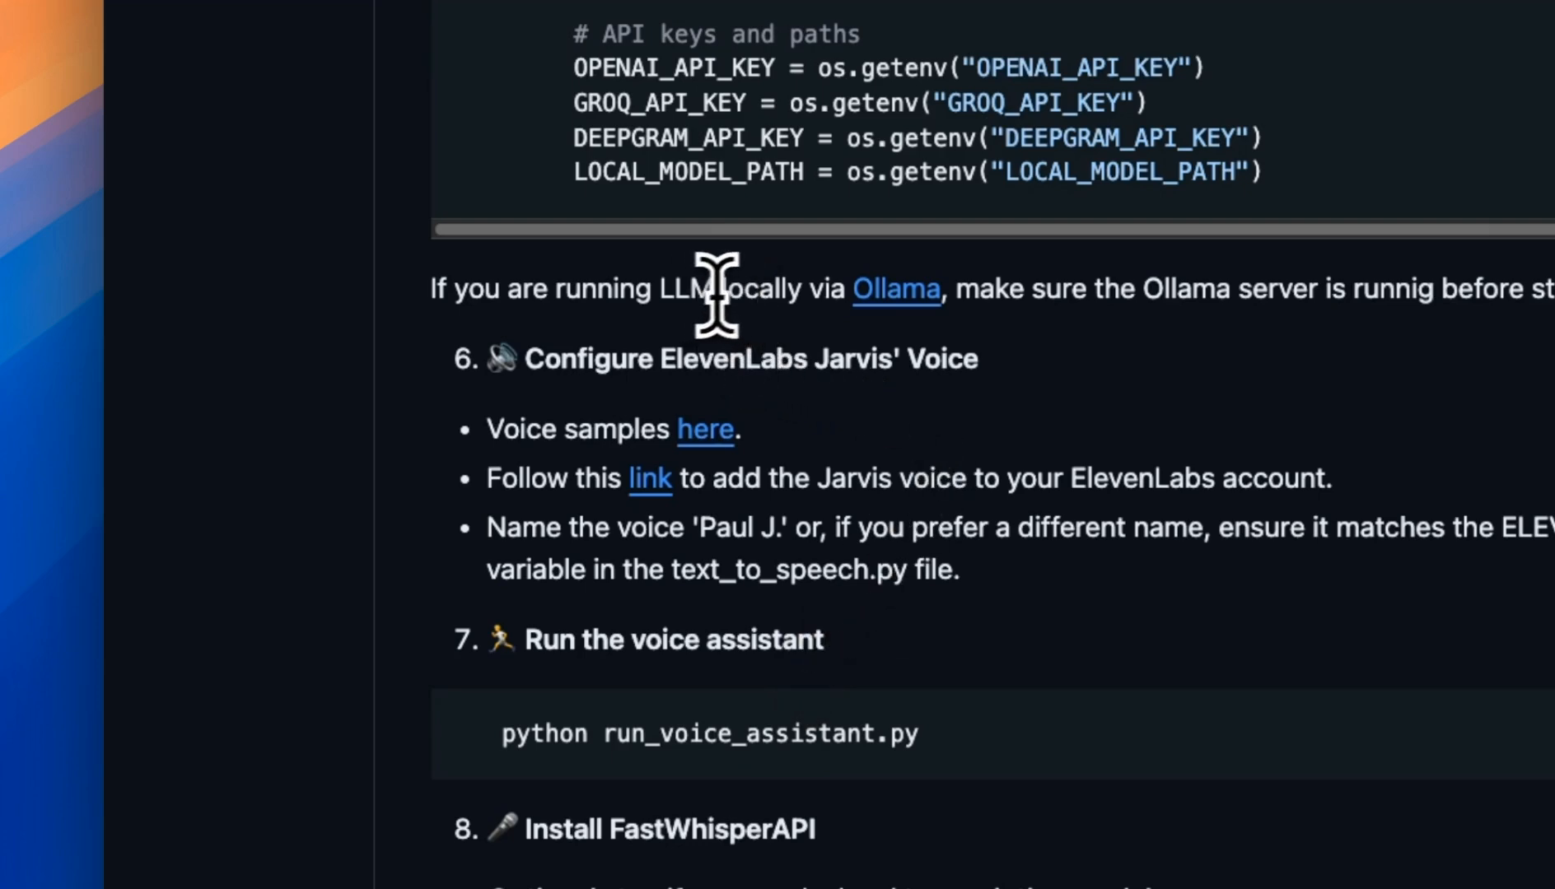
pyautogui.moveTo(685, 289); pyautogui.dragTo(977, 288)
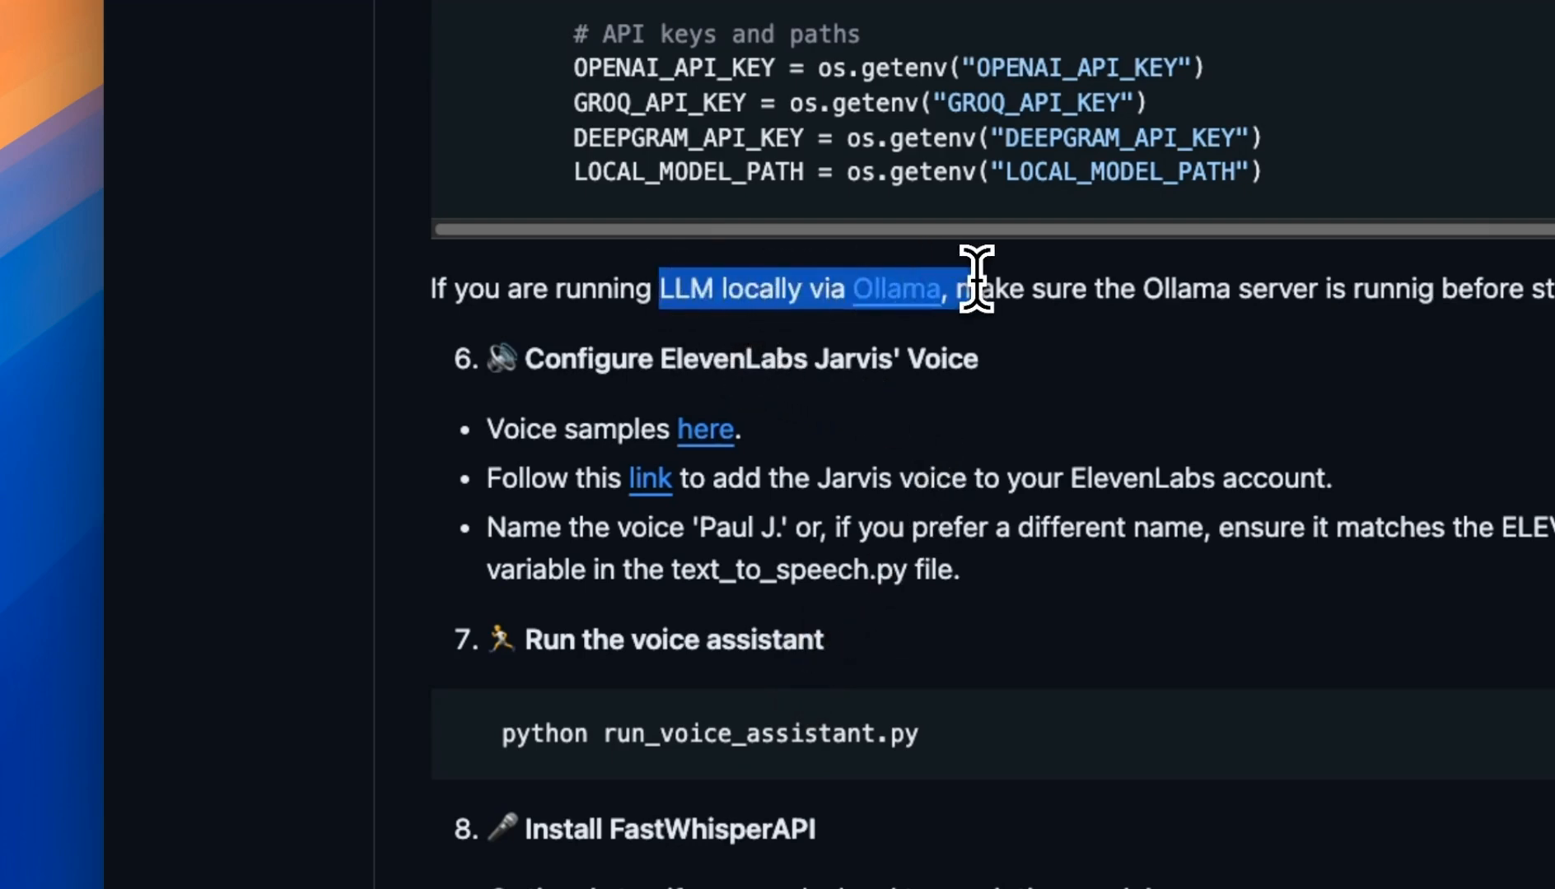
pyautogui.scroll(-3)
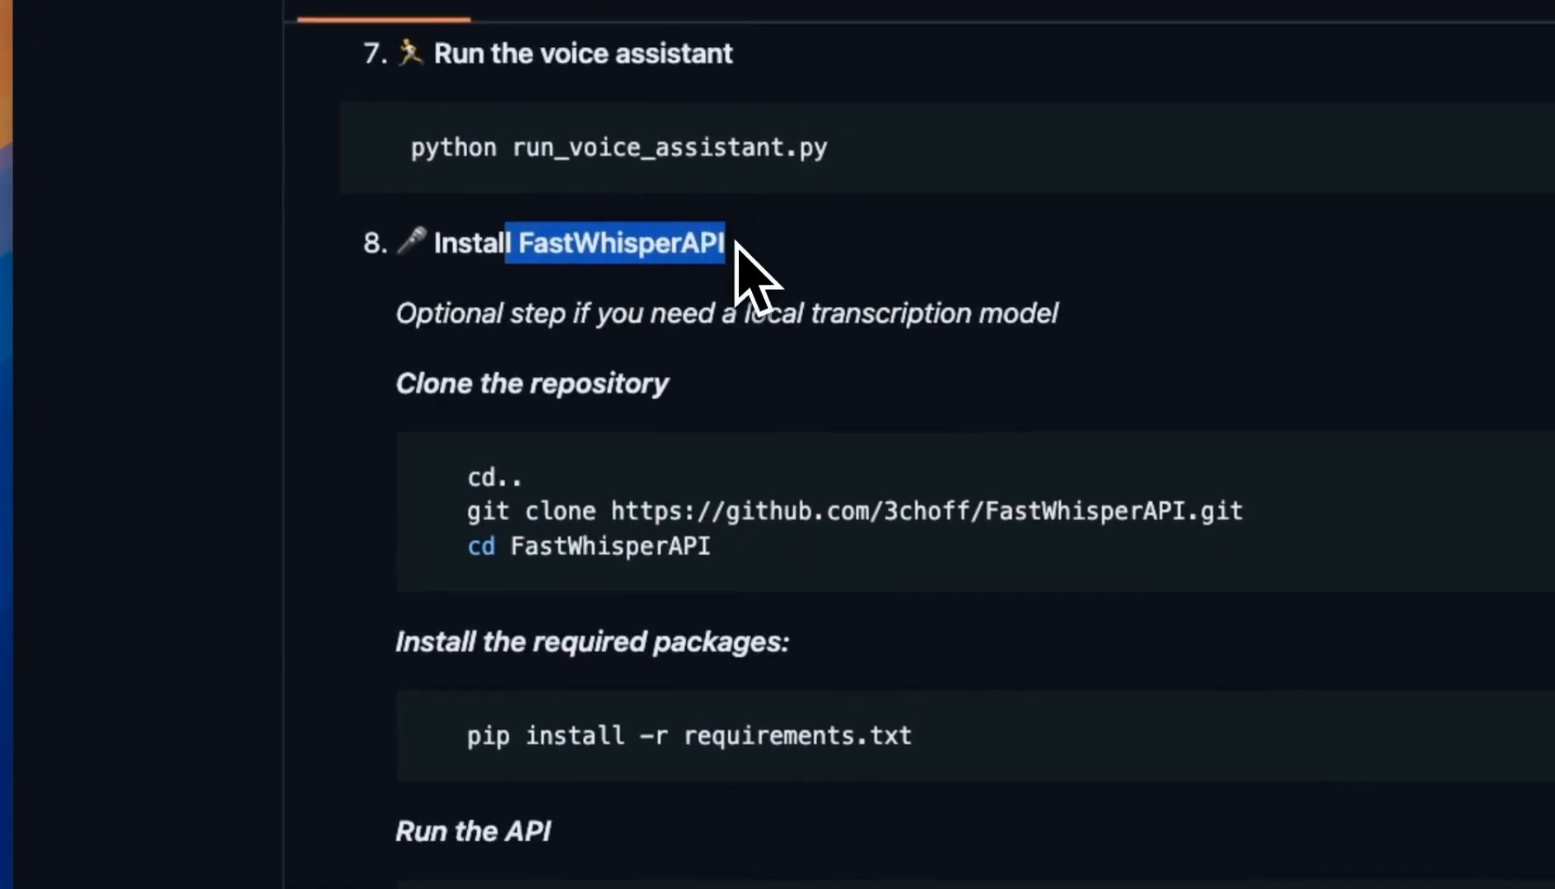
pyautogui.scroll(-3)
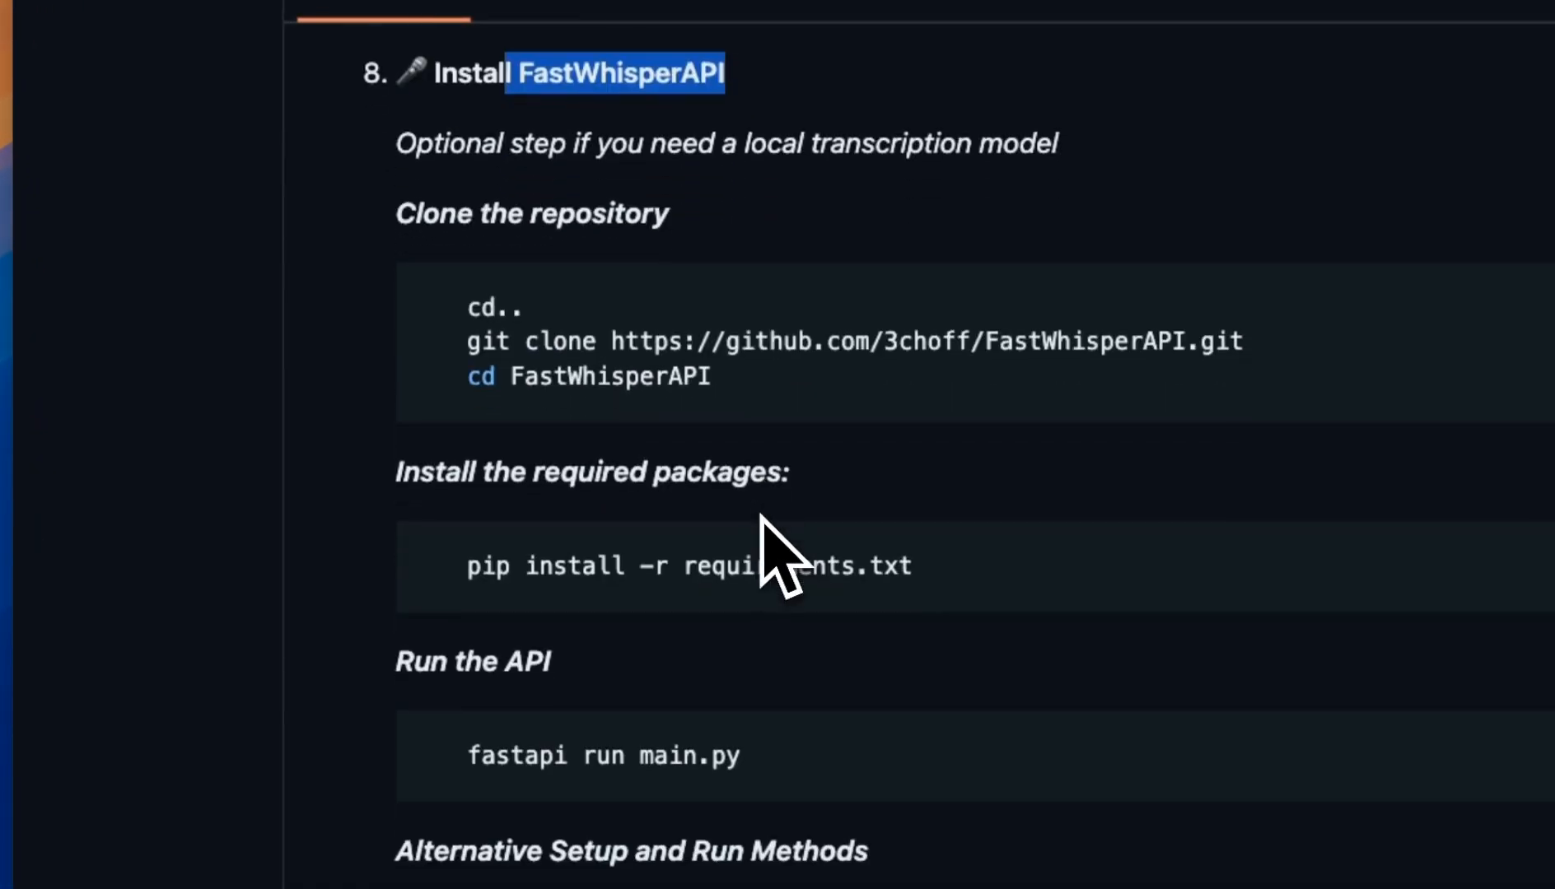
pyautogui.scroll(-3)
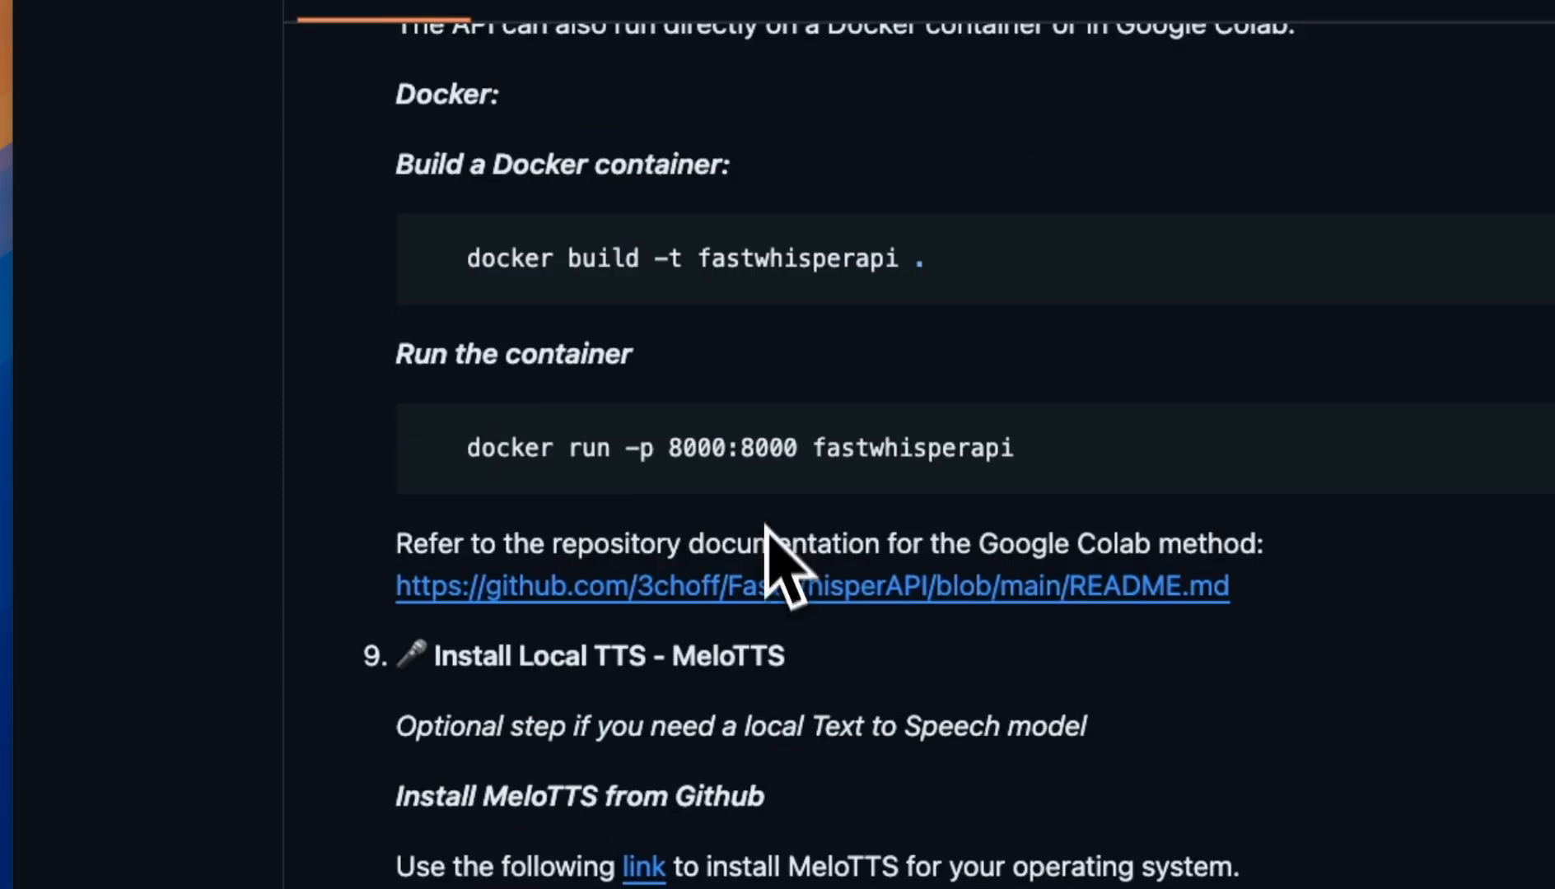
pyautogui.doubleClick(724, 655)
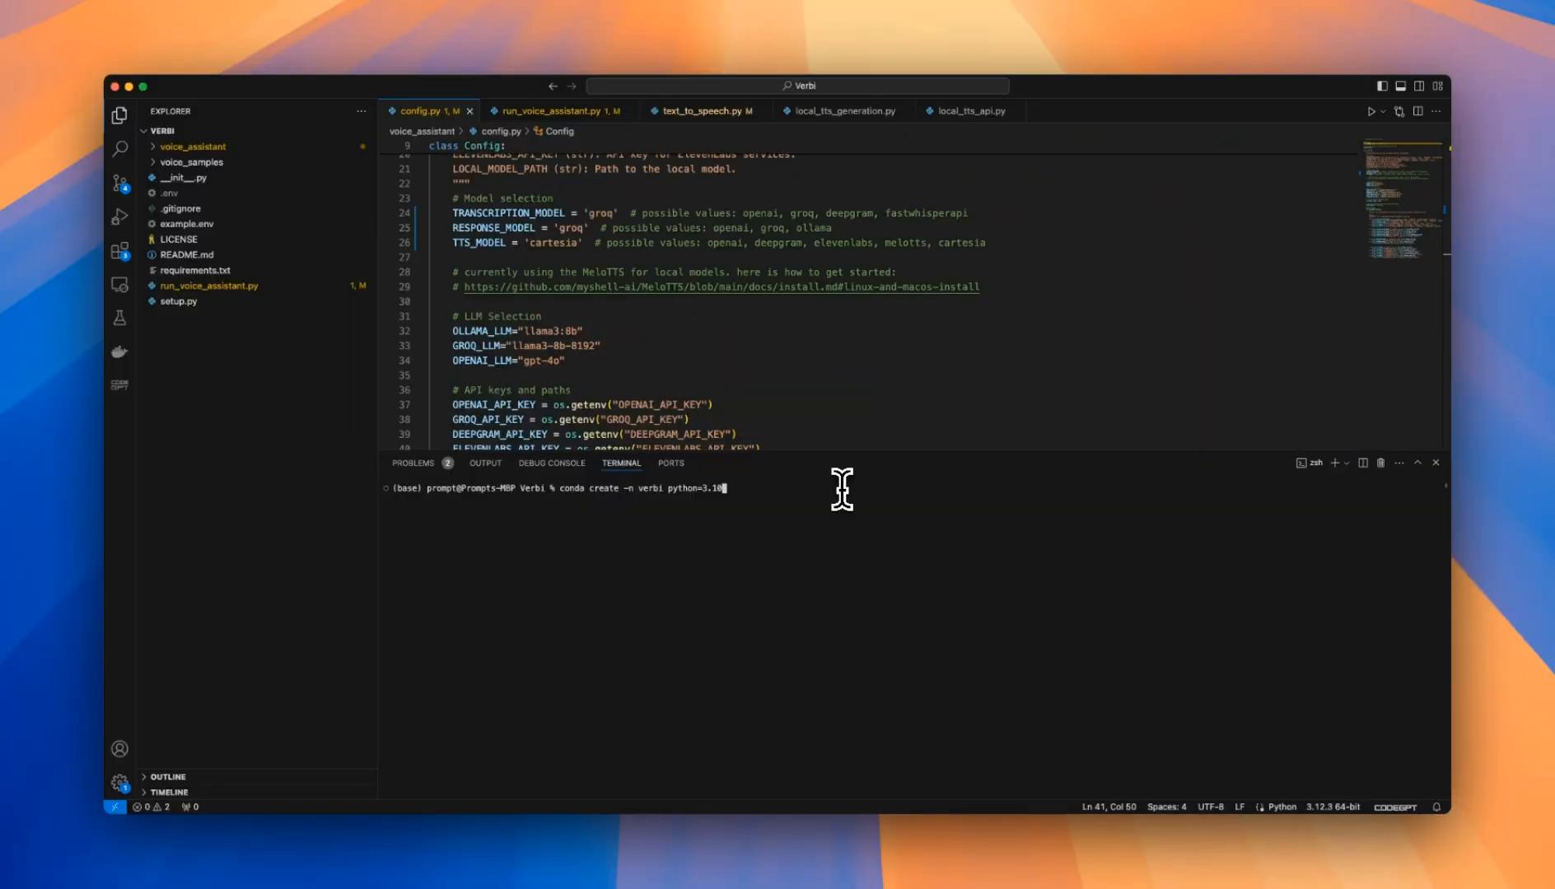
pyautogui.moveTo(563, 503)
pyautogui.write('pip')
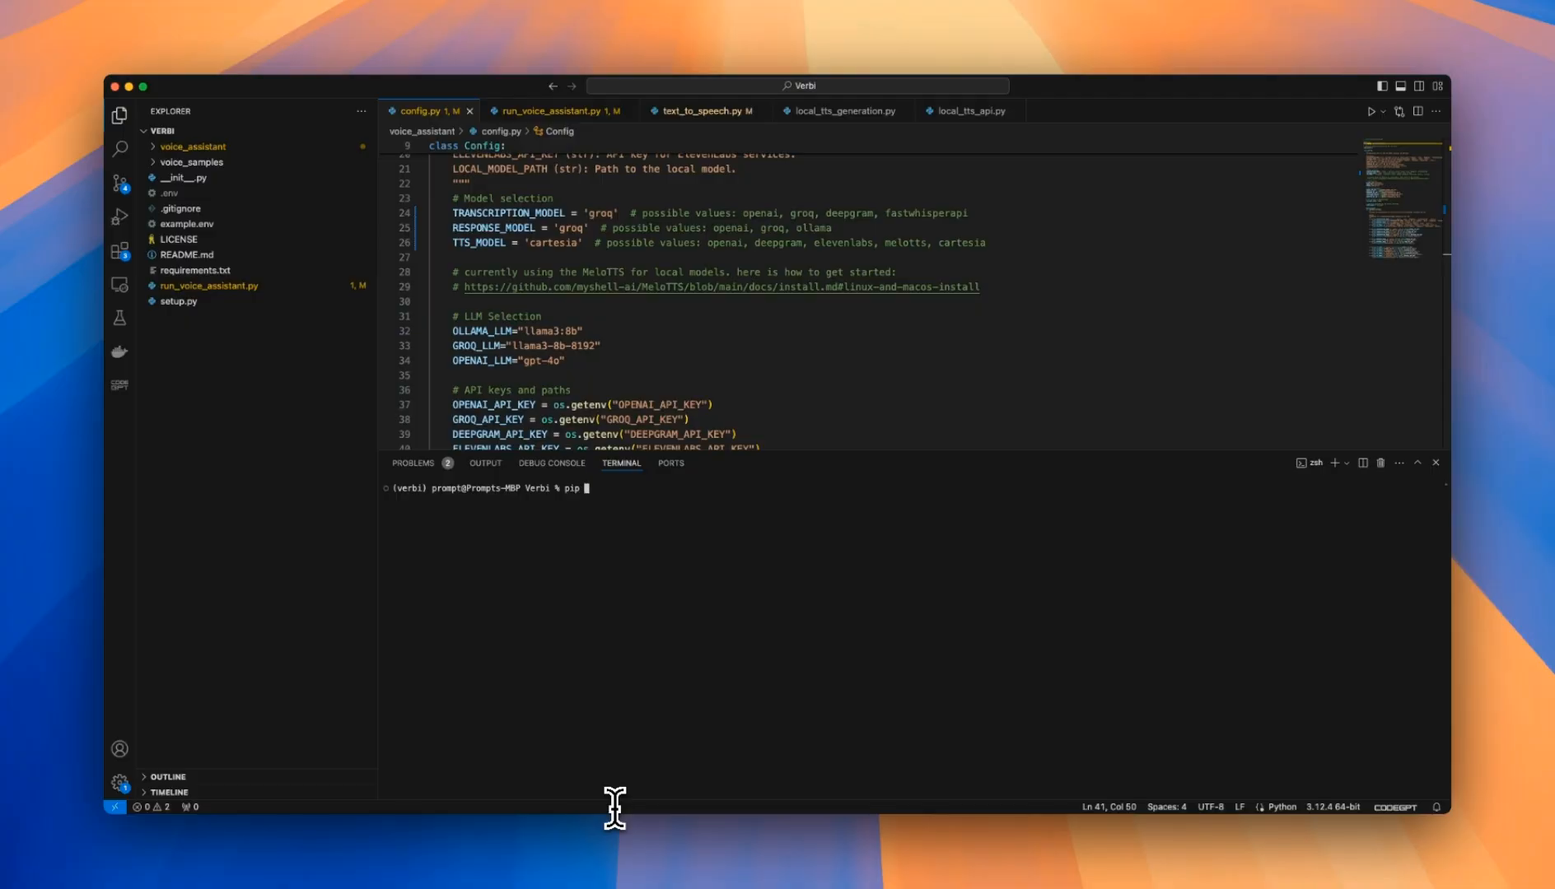
# - Type the partial command 'pip install -r r' for the requirements file in the terminal
pyautogui.write('install')
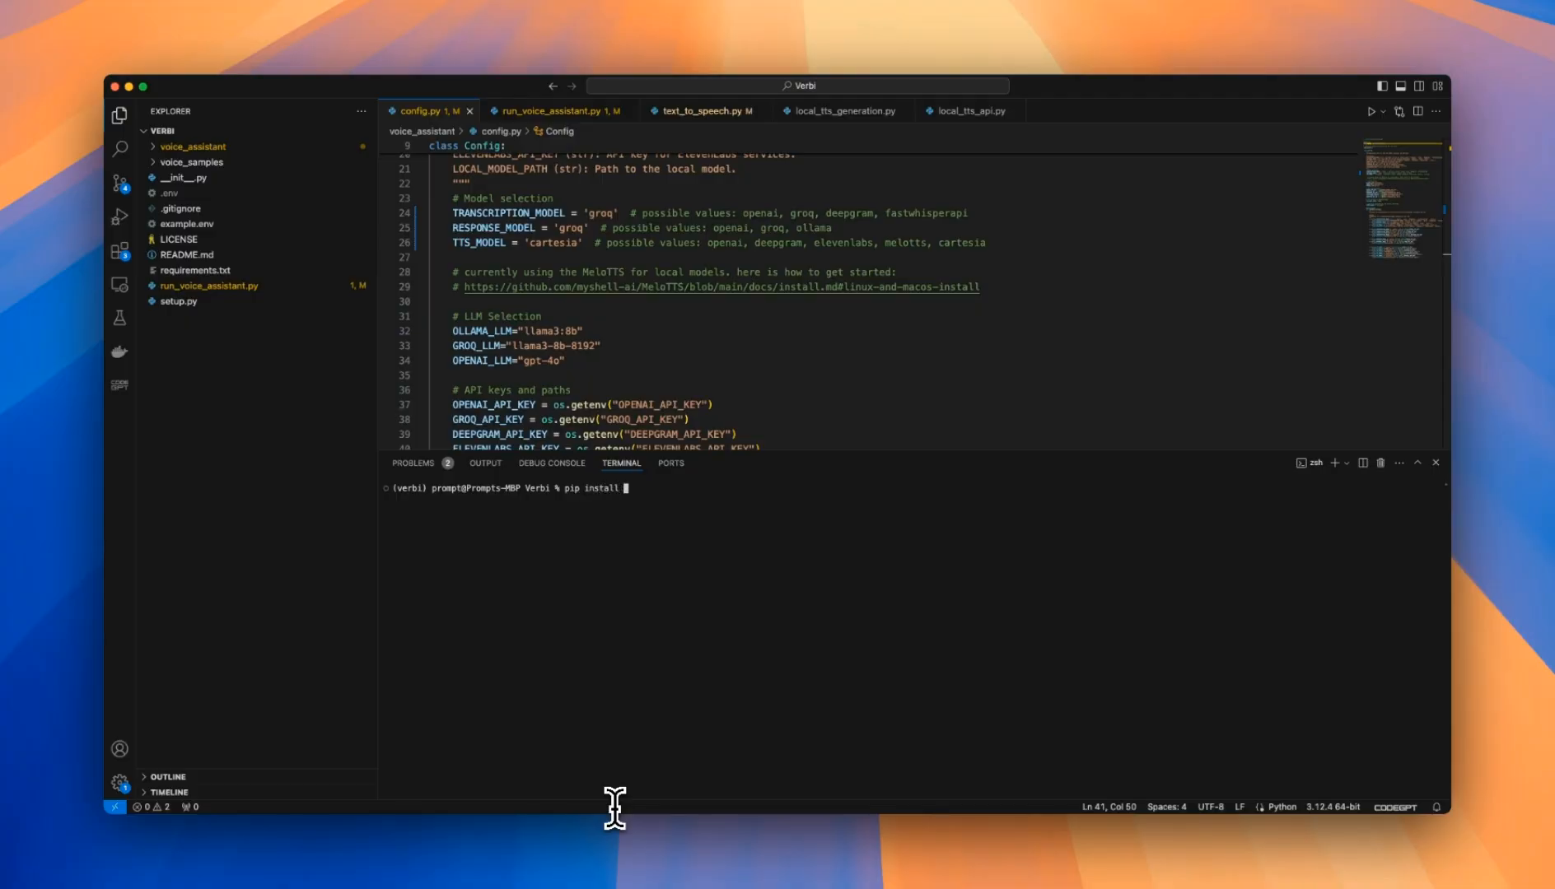
pyautogui.write('-r r')
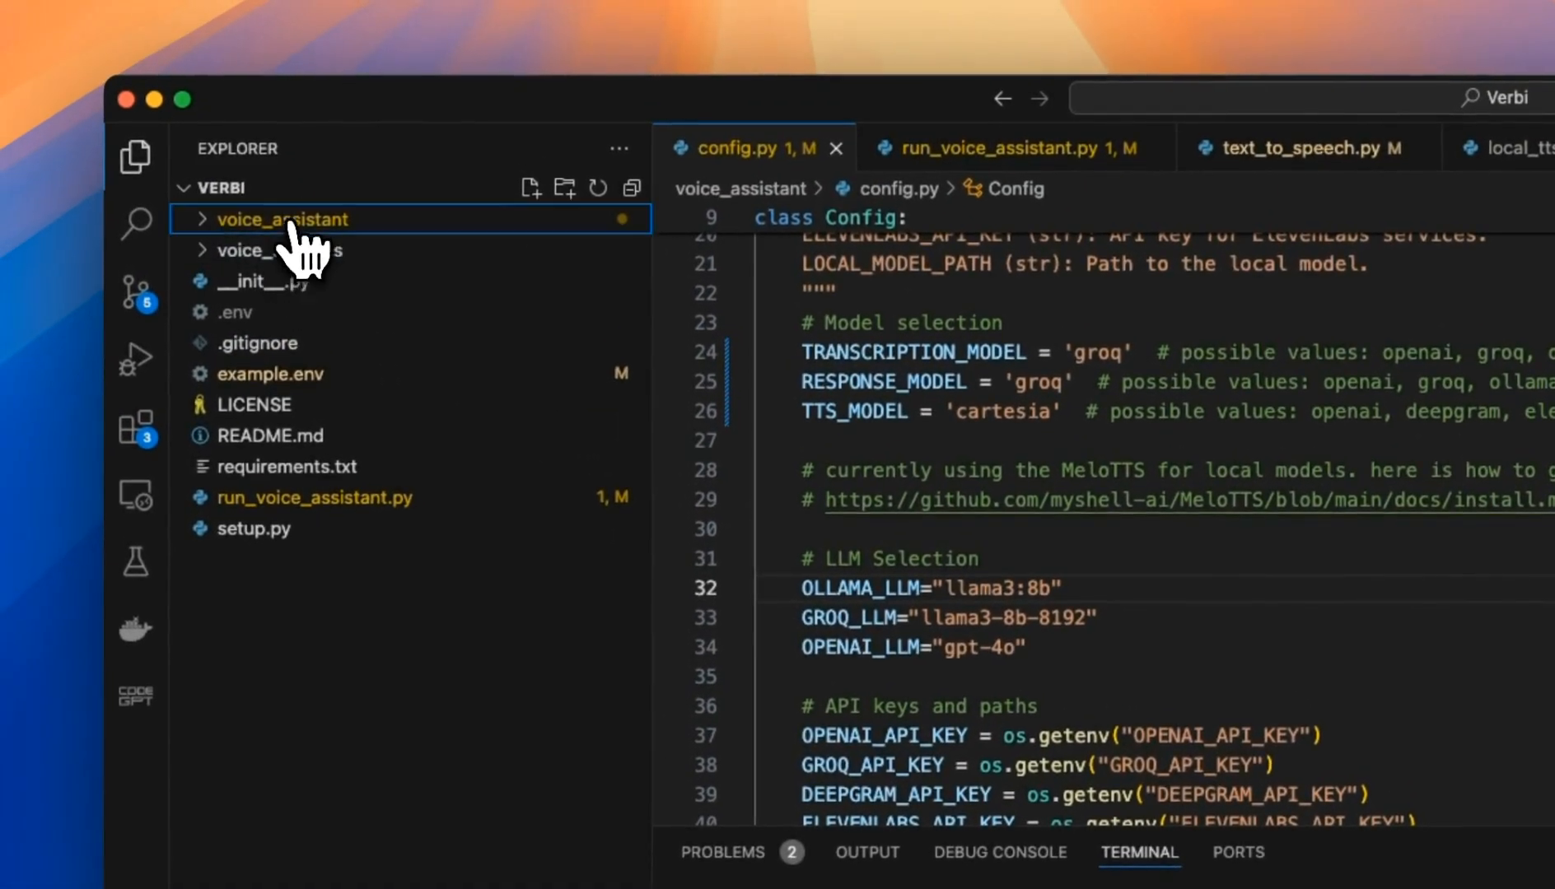
# - Expand voice_assistant and inspect config.py's model values, including the groq setting
pyautogui.click(285, 219)
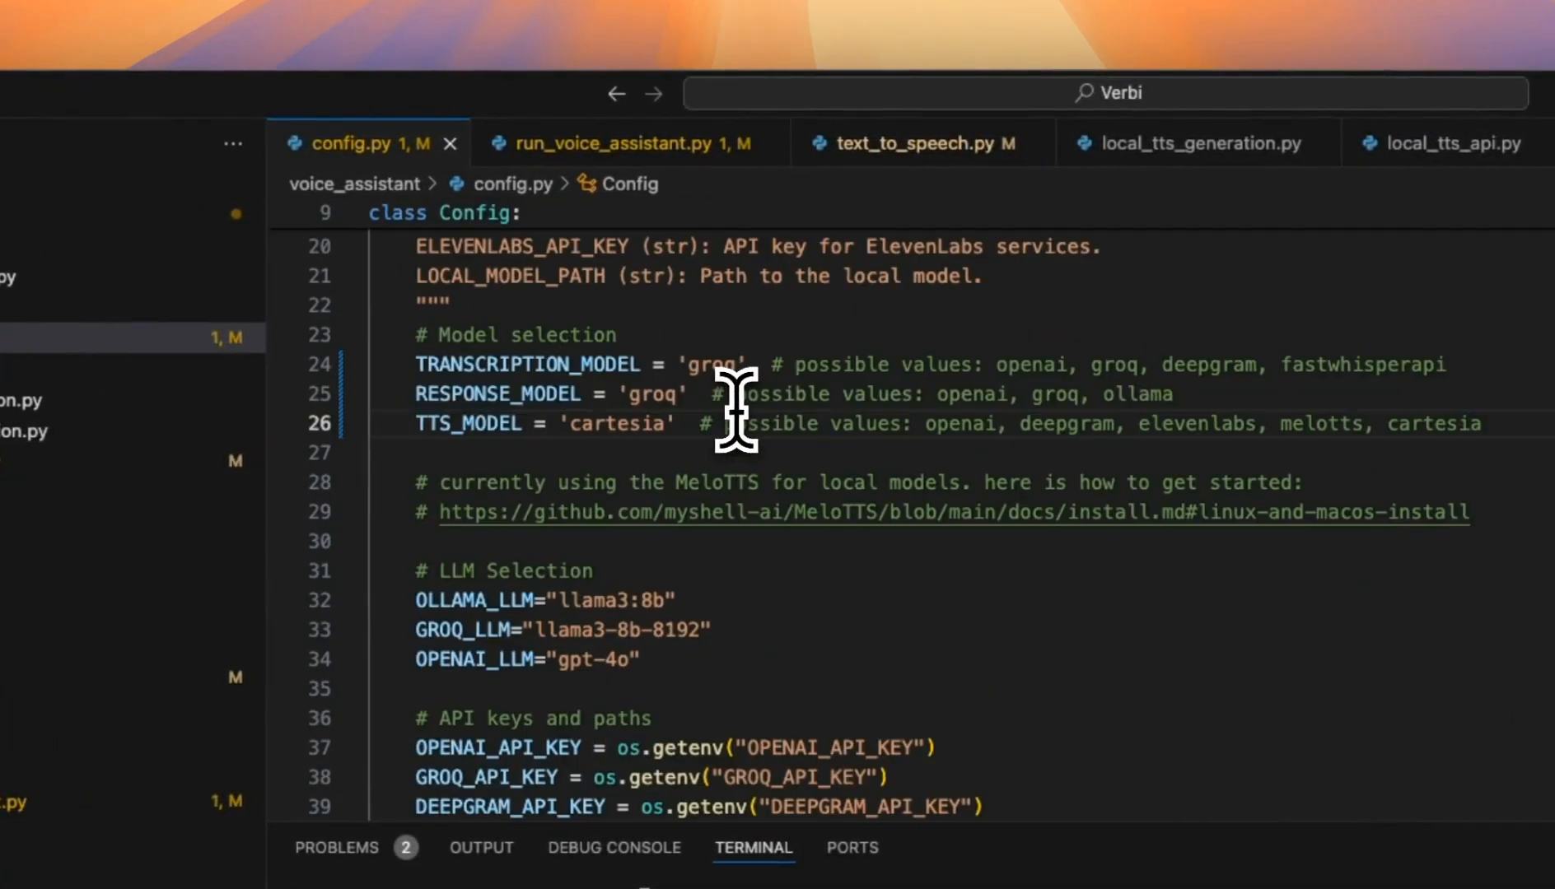
pyautogui.doubleClick(529, 433)
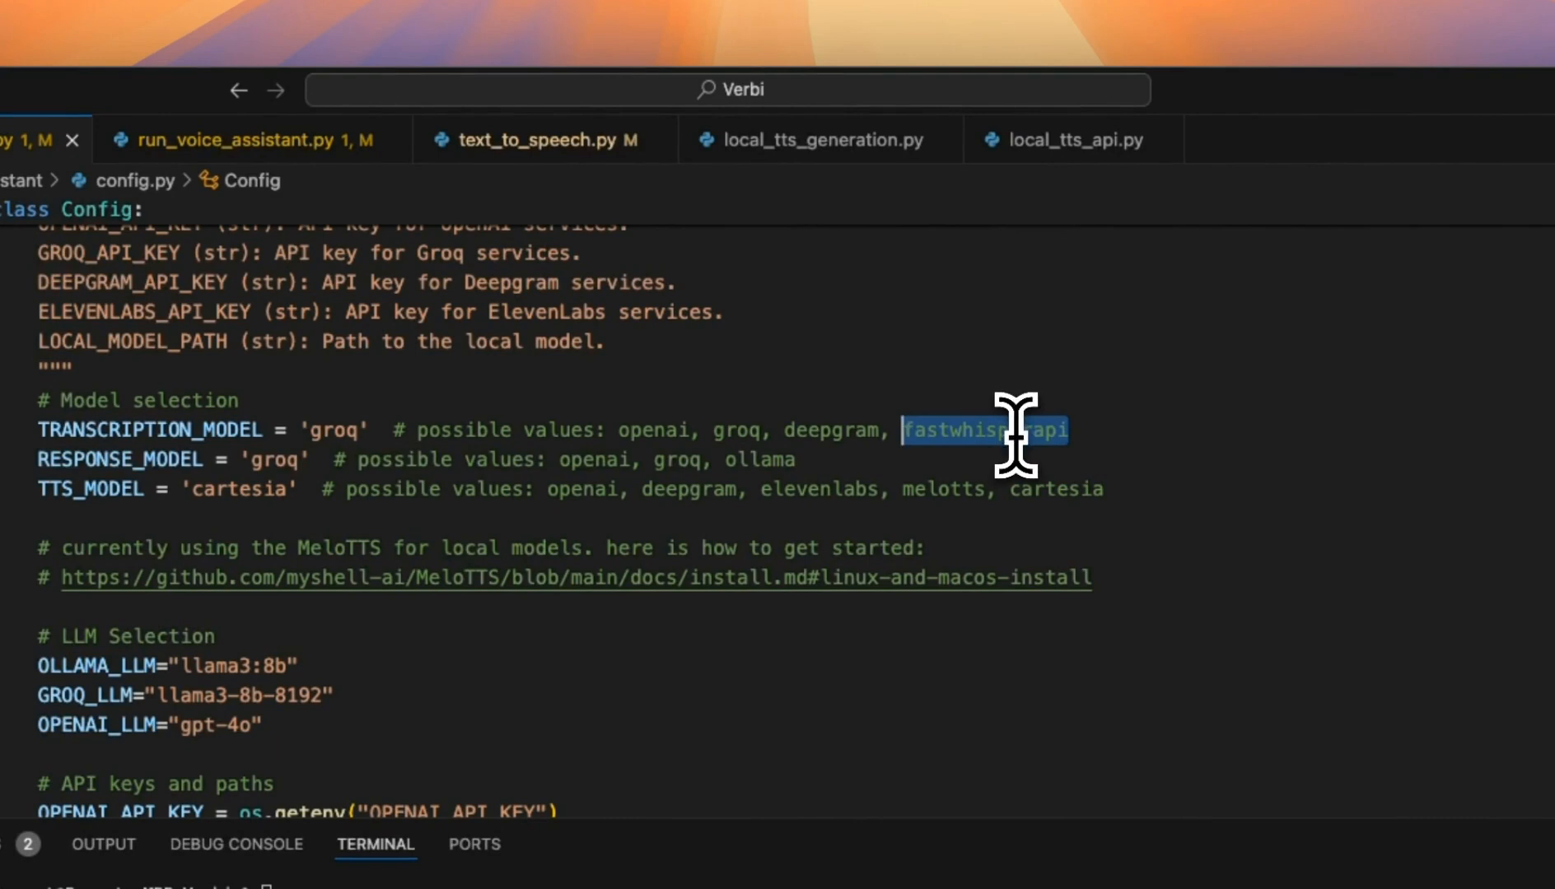
pyautogui.click(982, 431)
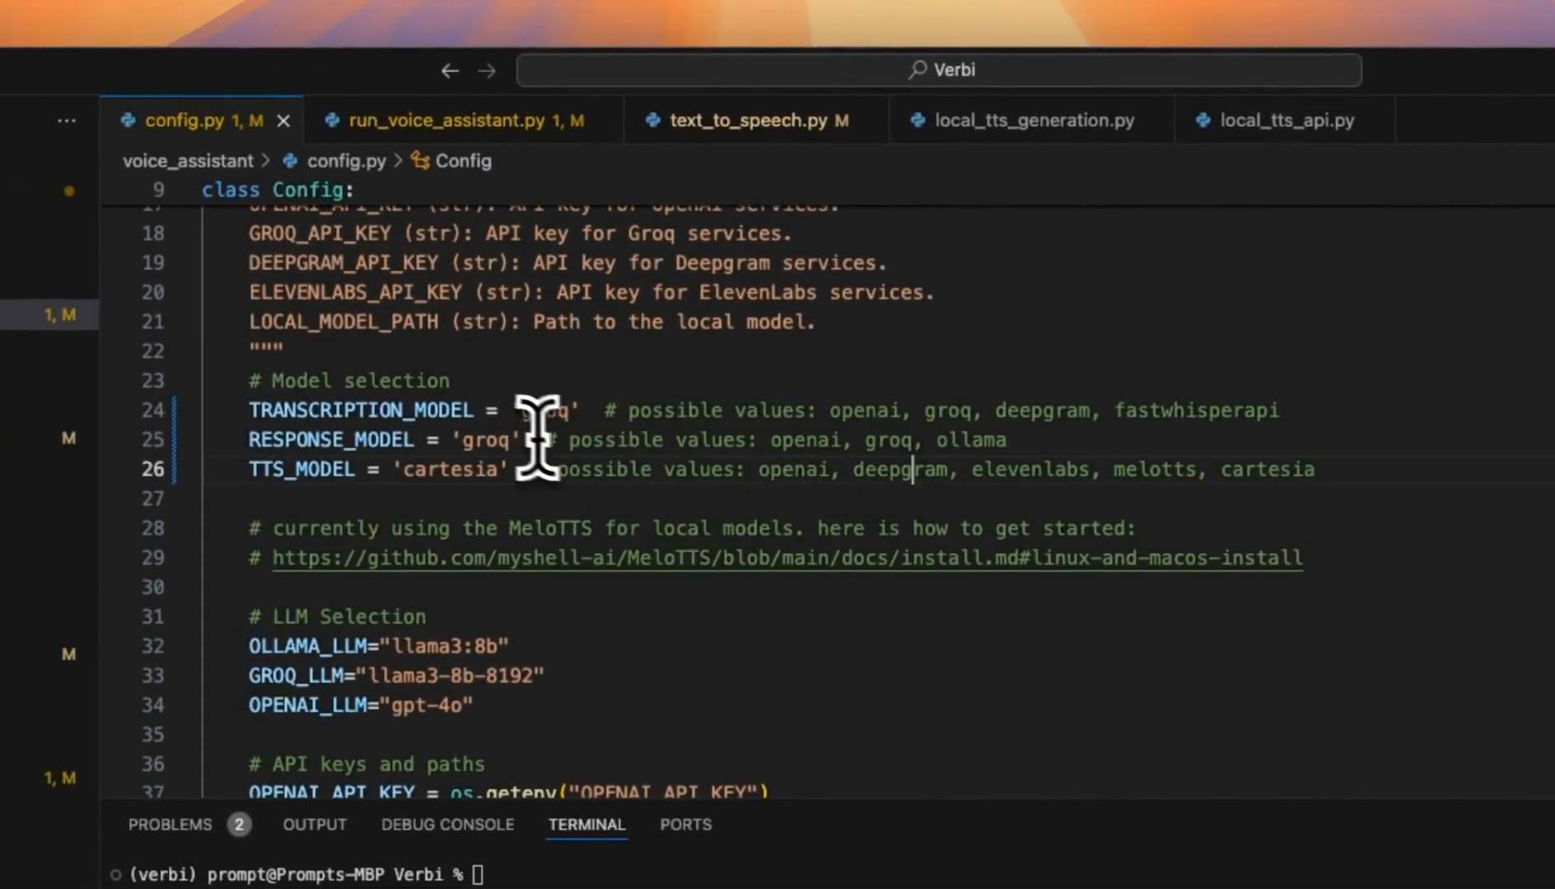
pyautogui.doubleClick(553, 410)
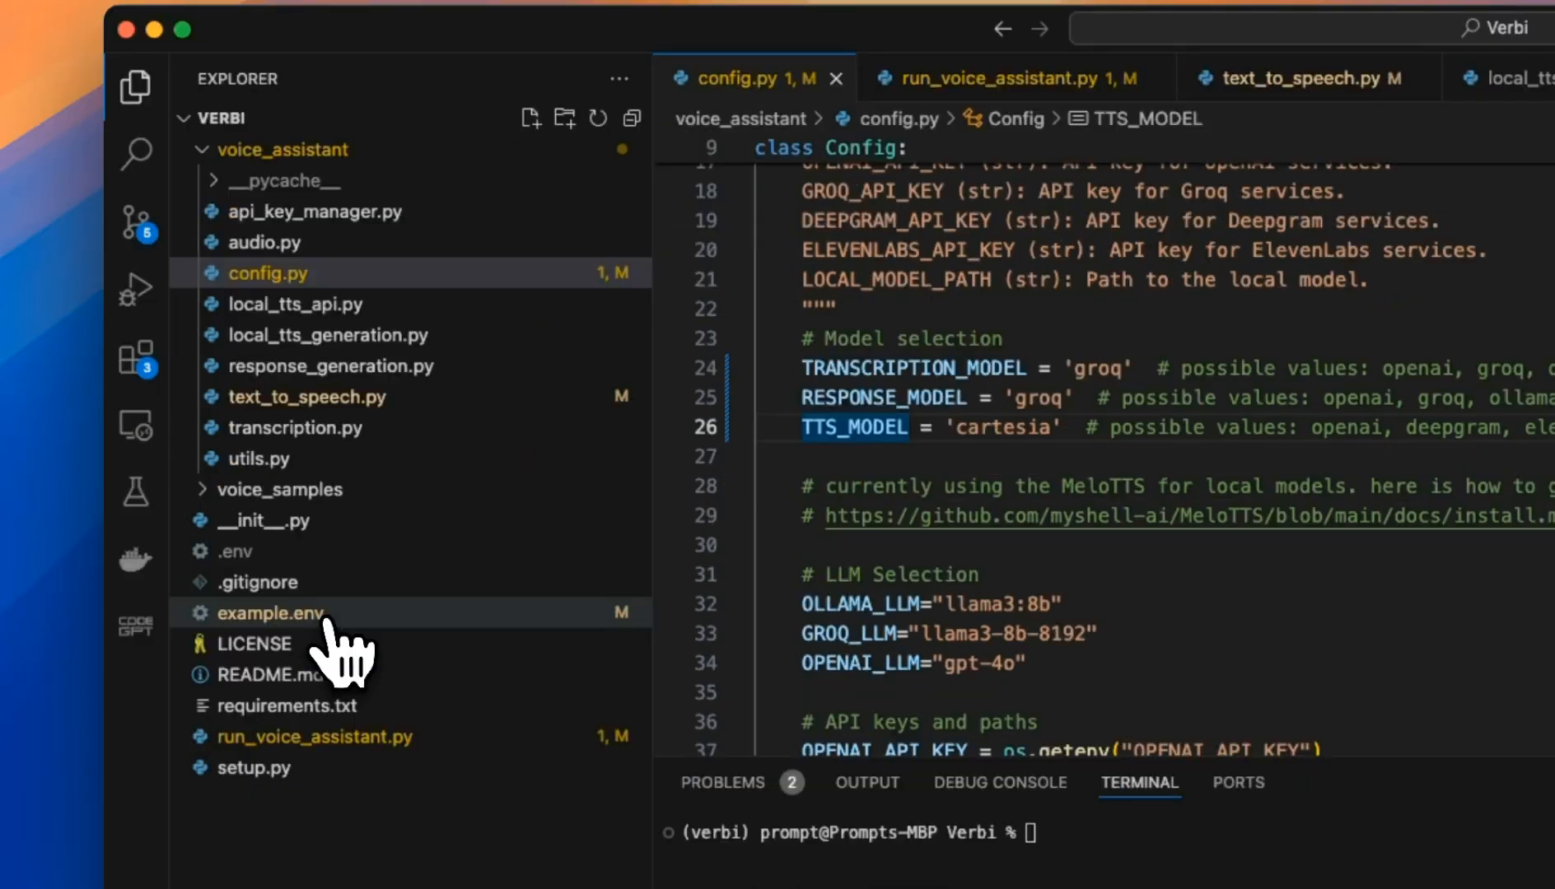
# - Open example.env from the Explorer sidebar
pyautogui.click(271, 612)
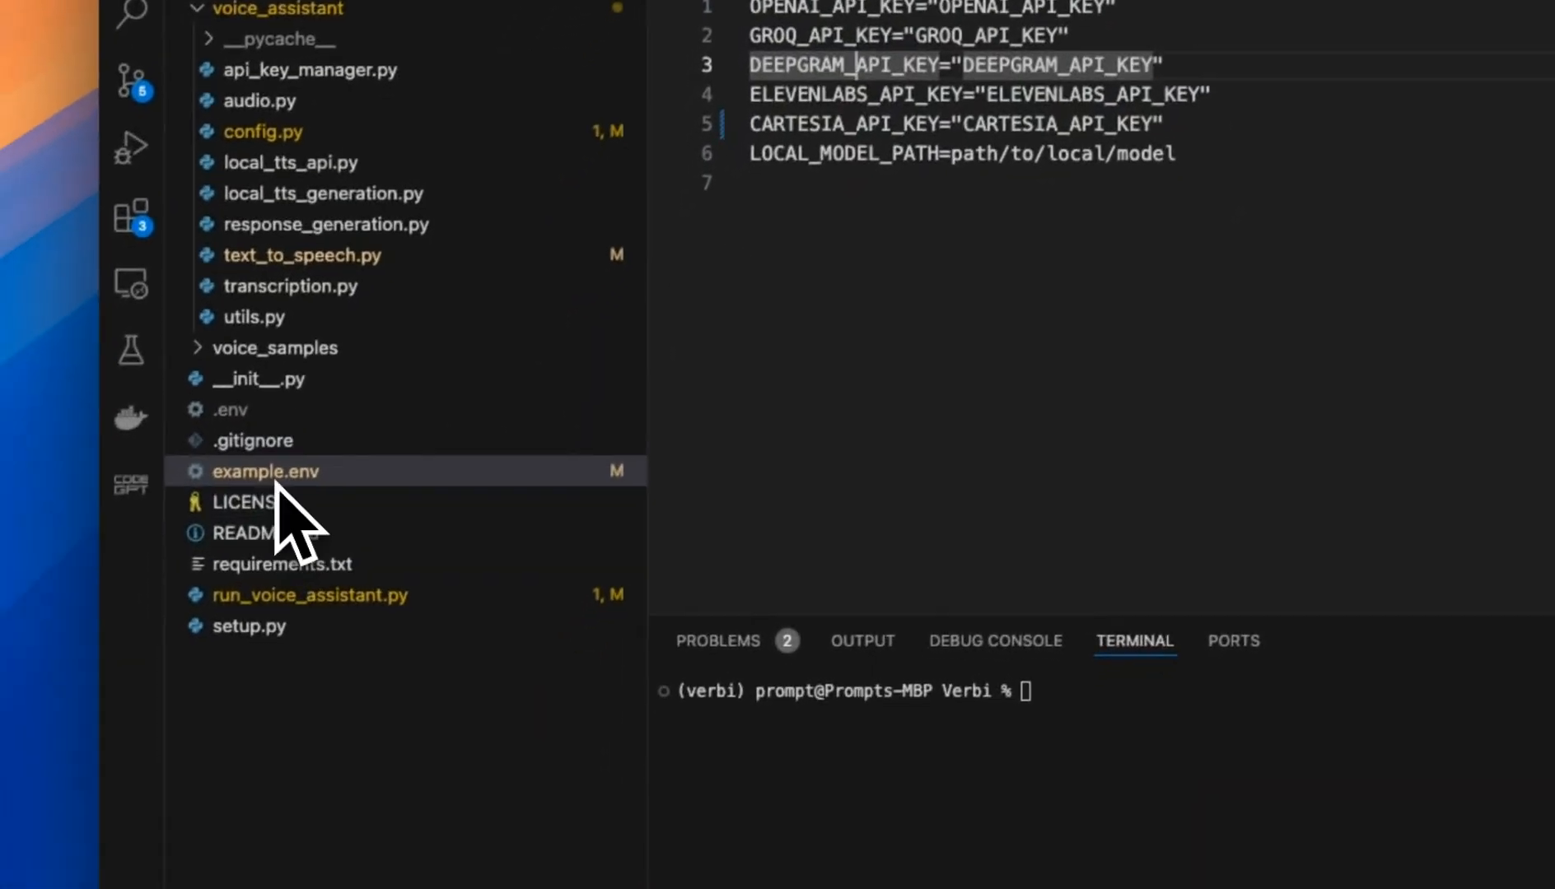
pyautogui.moveTo(263, 471)
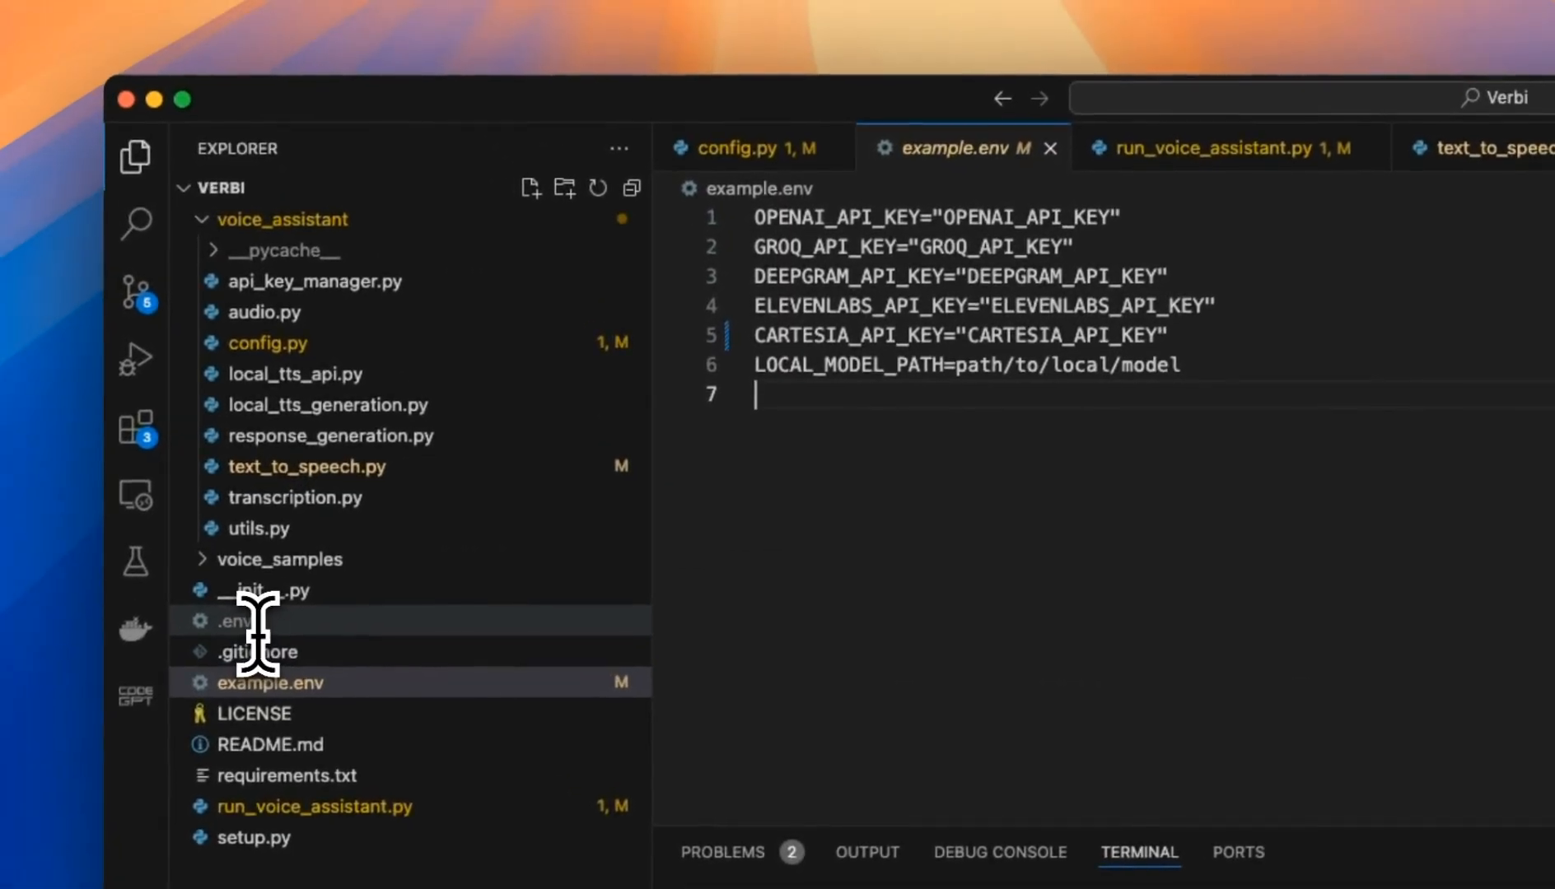
pyautogui.moveTo(236, 621)
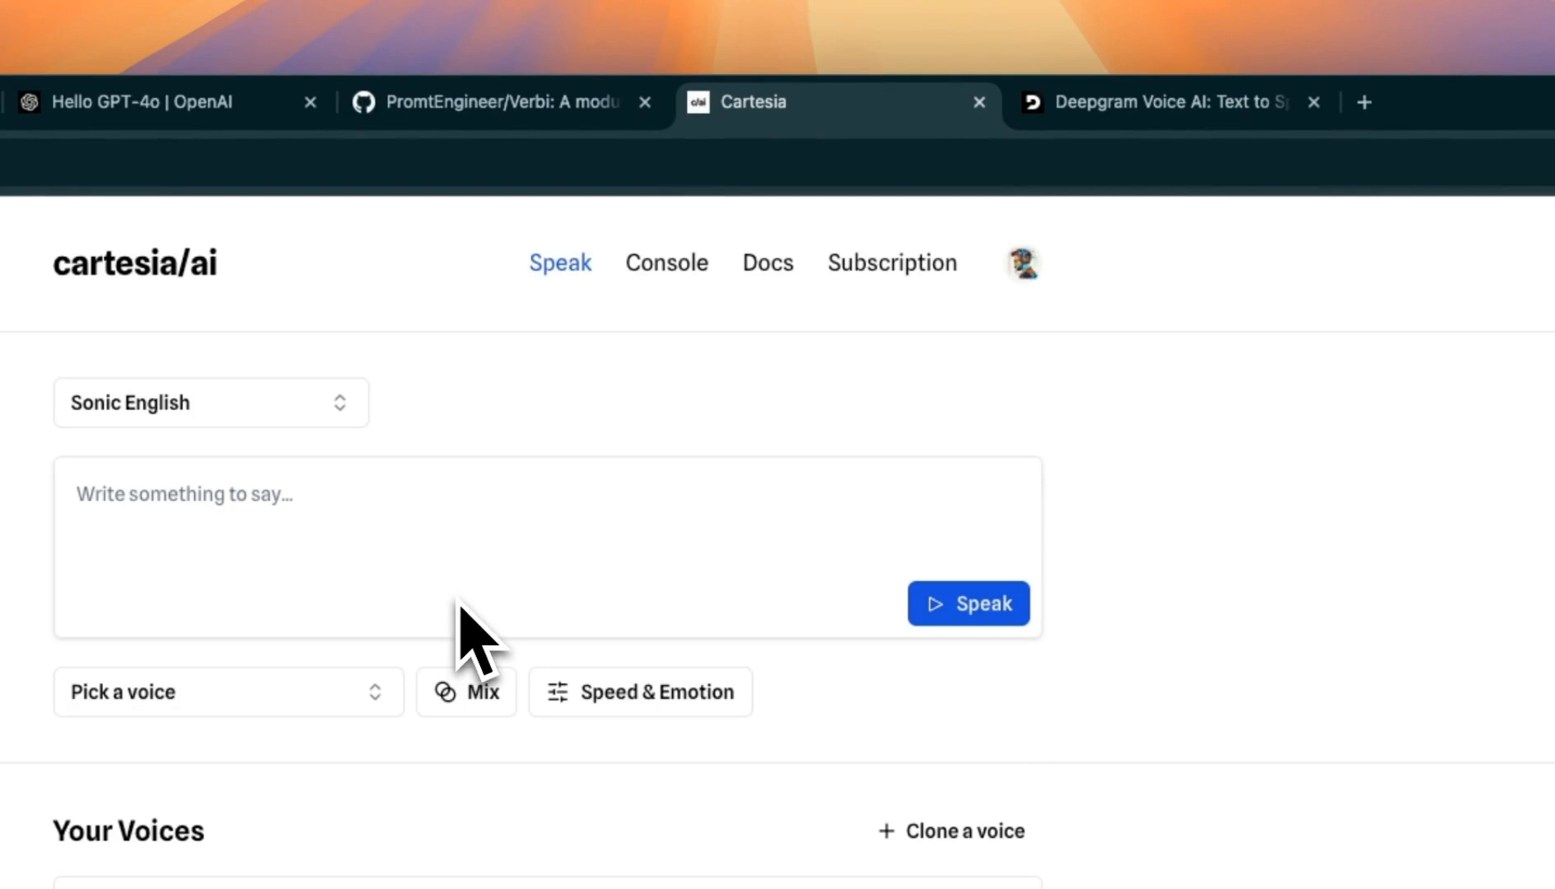
pyautogui.moveTo(480, 643)
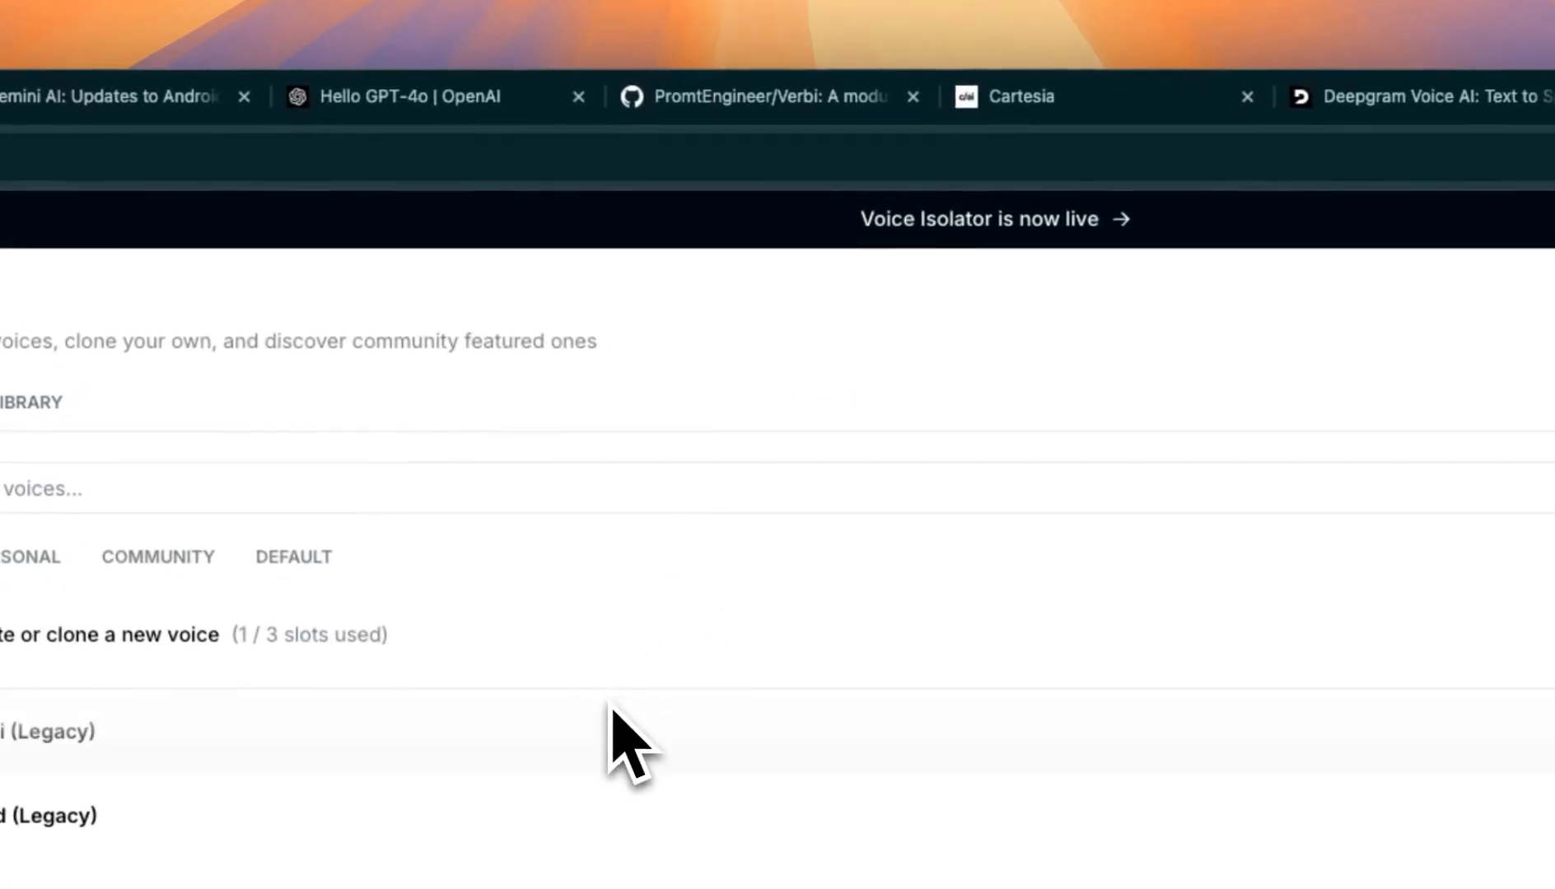
pyautogui.moveTo(769, 739)
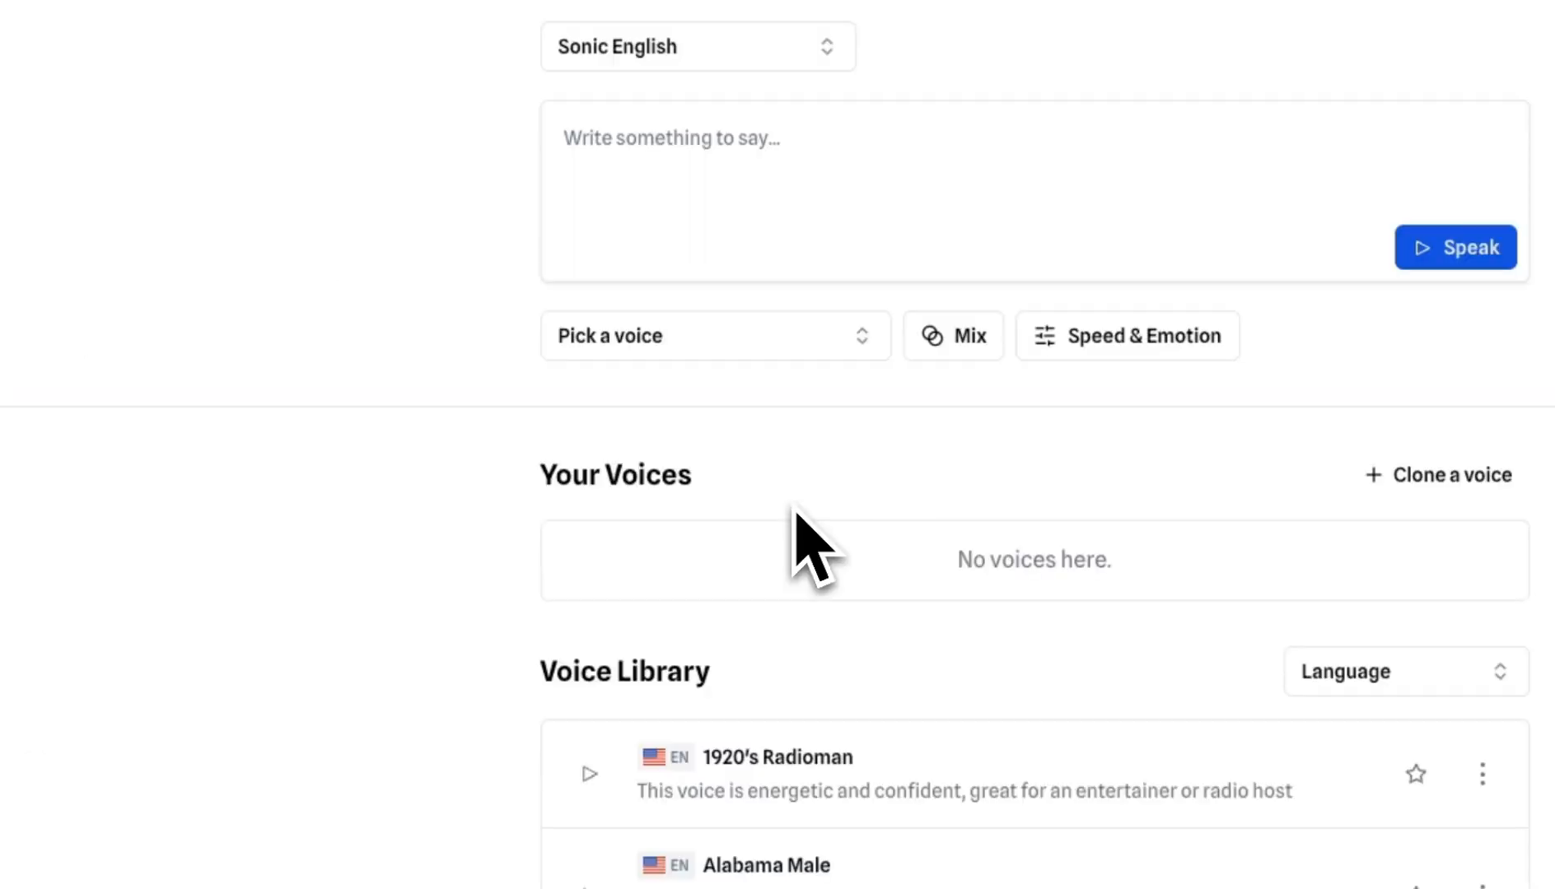
# - Scroll through Cartesia's Voice Library list, reading the voice descriptions
pyautogui.scroll(-3)
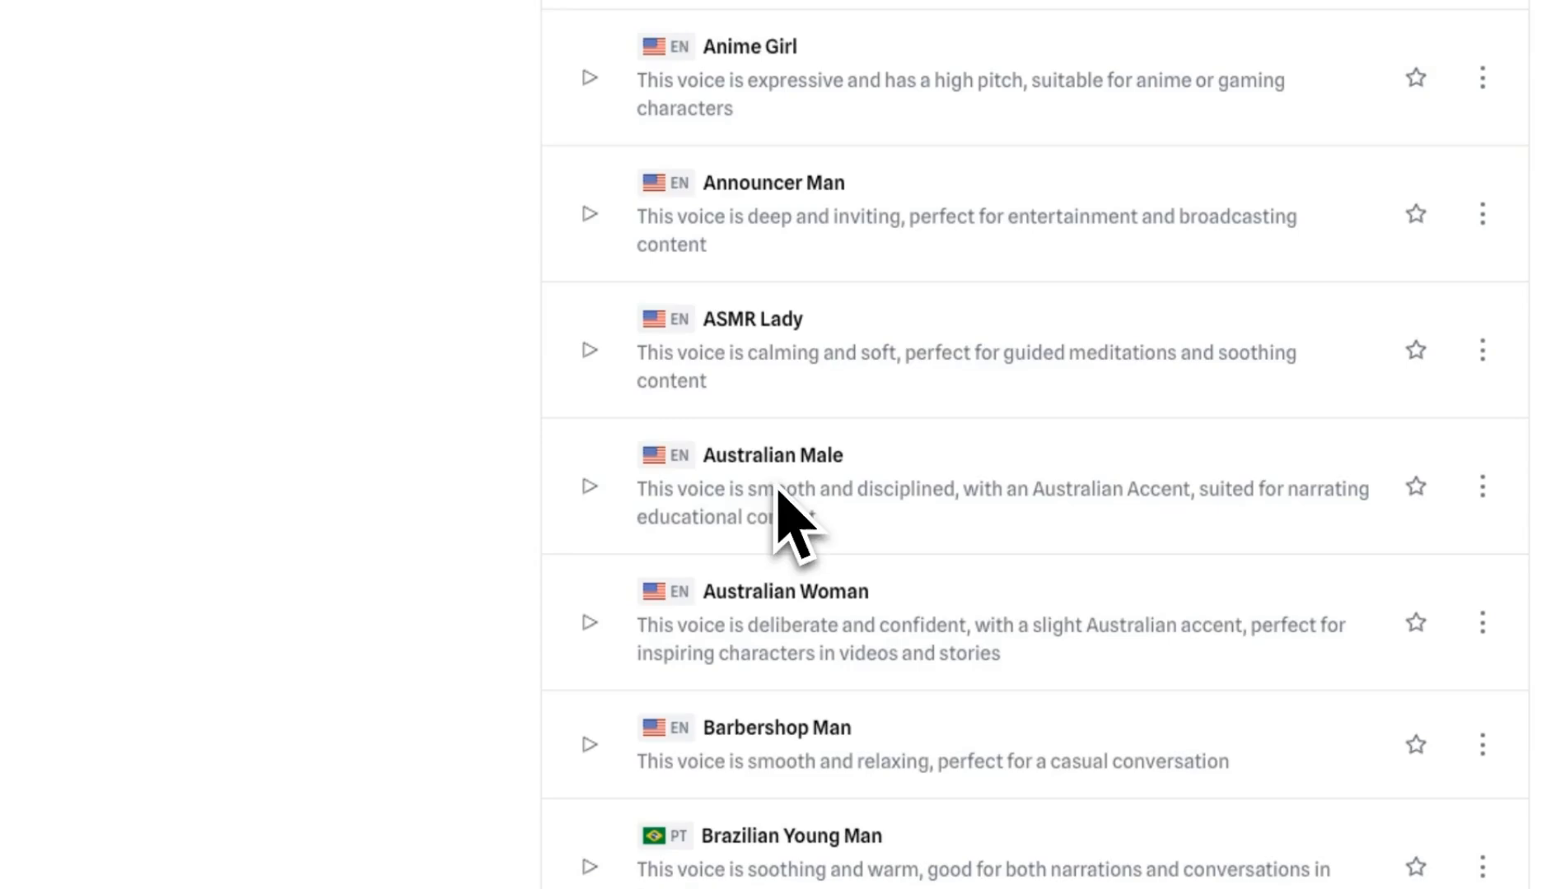
pyautogui.moveTo(803, 516)
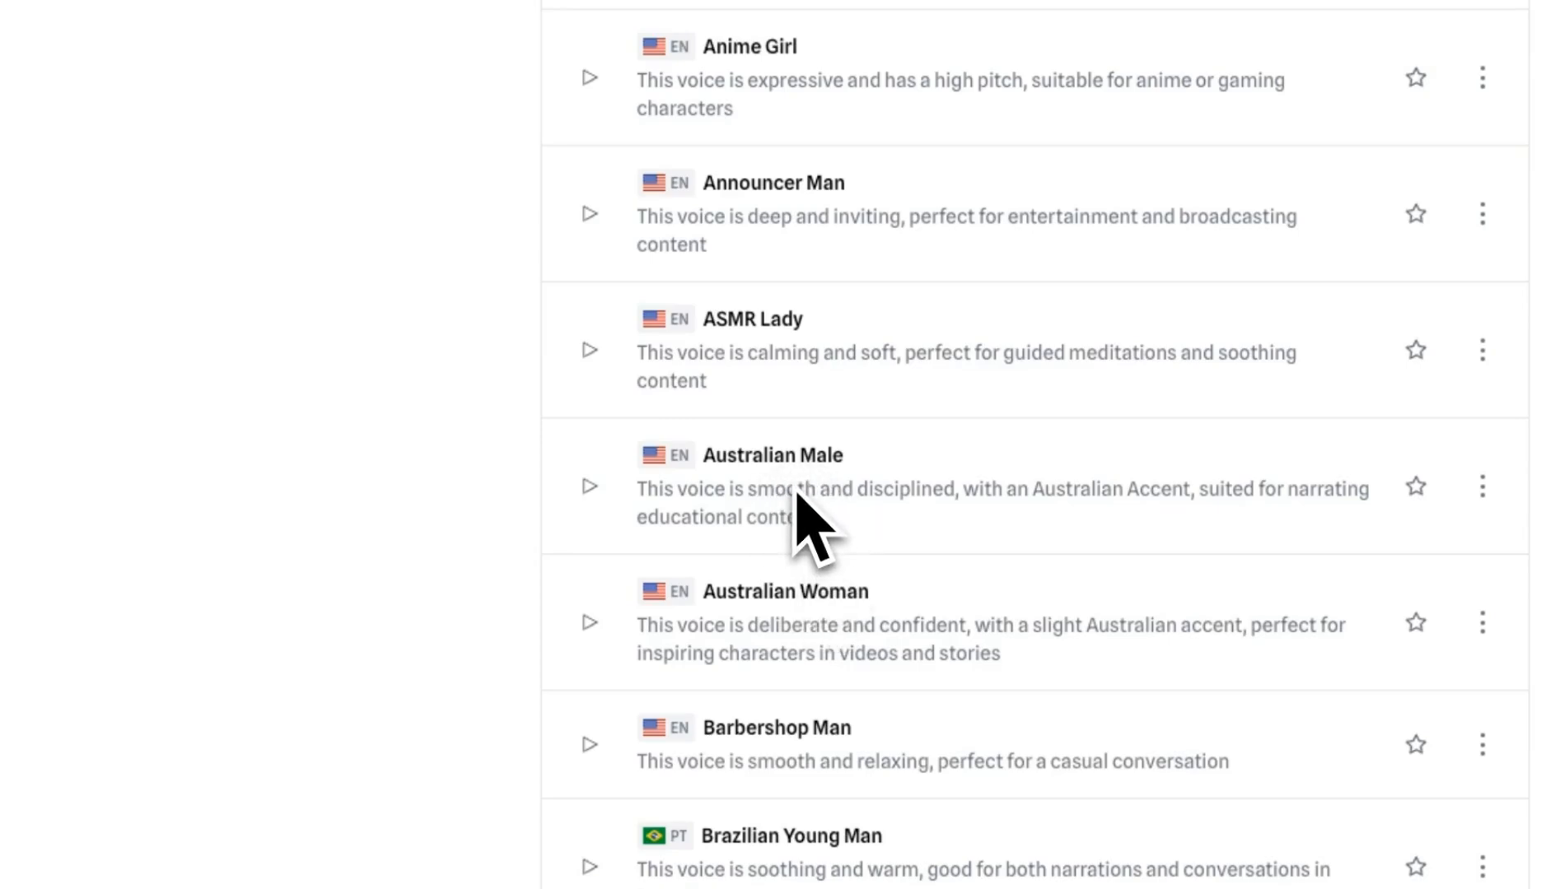
pyautogui.moveTo(822, 515)
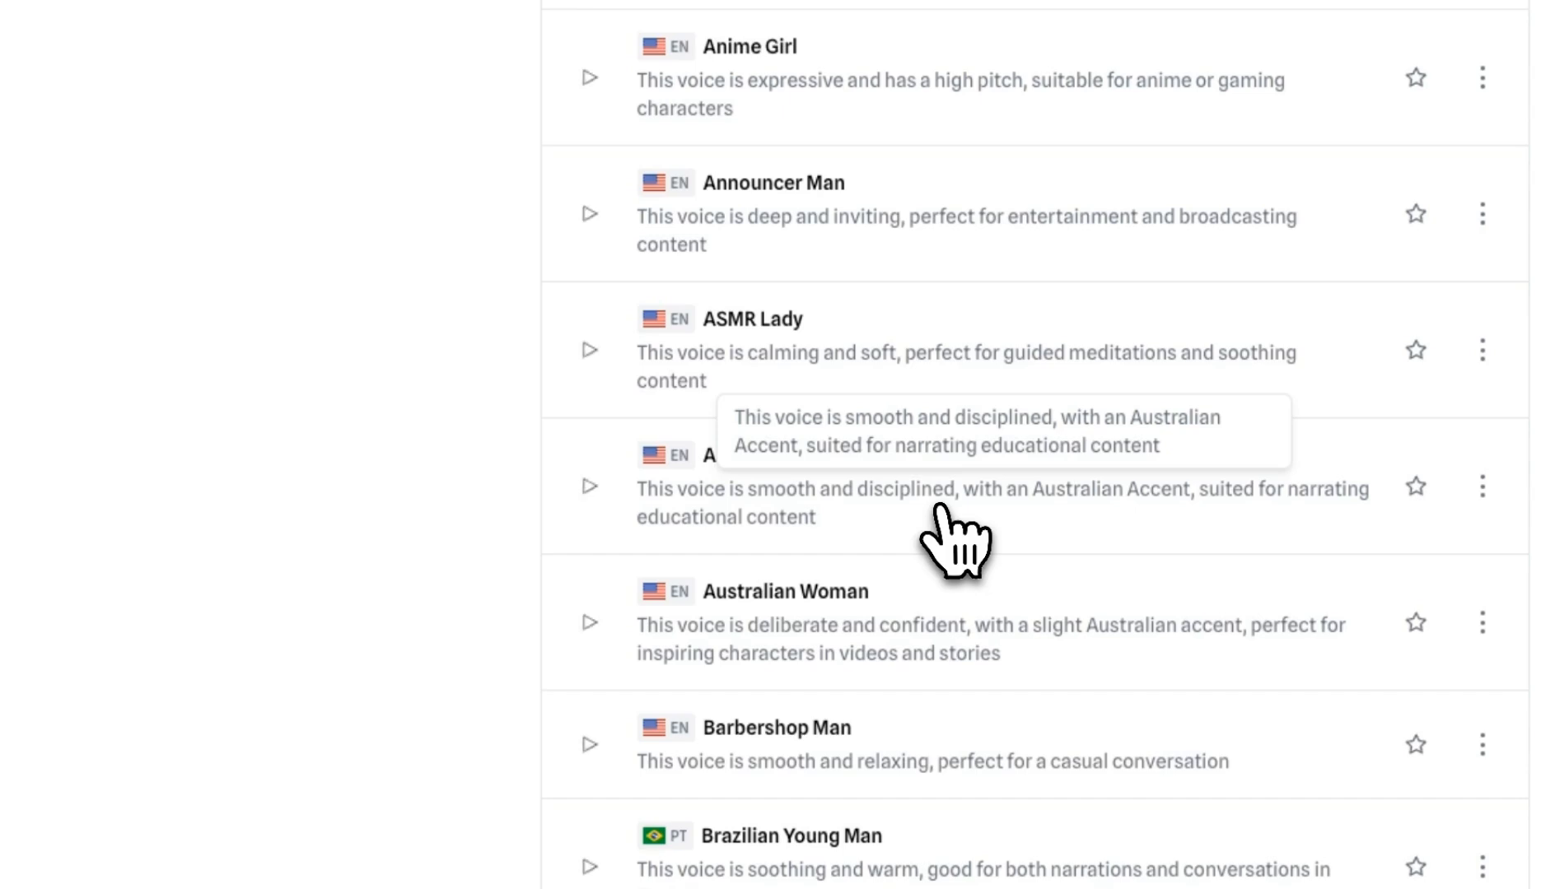
pyautogui.scroll(-3)
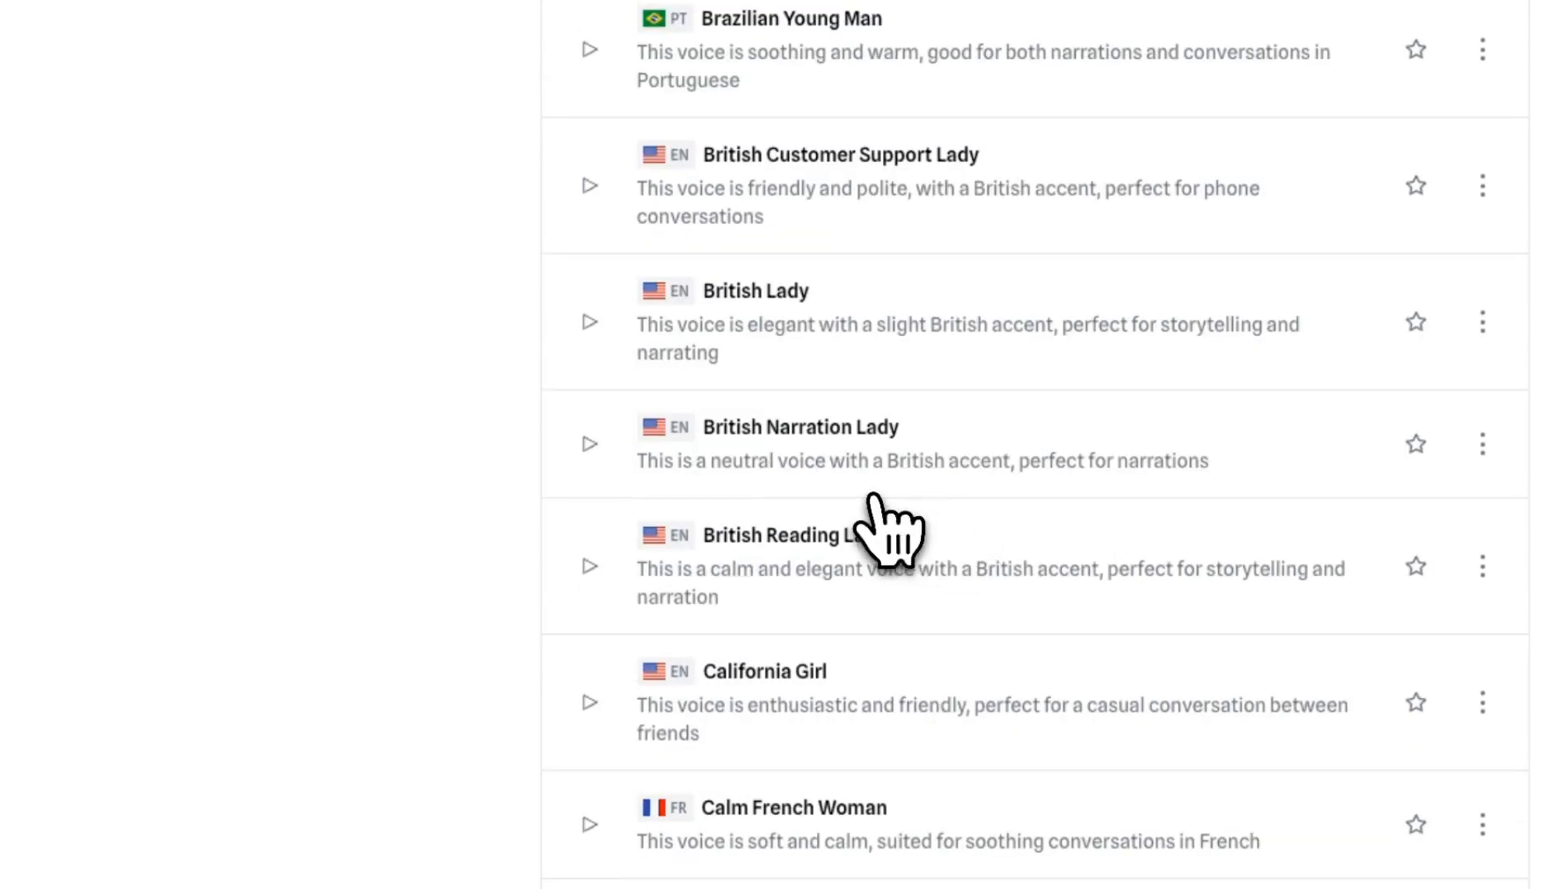
pyautogui.scroll(-3)
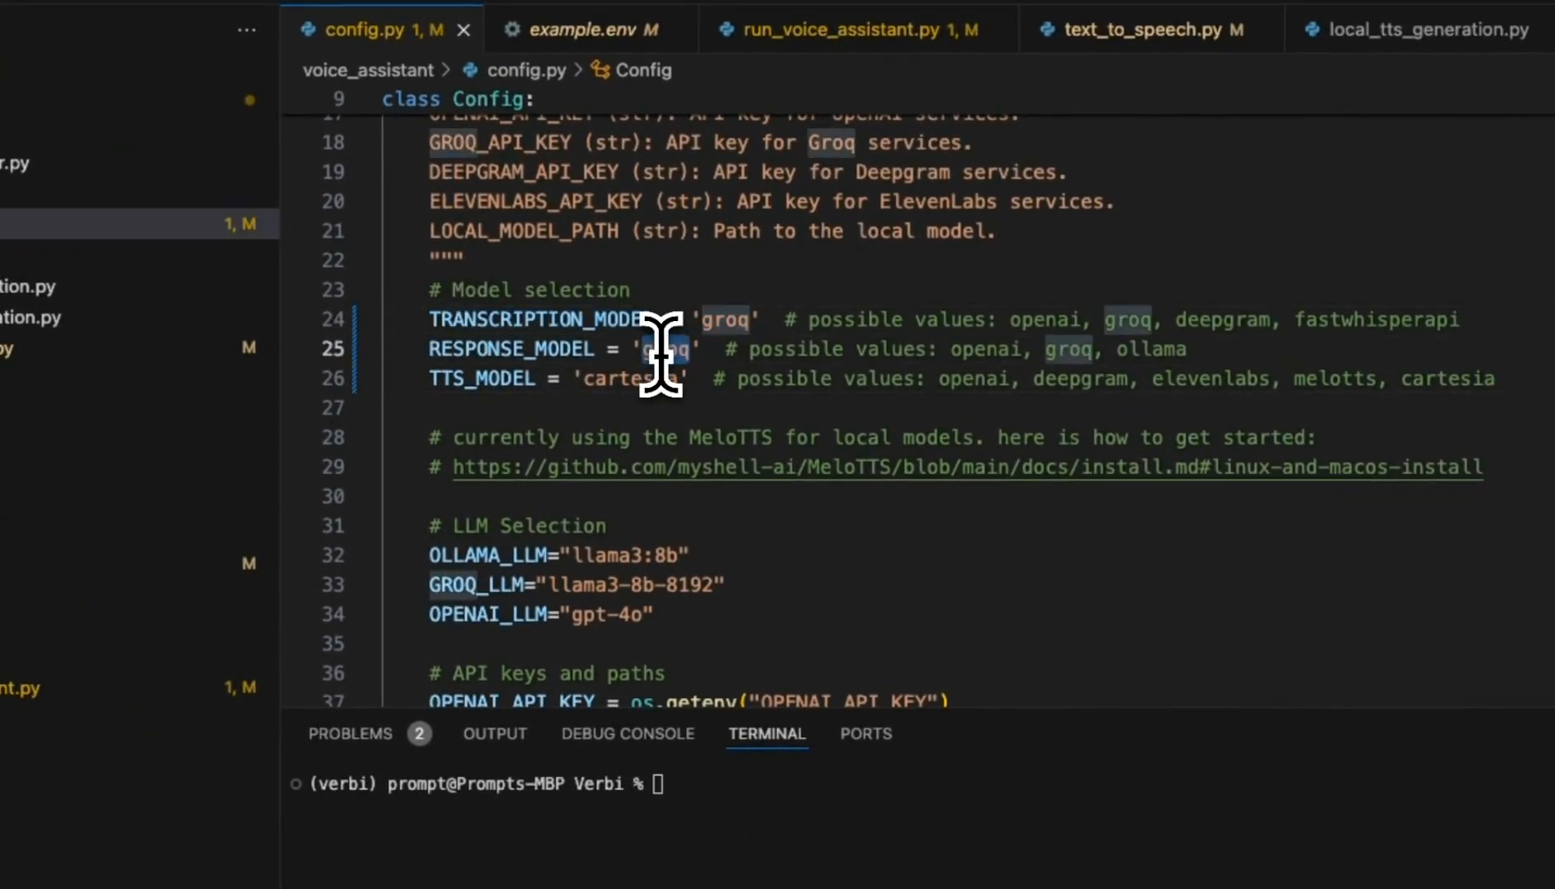
# - Select the 'groq' value on config.py's RESPONSE_MODEL line
pyautogui.doubleClick(632, 379)
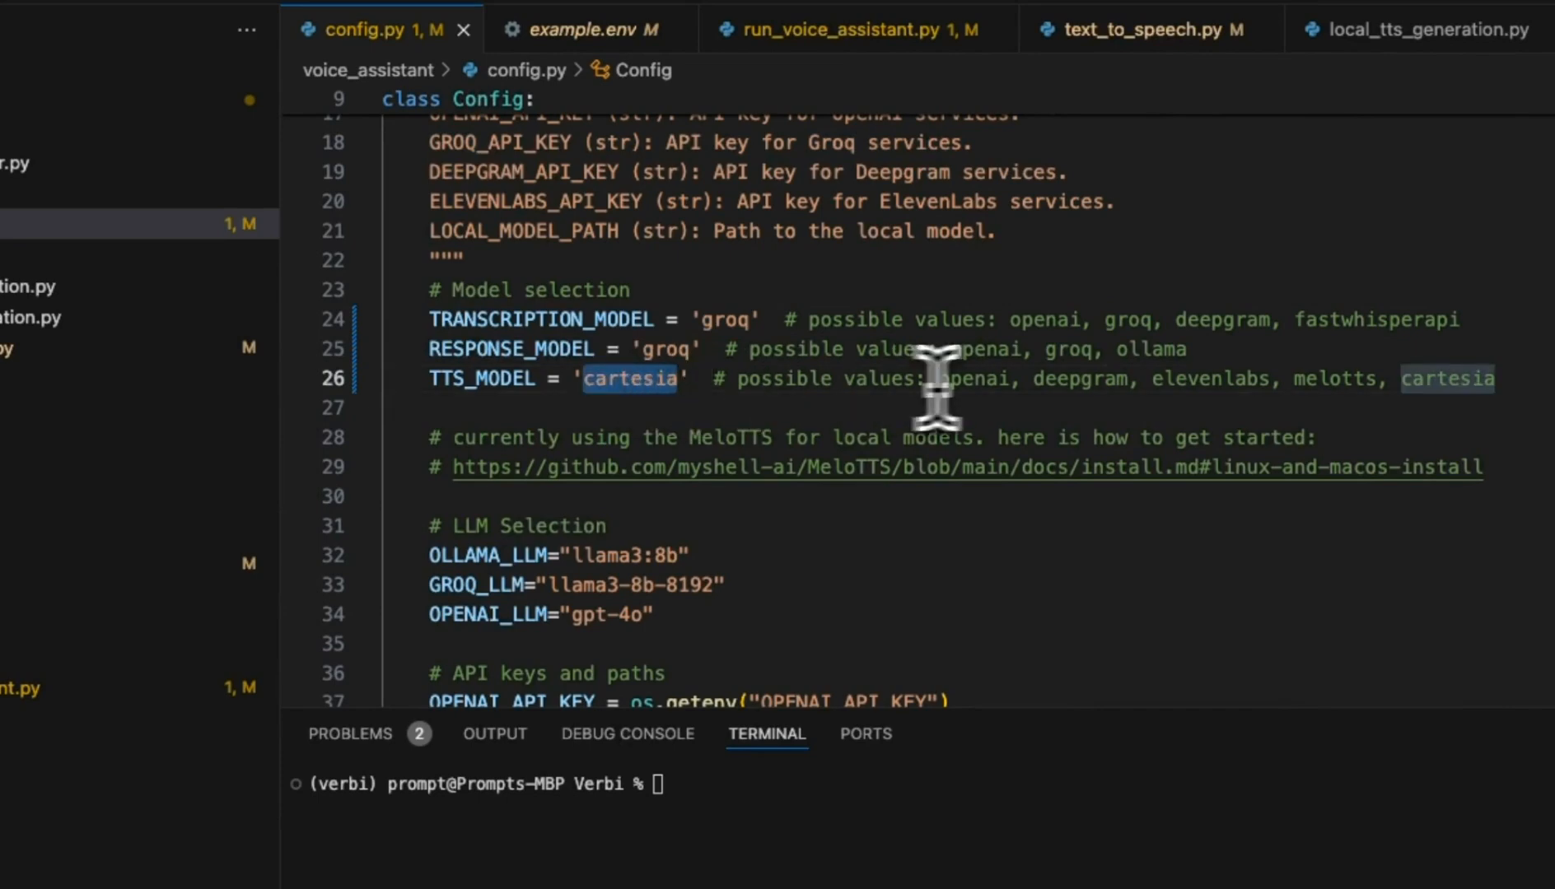
pyautogui.moveTo(1060, 392)
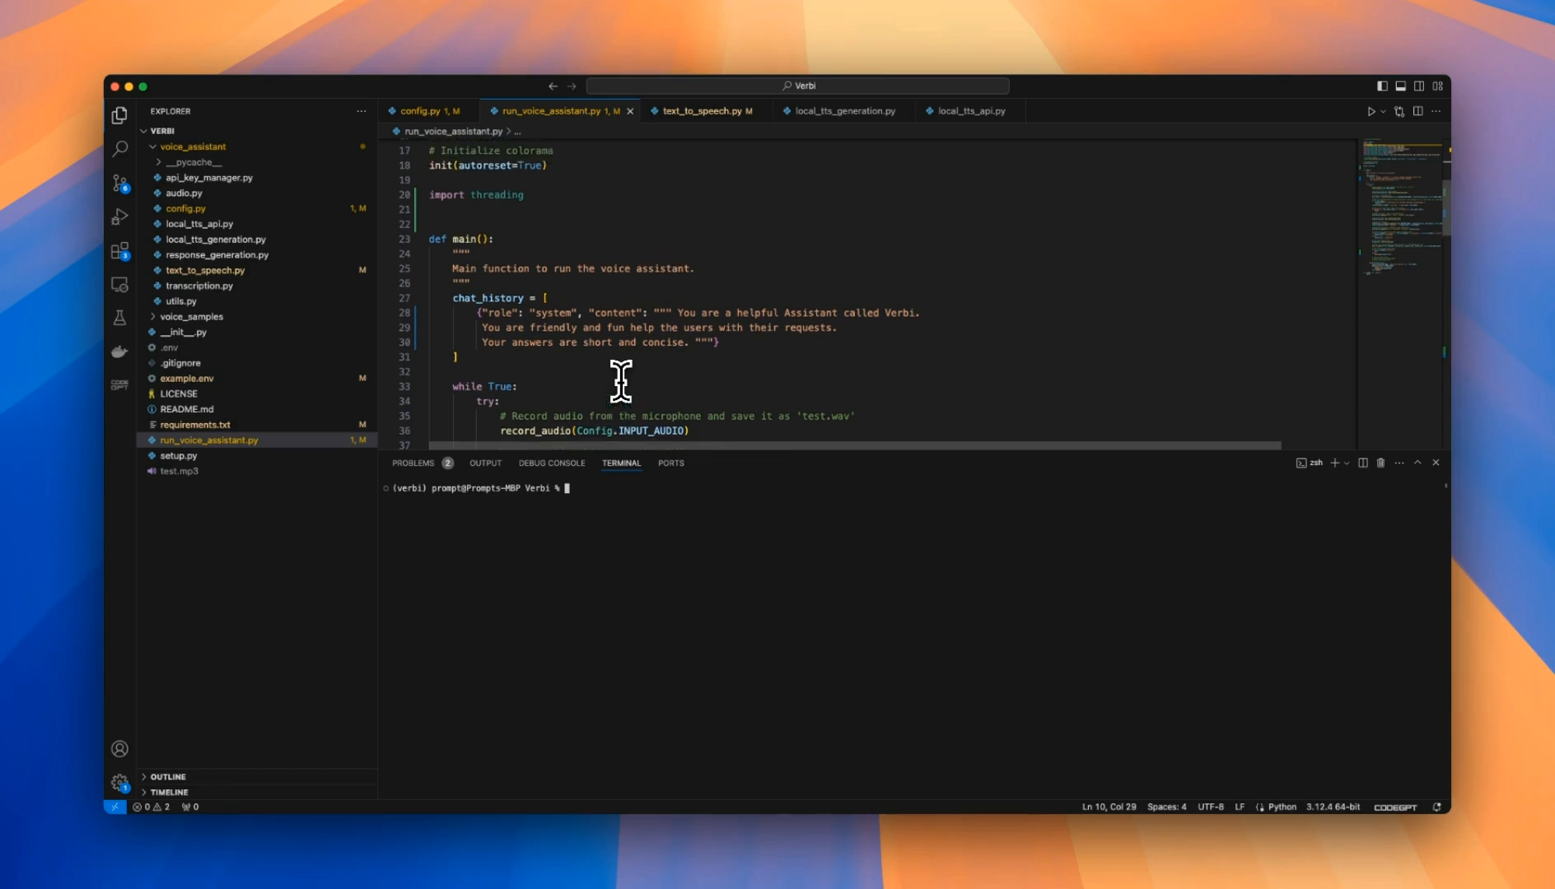
pyautogui.moveTo(493, 310)
pyautogui.write(' and you will')
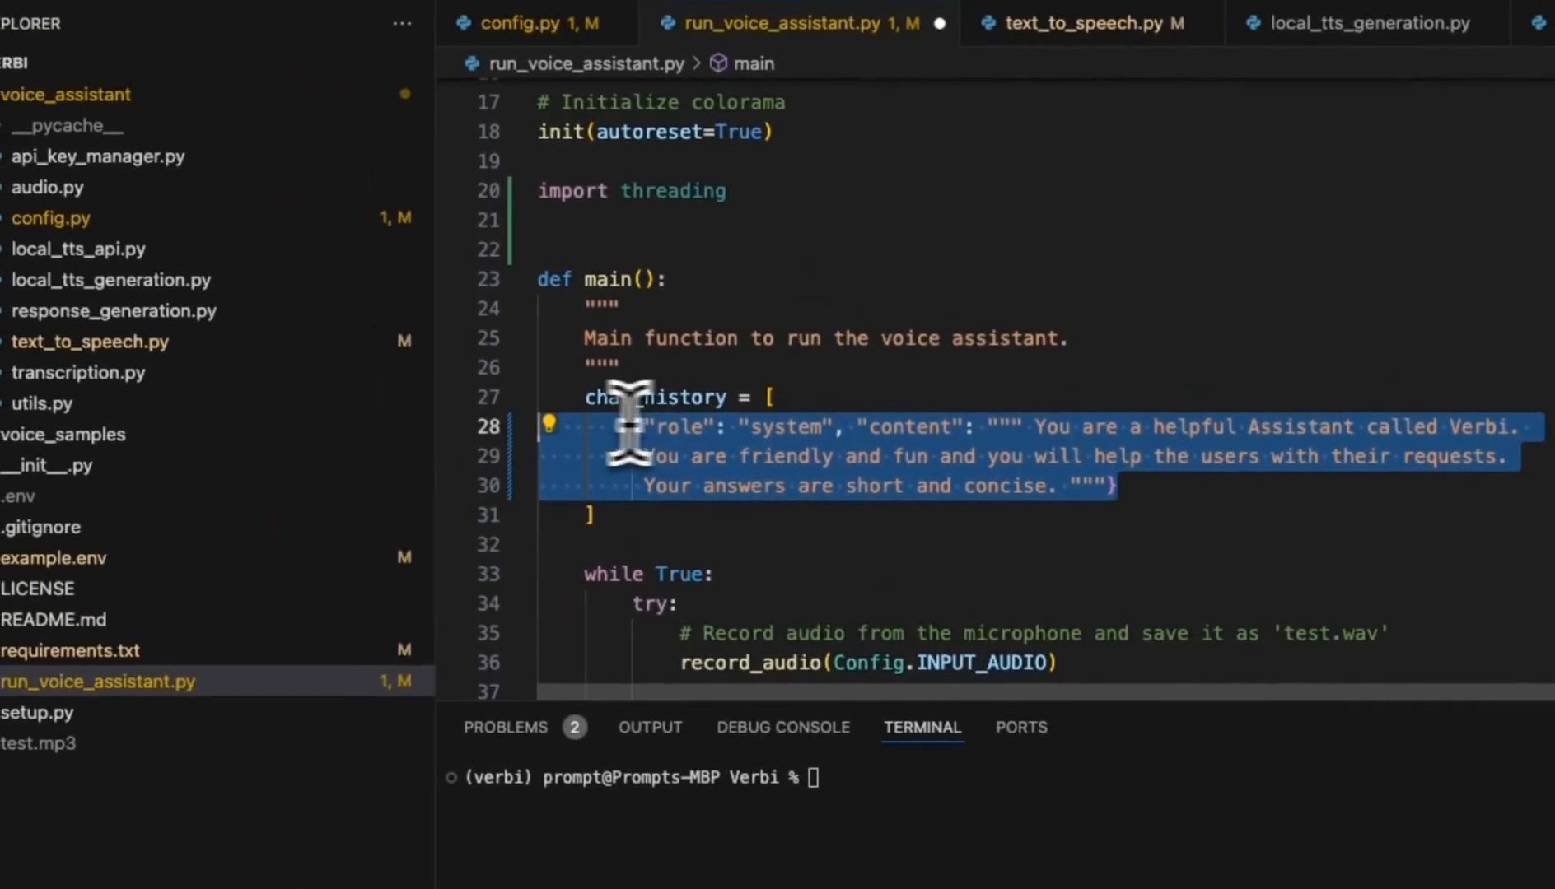
# - Deselect the edited system prompt text in run_voice_assistant.py
pyautogui.click(908, 457)
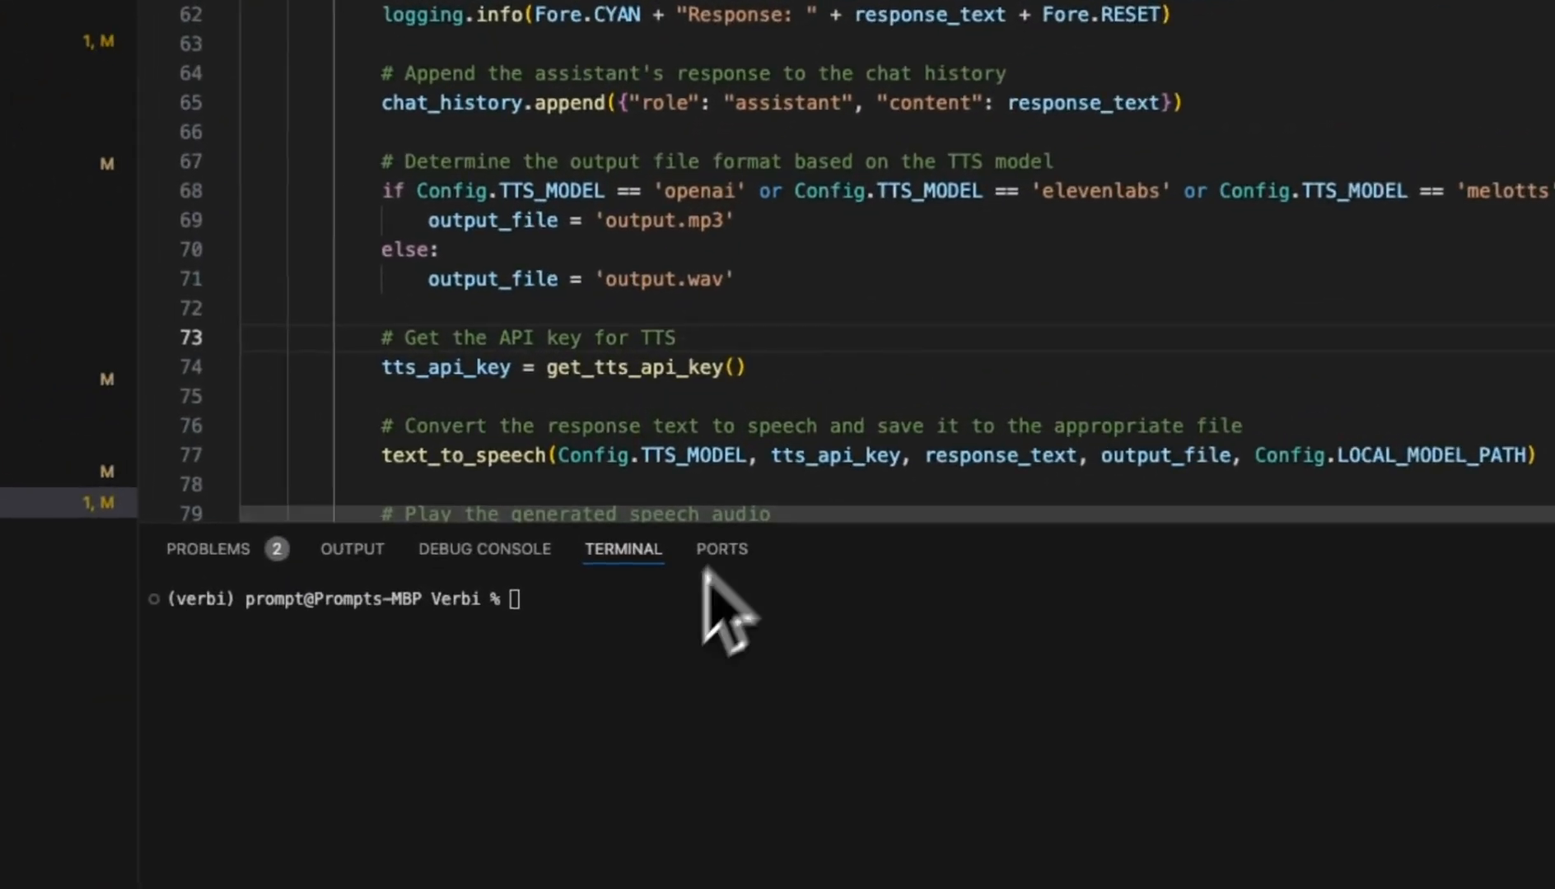
pyautogui.moveTo(684, 664)
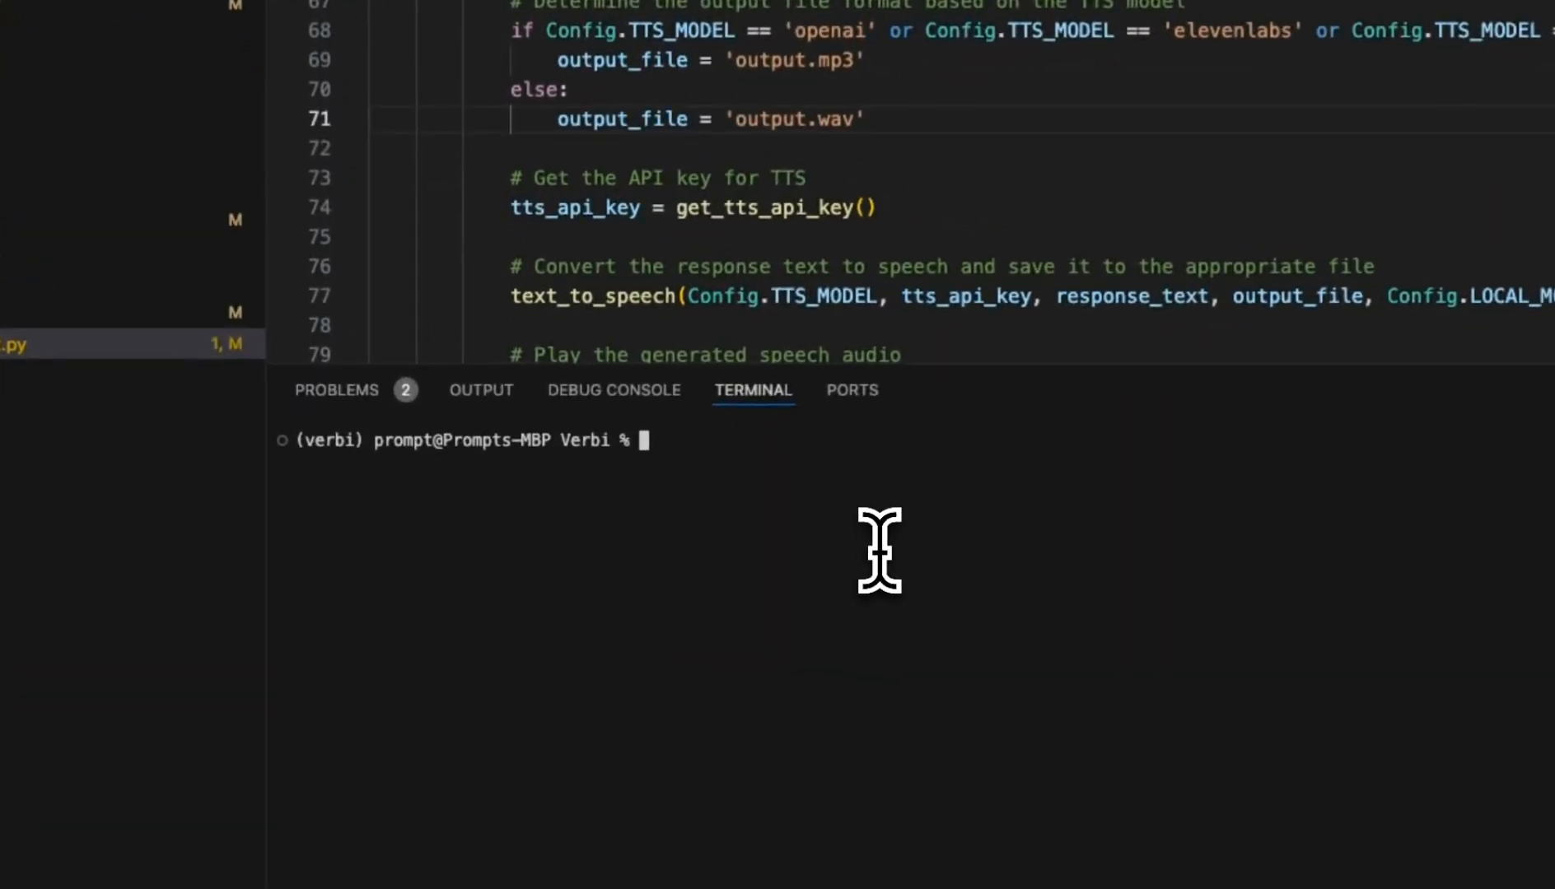
# - Clear the terminal, run python run_voice_assistant.py, and follow the spoken conversation output
pyautogui.write('clear')
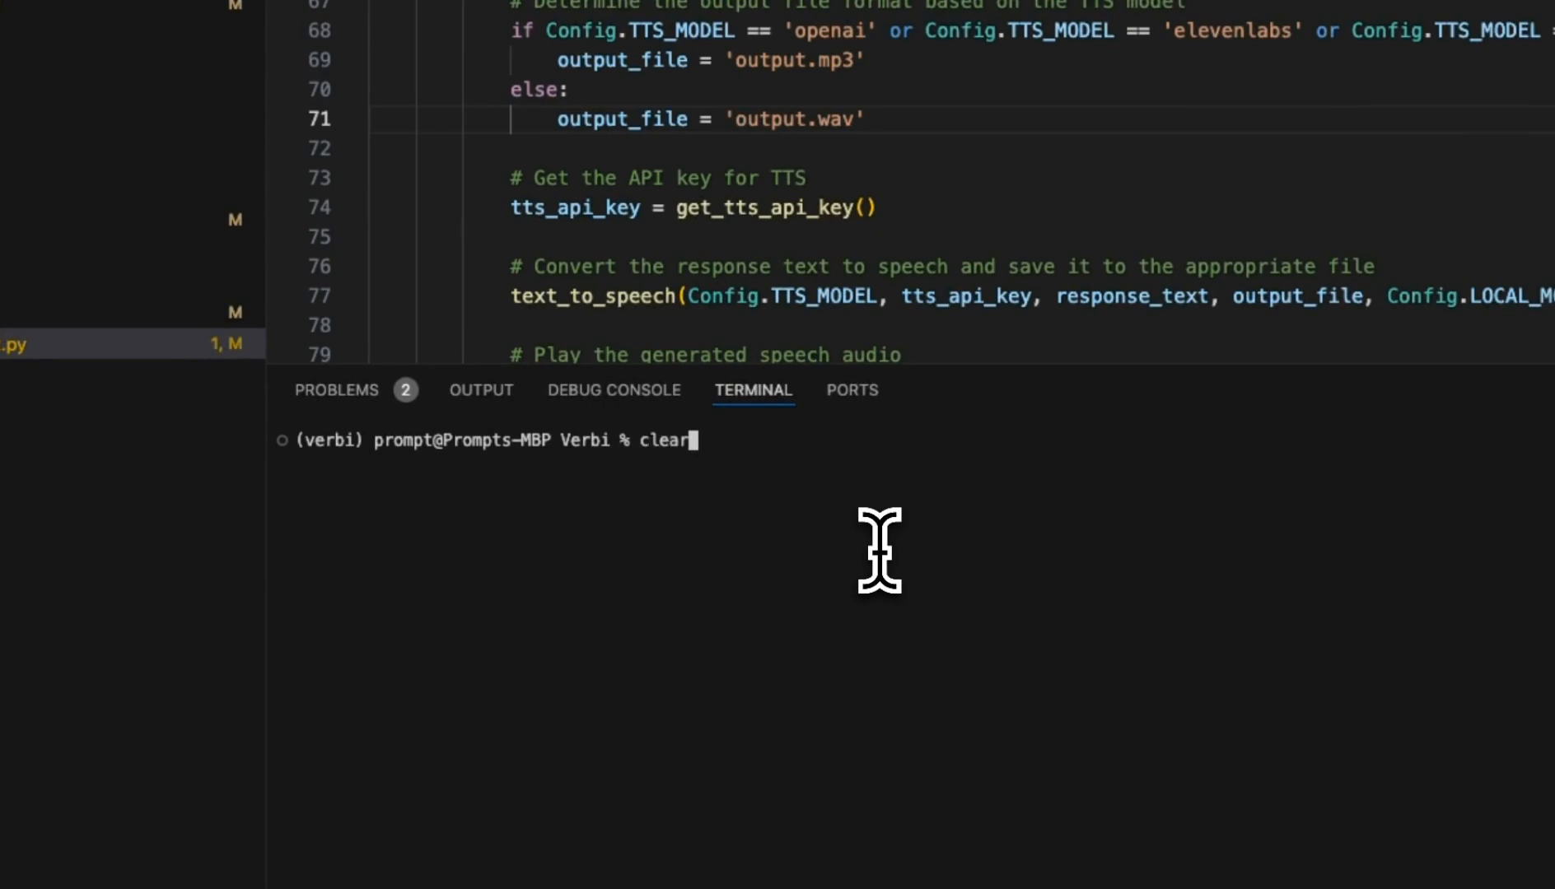
pyautogui.write('python run_voice_assistant.py')
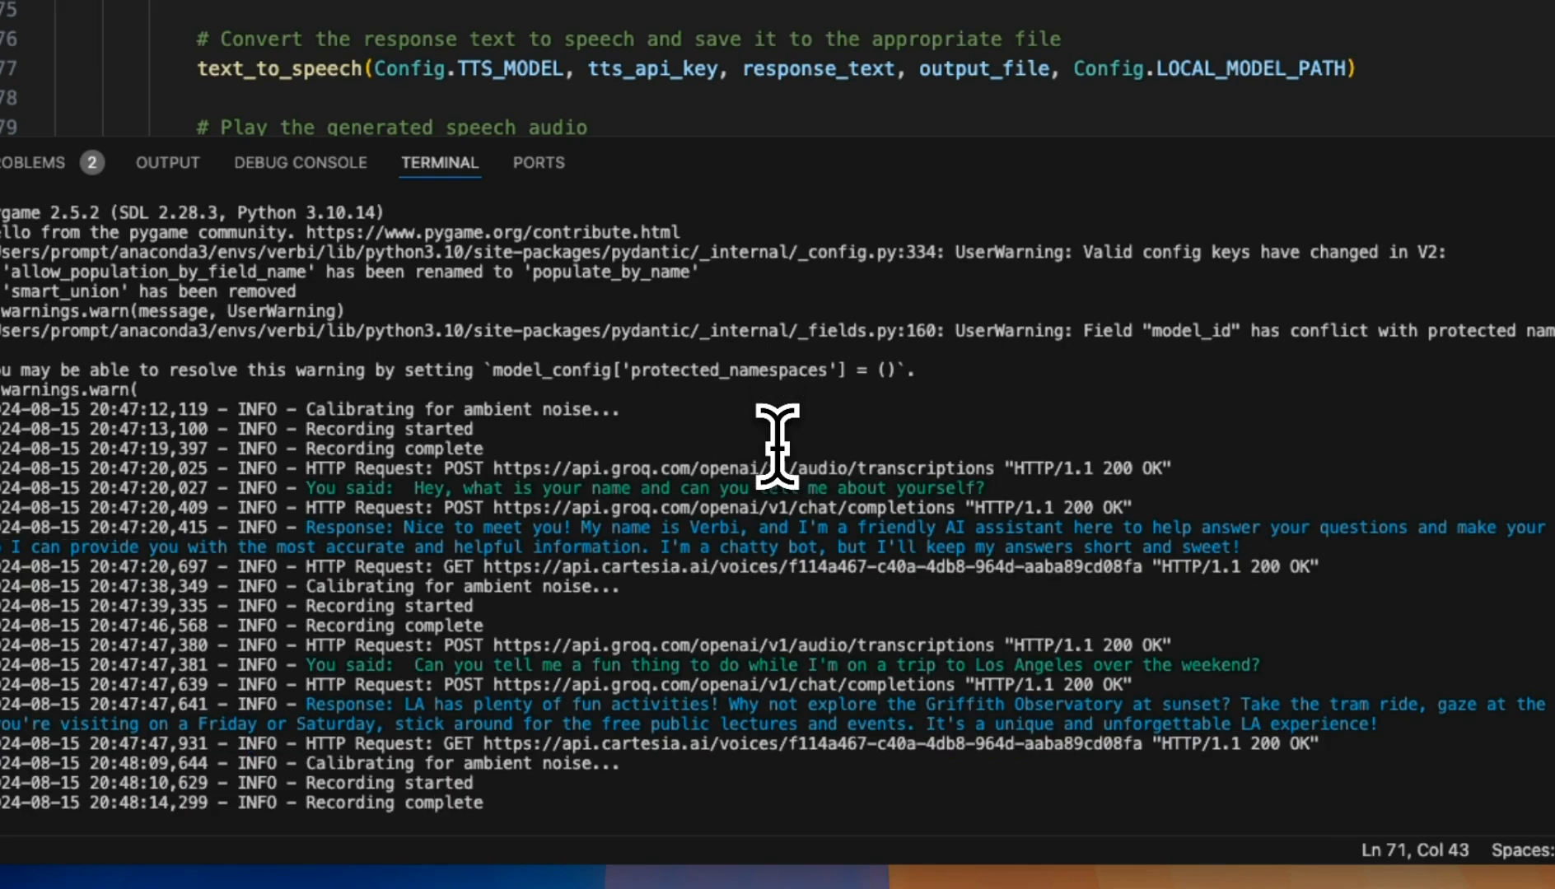
pyautogui.scroll(-3)
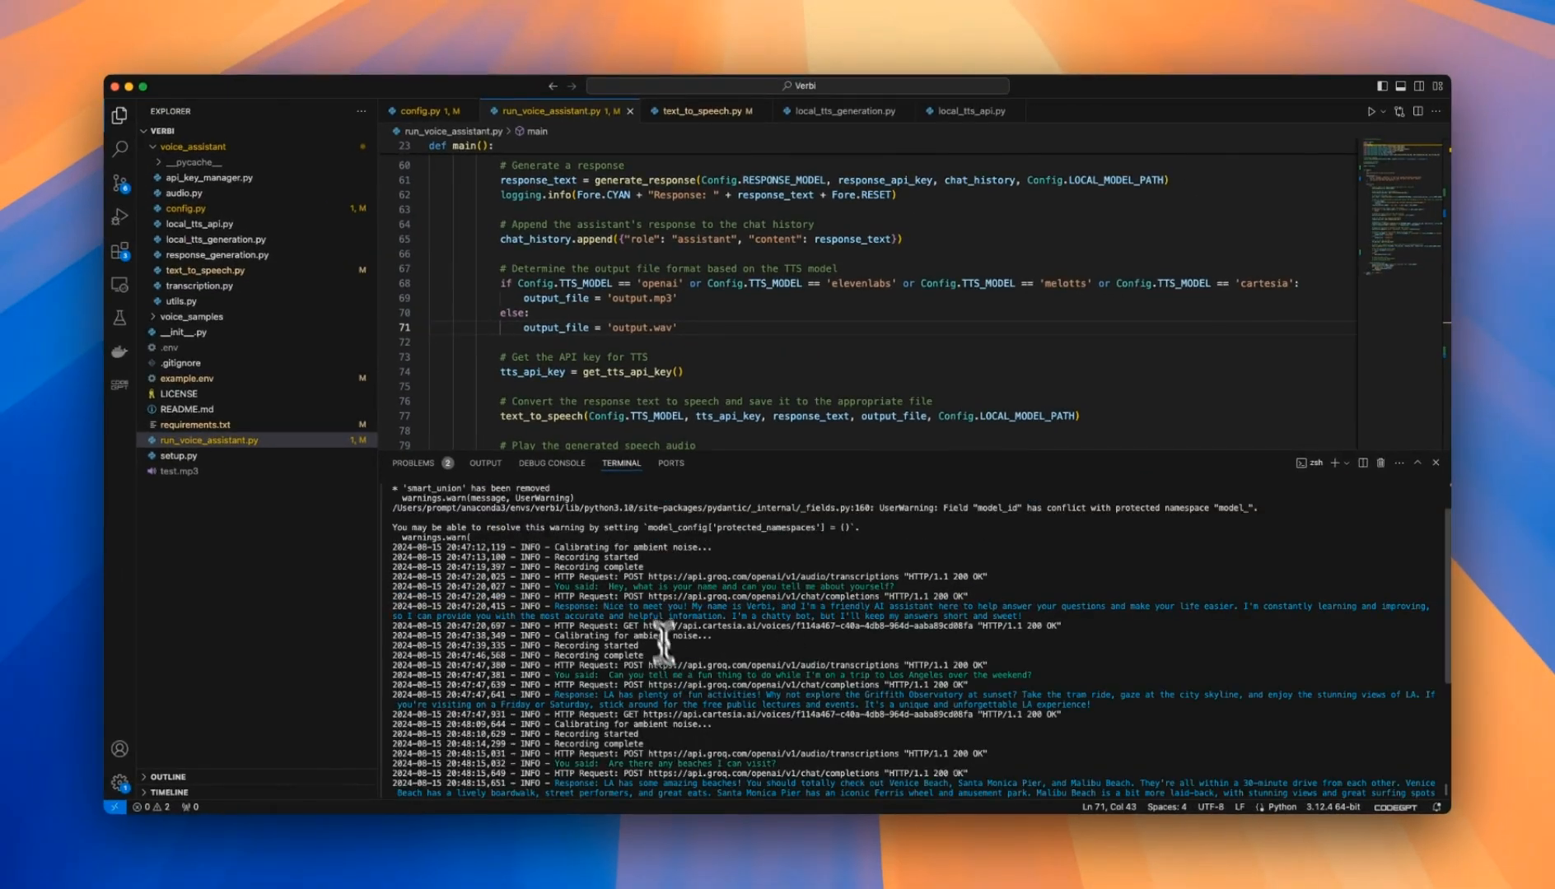
pyautogui.moveTo(712, 636)
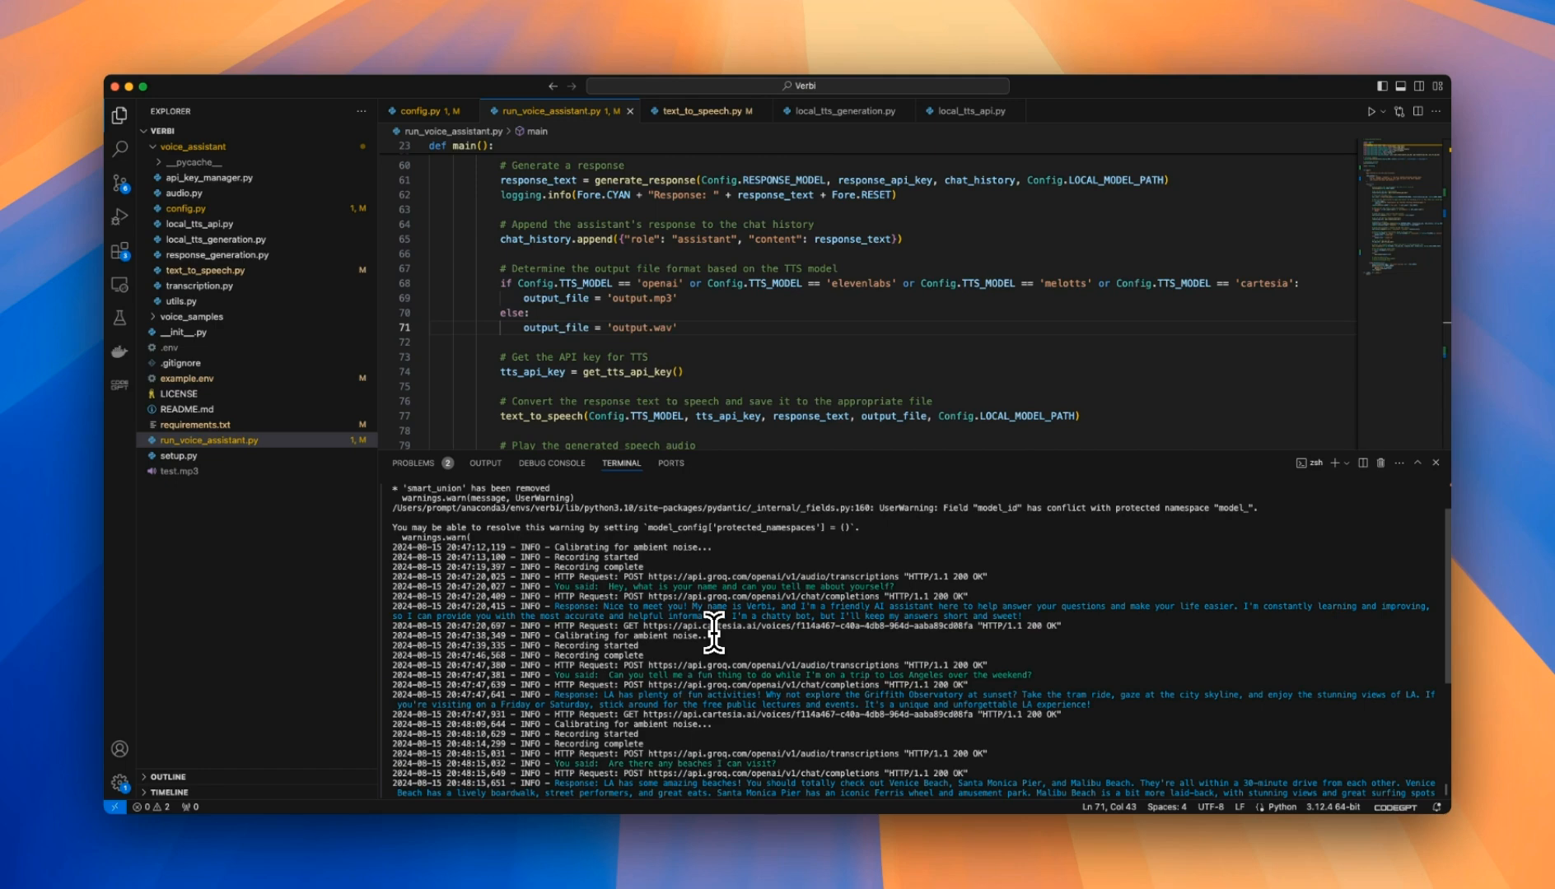
pyautogui.moveTo(753, 585)
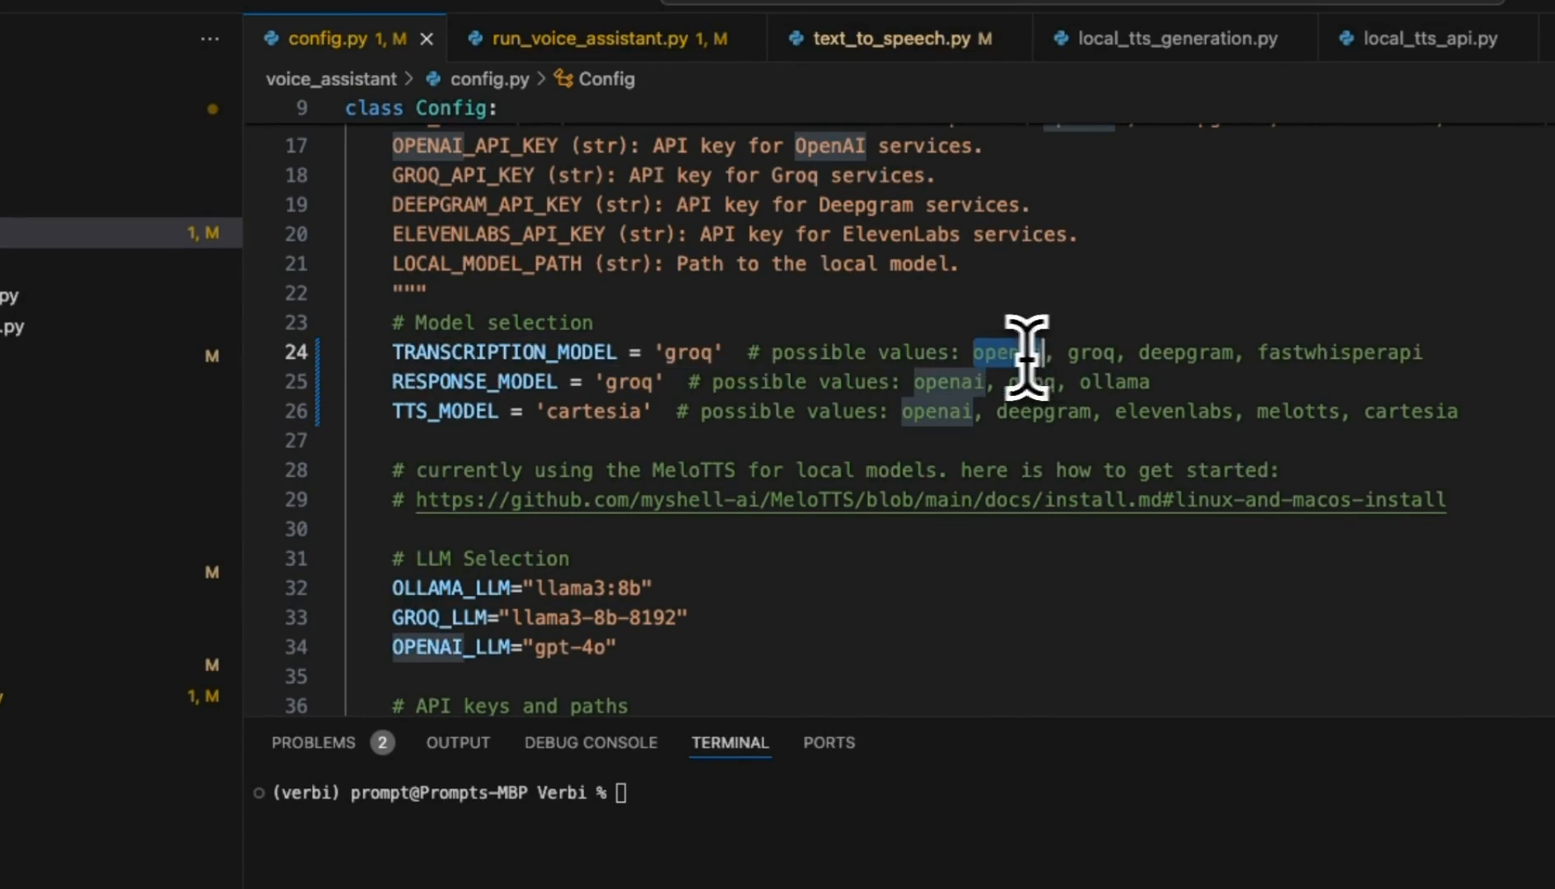
# - Set the models to 'openai', run Verbi, then stop it with Ctrl+C
pyautogui.write('openai')
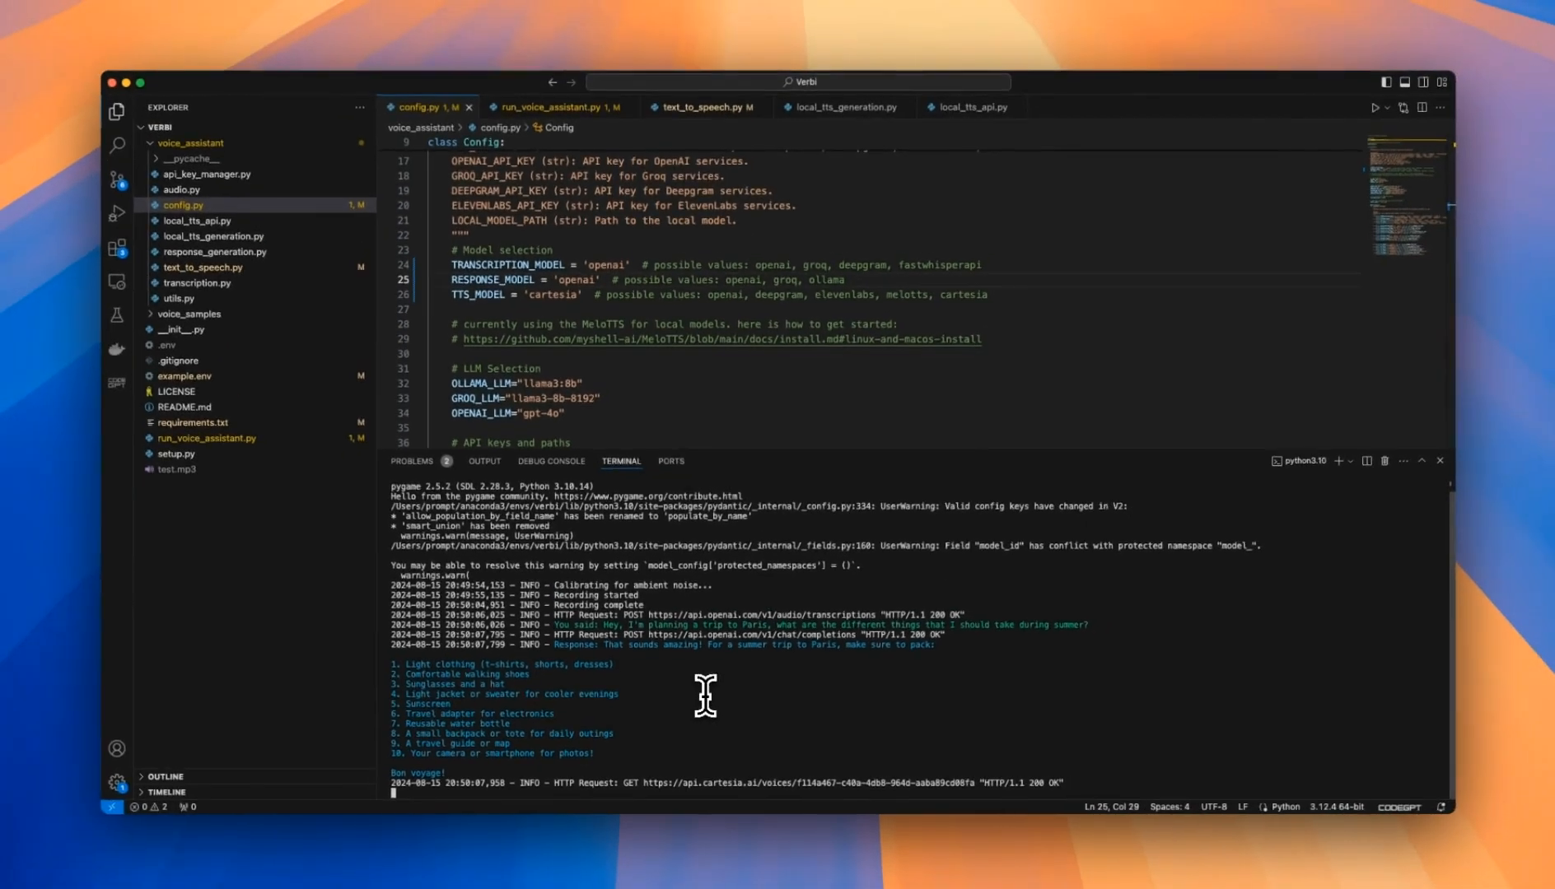
pyautogui.press('ctrl+c')
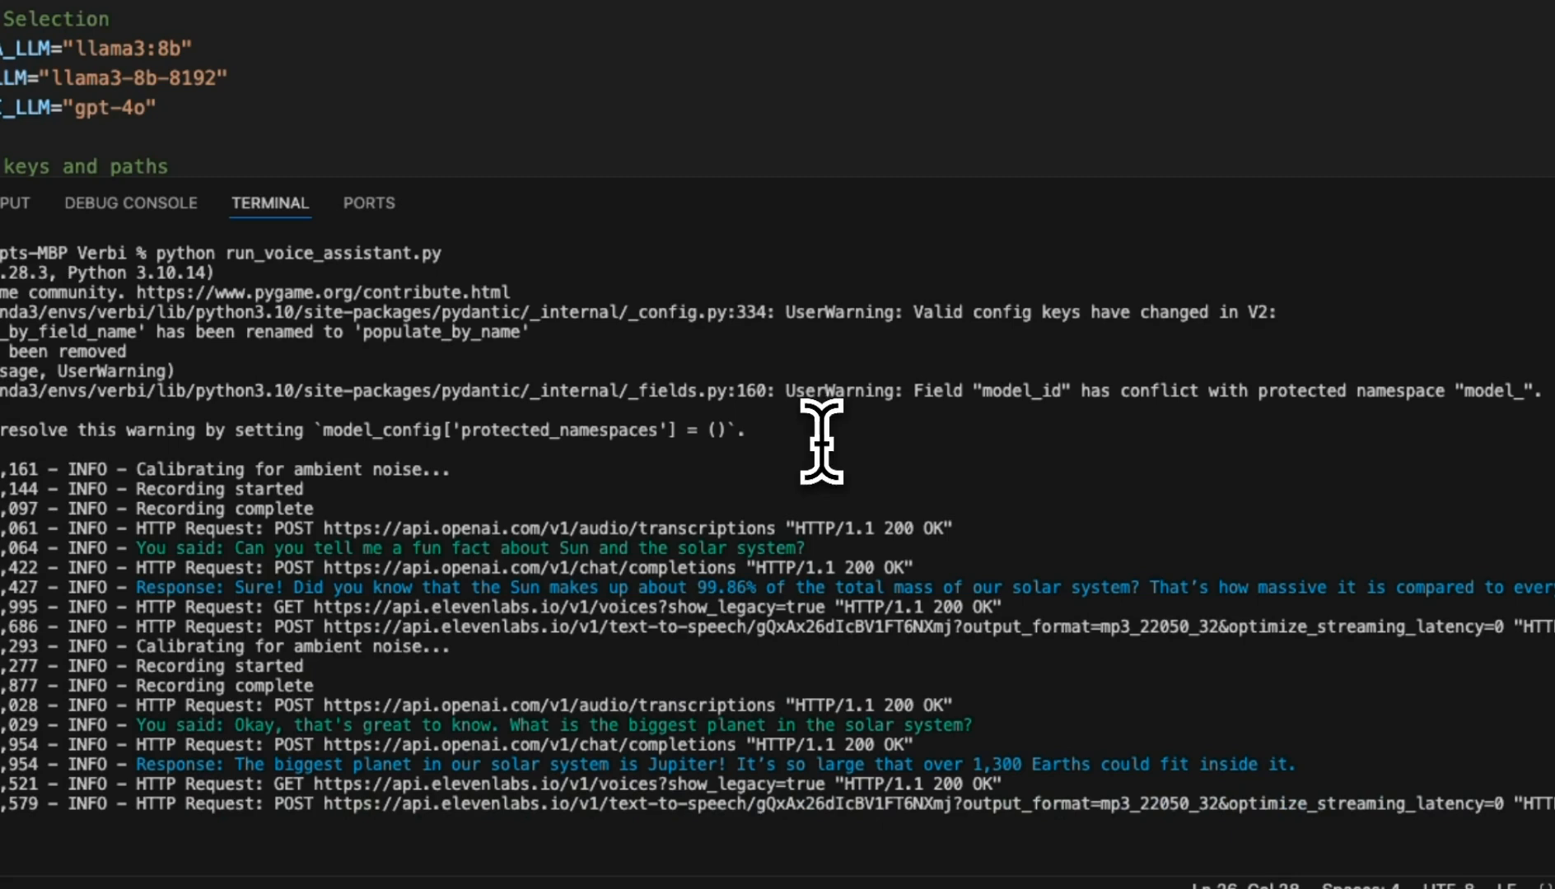
pyautogui.moveTo(967, 431)
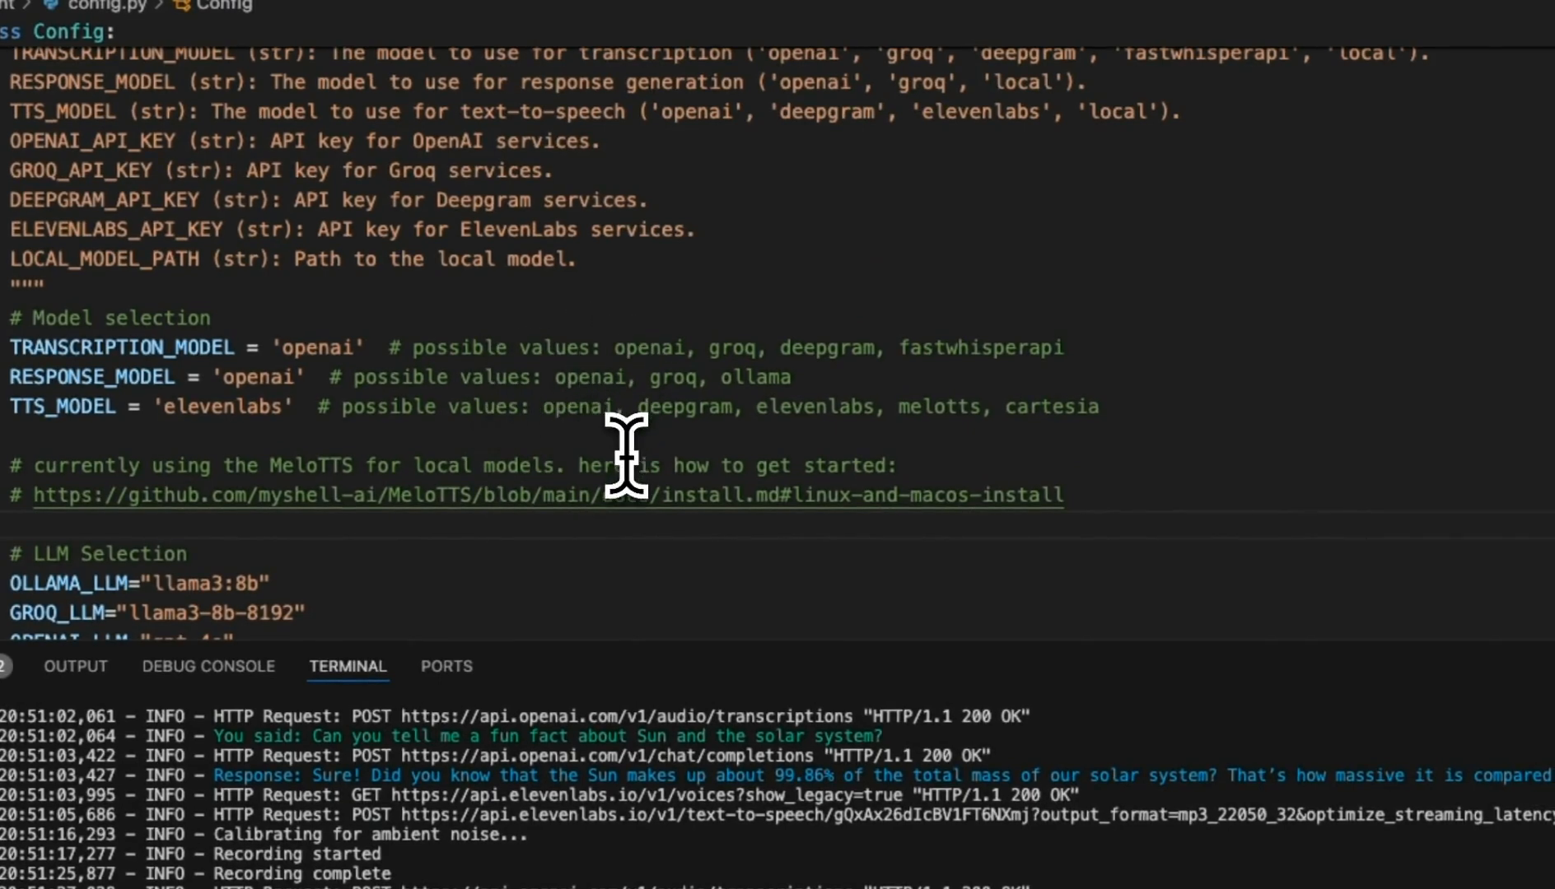
pyautogui.moveTo(628, 580)
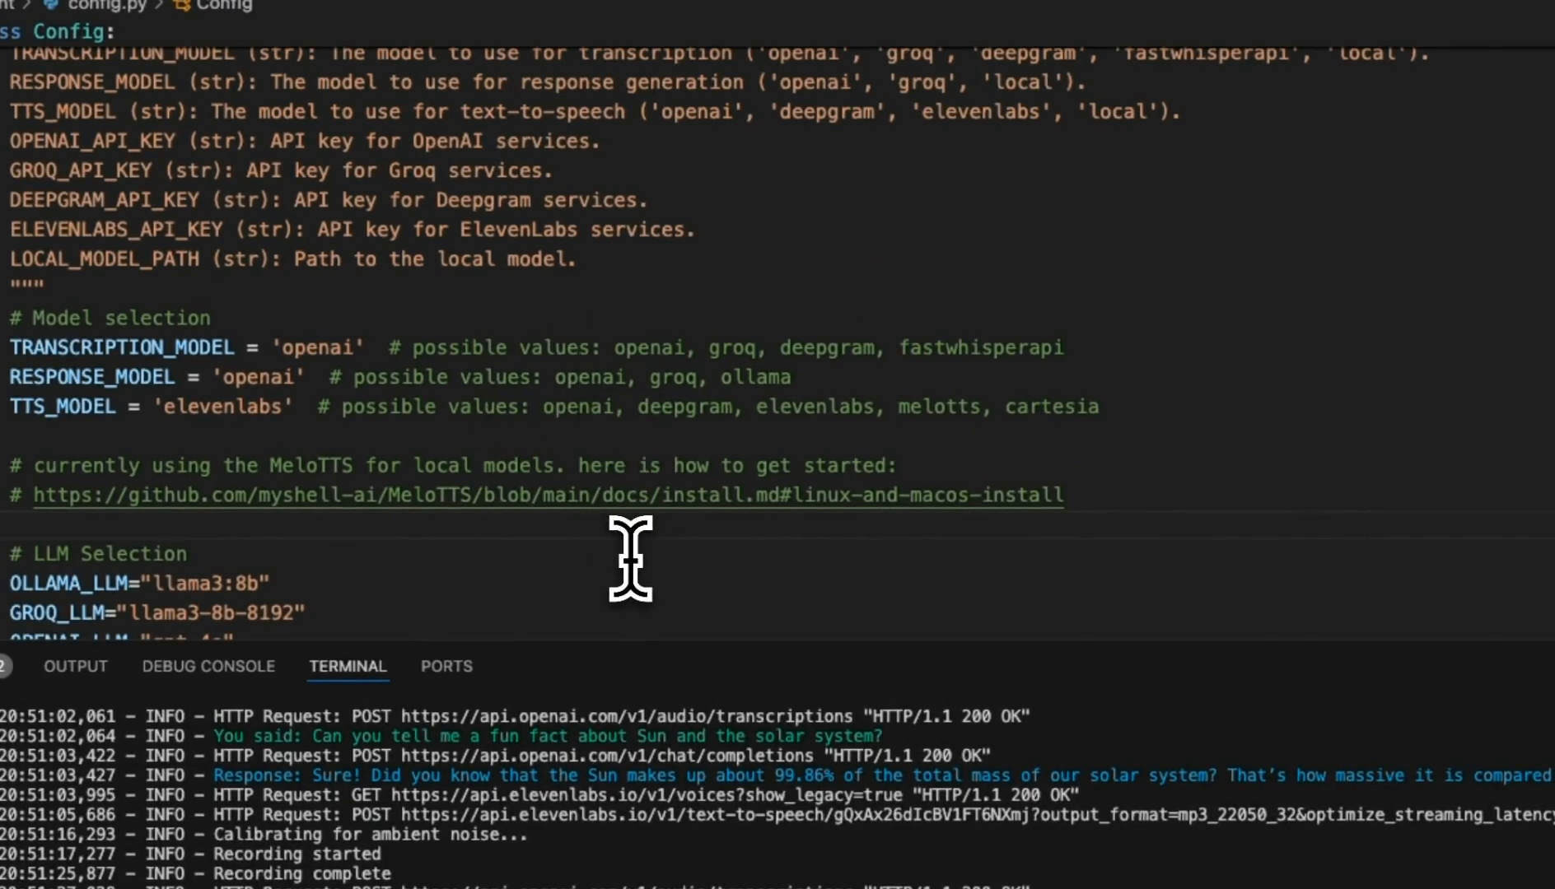